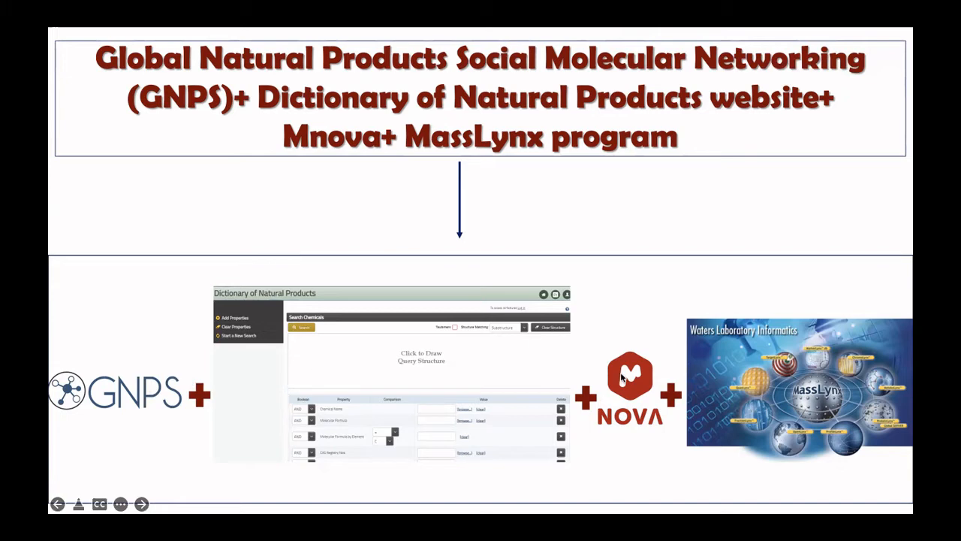
{"action": "mouse_move", "coordinate": [777, 368]}
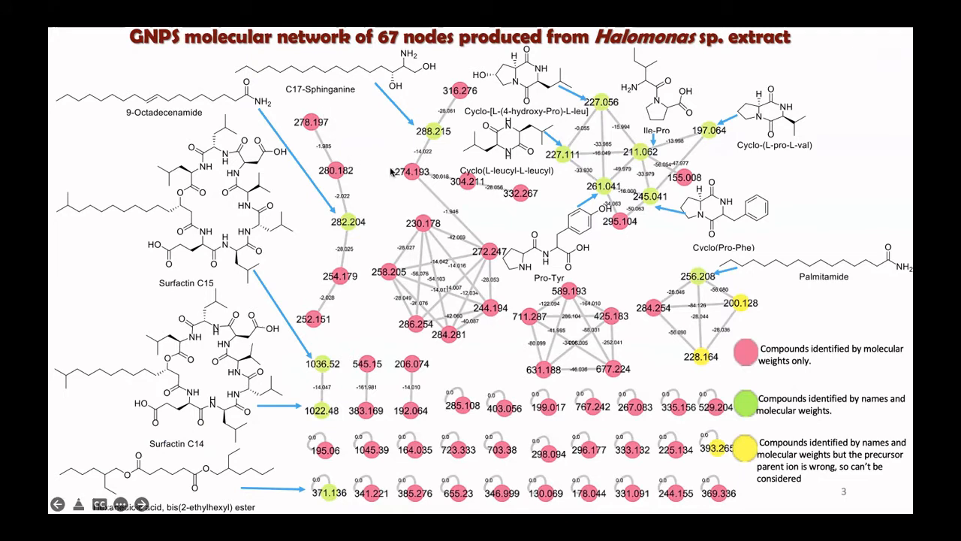
{"action": "mouse_move", "coordinate": [398, 171]}
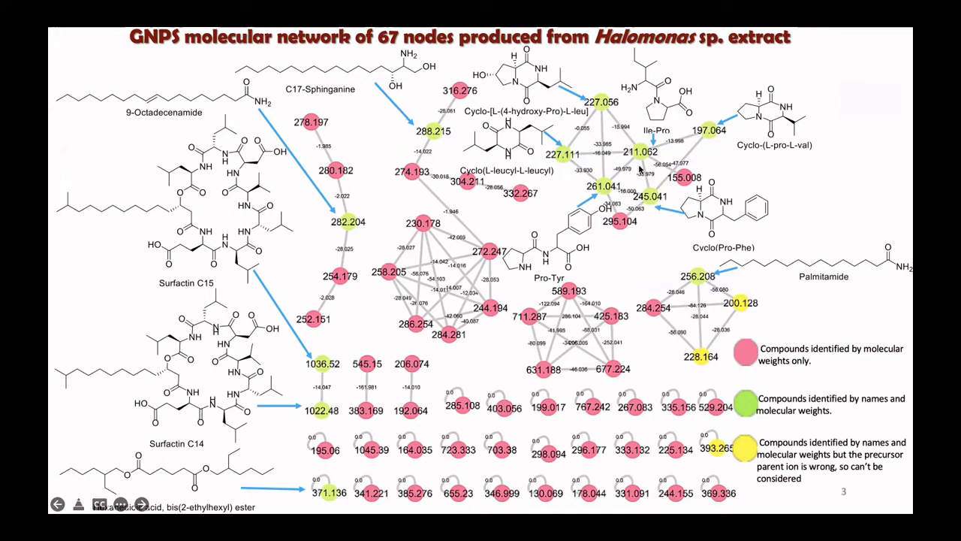
{"action": "mouse_move", "coordinate": [659, 248]}
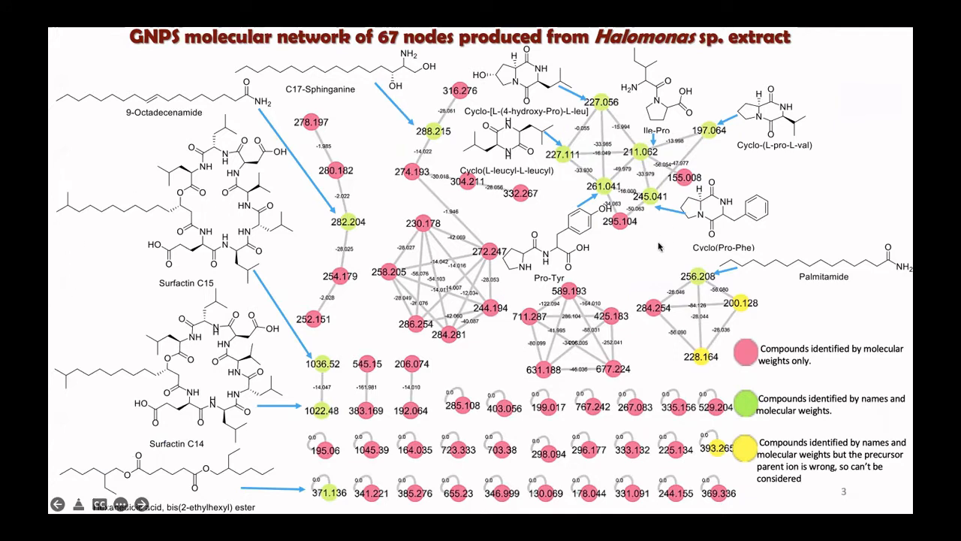
{"action": "mouse_move", "coordinate": [758, 354]}
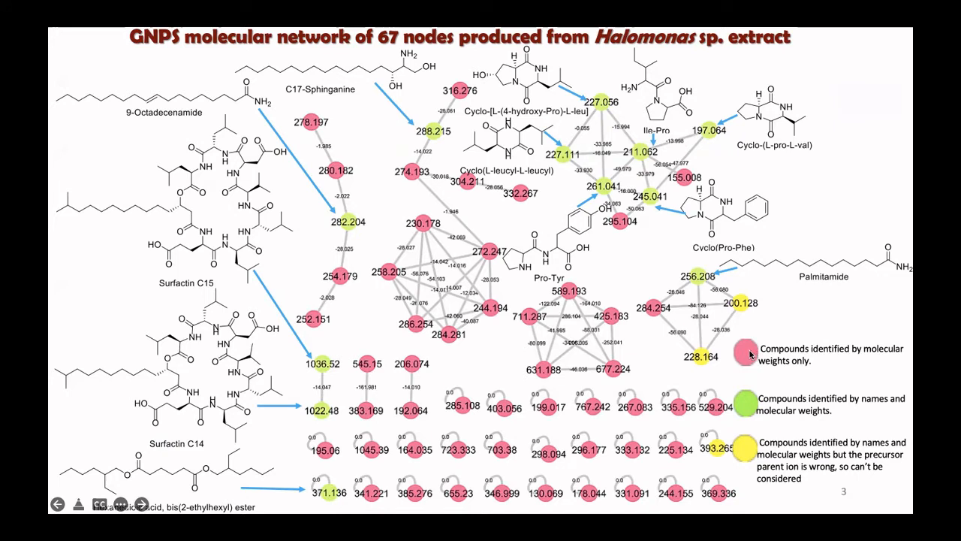
{"action": "mouse_move", "coordinate": [807, 372]}
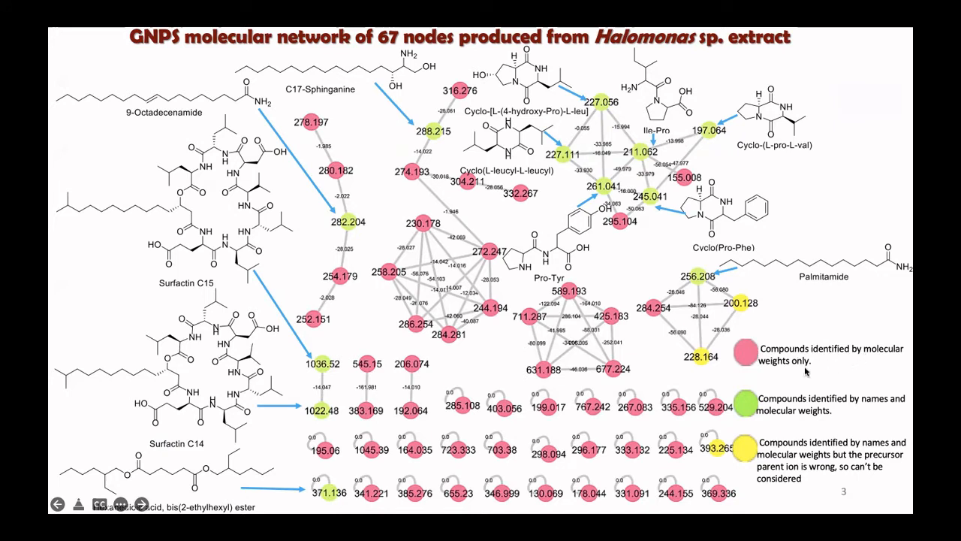
{"action": "mouse_move", "coordinate": [686, 225]}
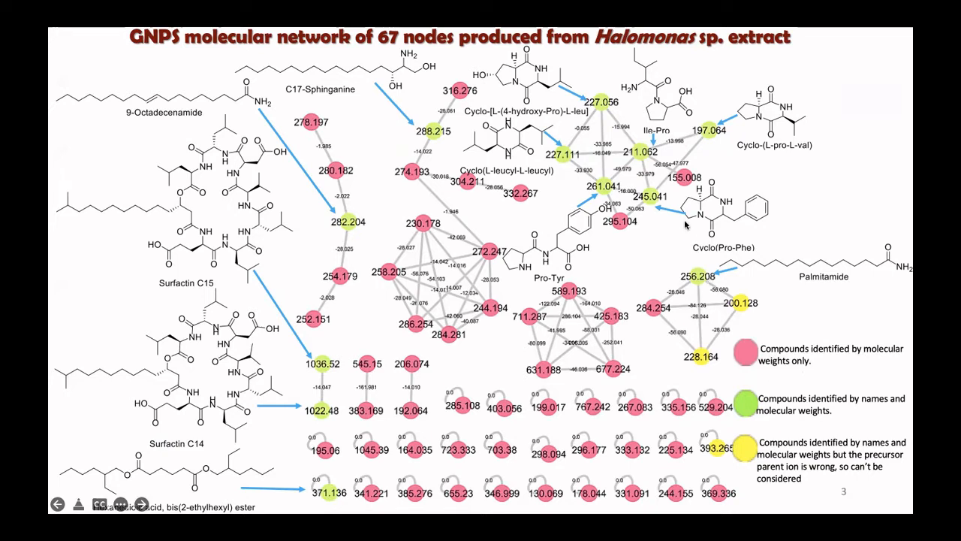
{"action": "mouse_move", "coordinate": [754, 405]}
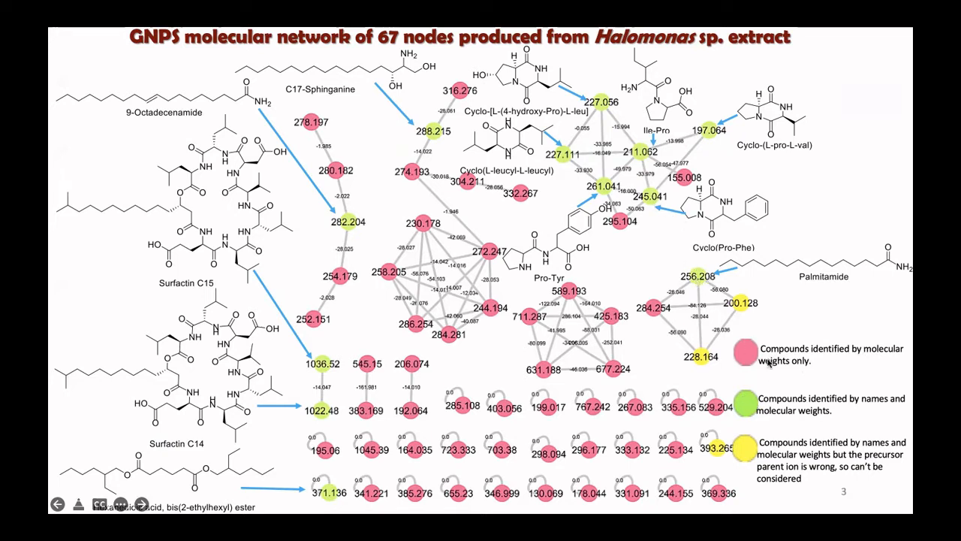
{"action": "mouse_move", "coordinate": [815, 424]}
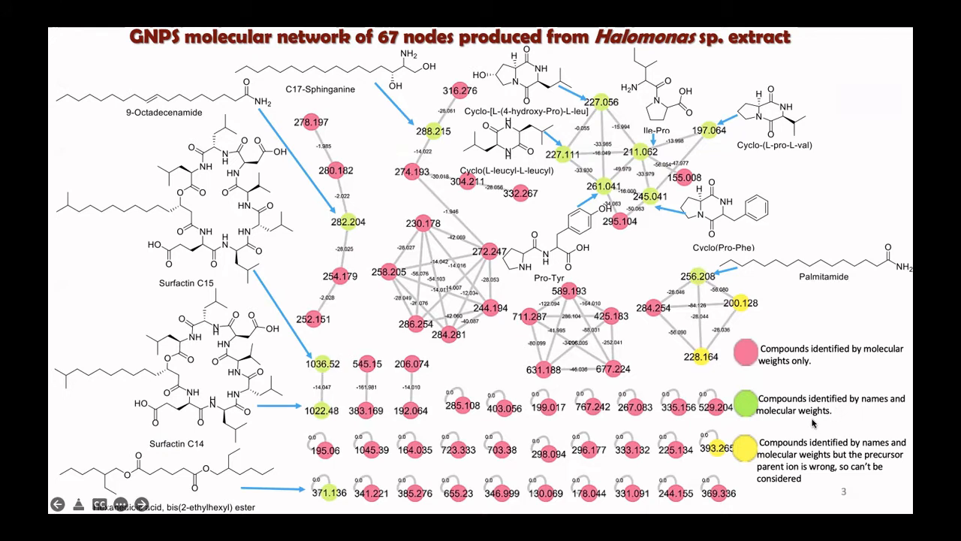
{"action": "mouse_move", "coordinate": [706, 364]}
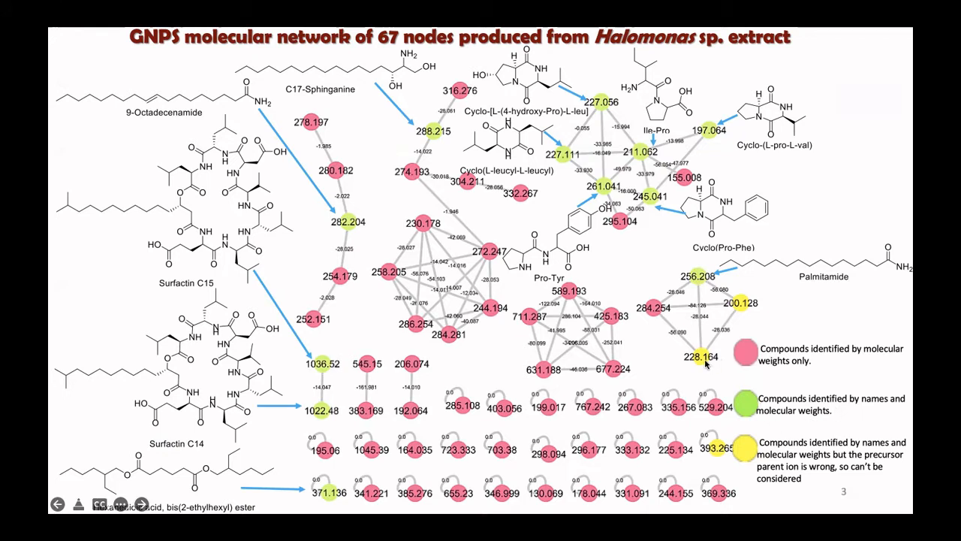
{"action": "mouse_move", "coordinate": [837, 451]}
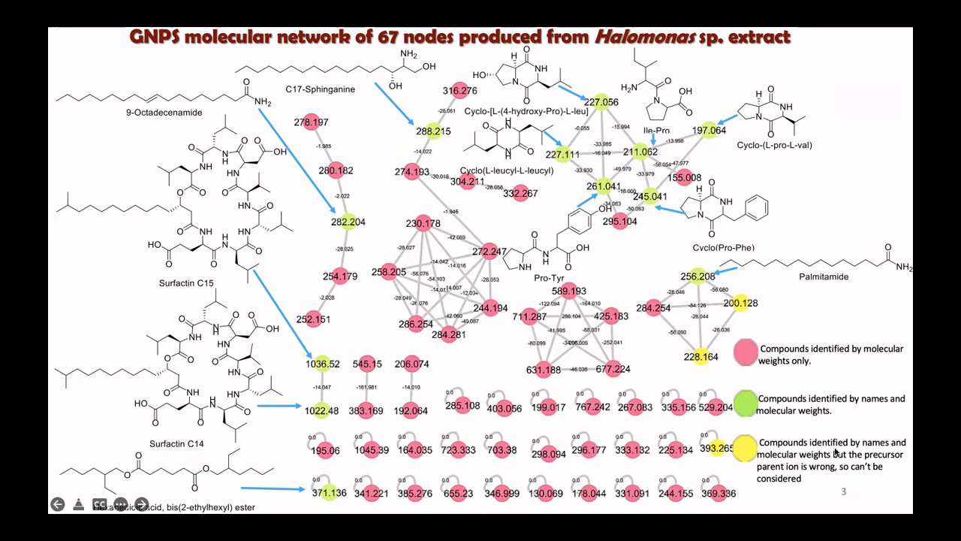
{"action": "mouse_move", "coordinate": [867, 461]}
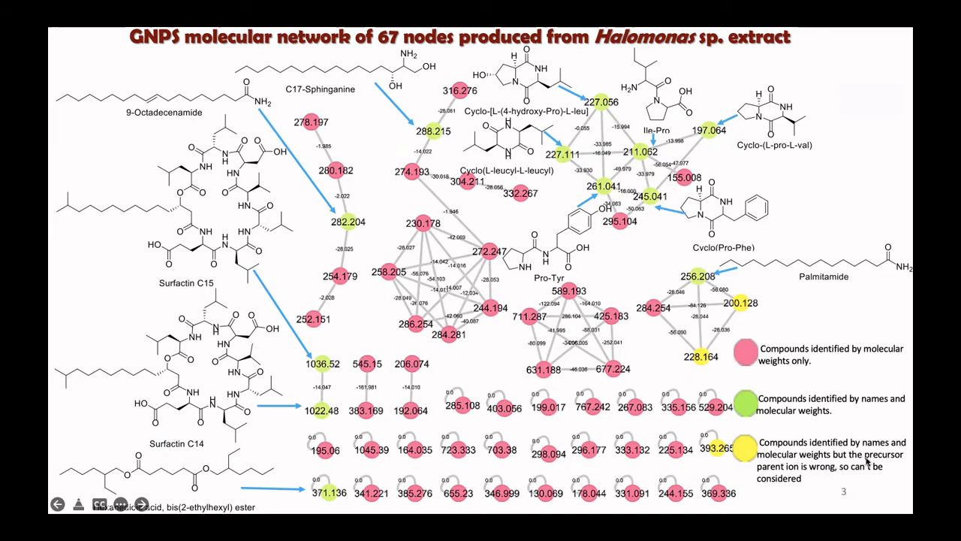
{"action": "mouse_move", "coordinate": [807, 482]}
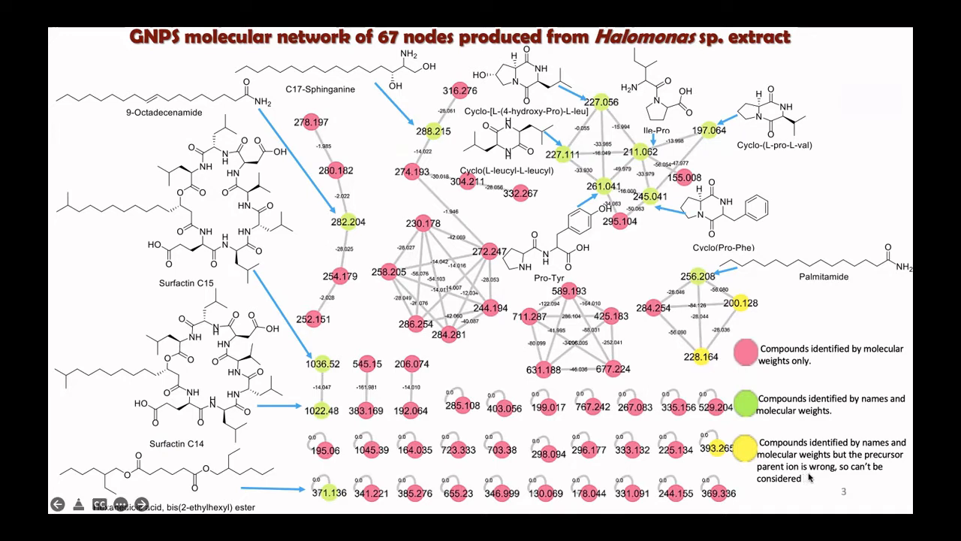
{"action": "mouse_move", "coordinate": [809, 450]}
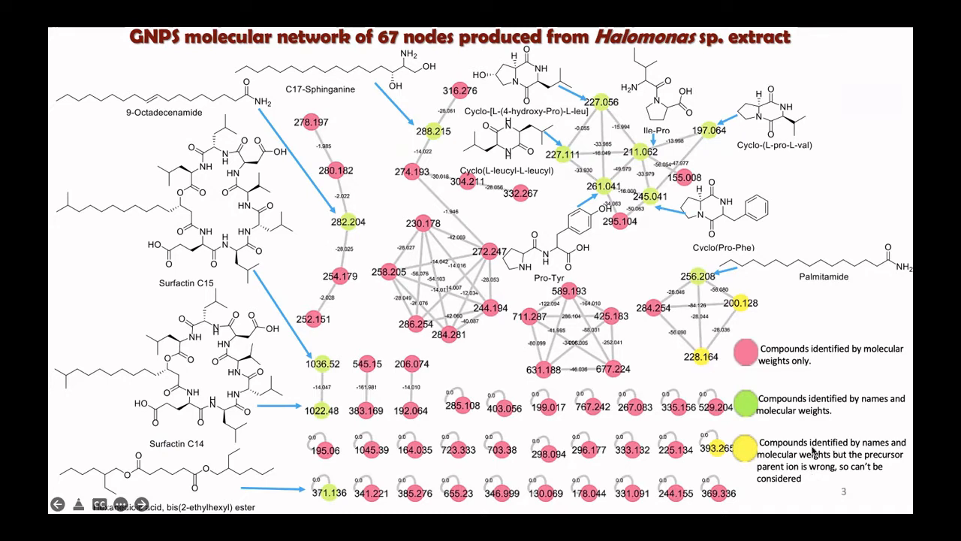
{"action": "mouse_move", "coordinate": [870, 403]}
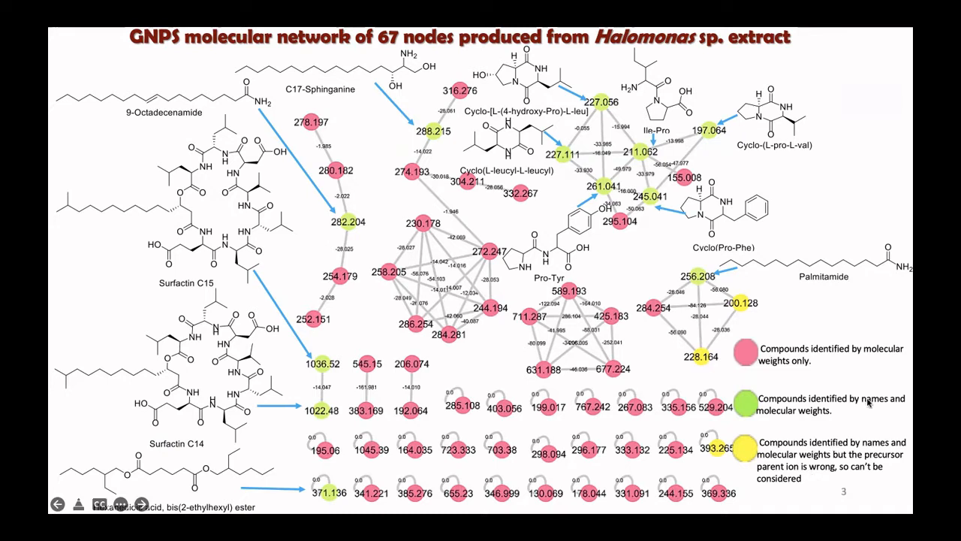
{"action": "mouse_move", "coordinate": [631, 213]}
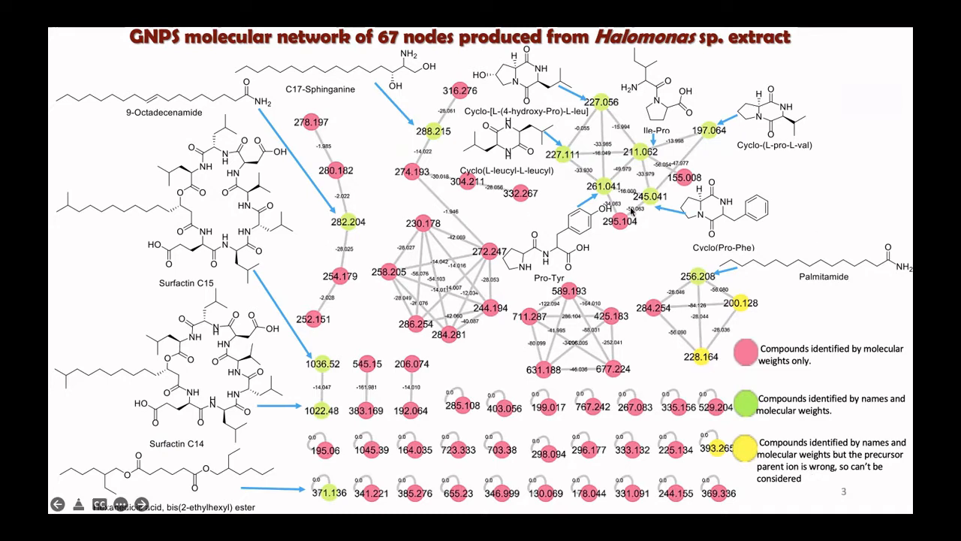
- Advance the slideshow to the table comparing parent and fragment masses with database standards
{"action": "left_click", "coordinate": [141, 504]}
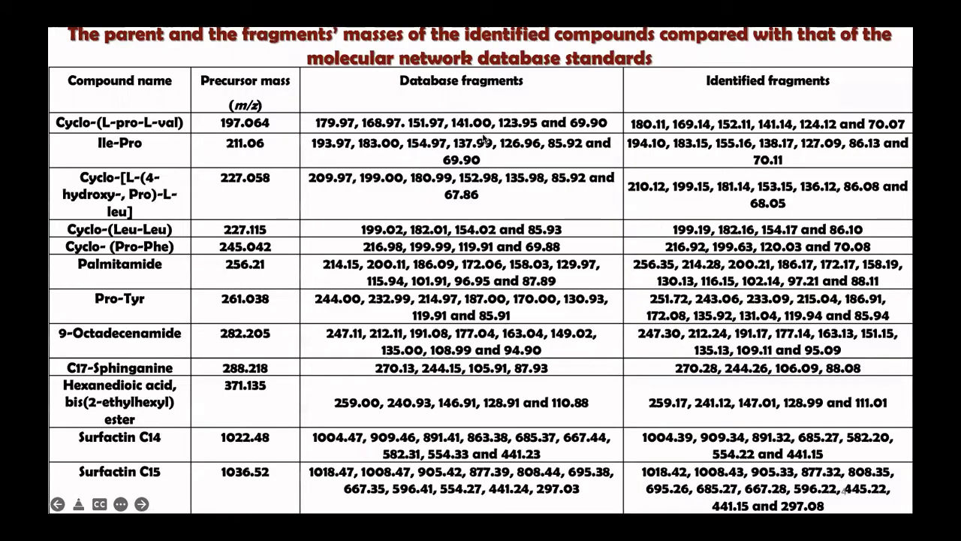
{"action": "mouse_move", "coordinate": [140, 84]}
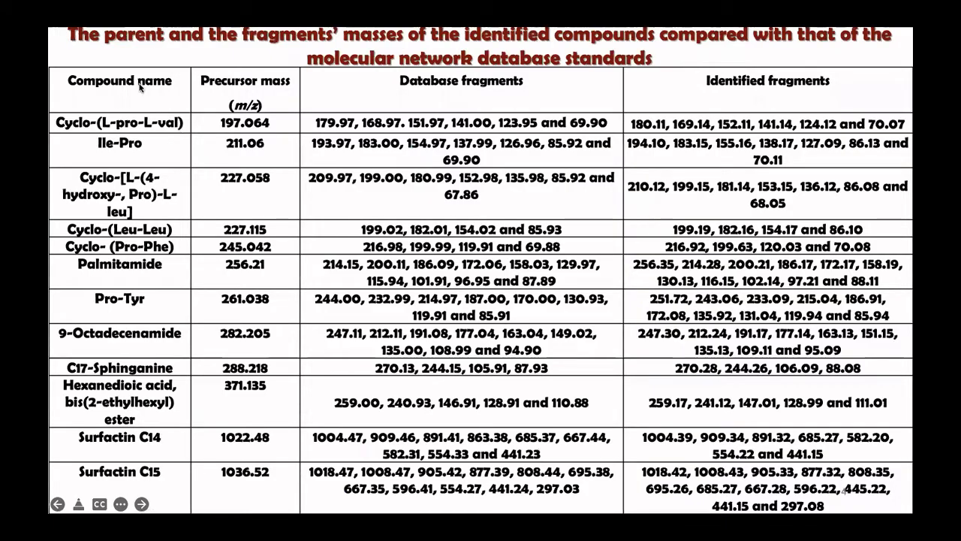
{"action": "mouse_move", "coordinate": [133, 100]}
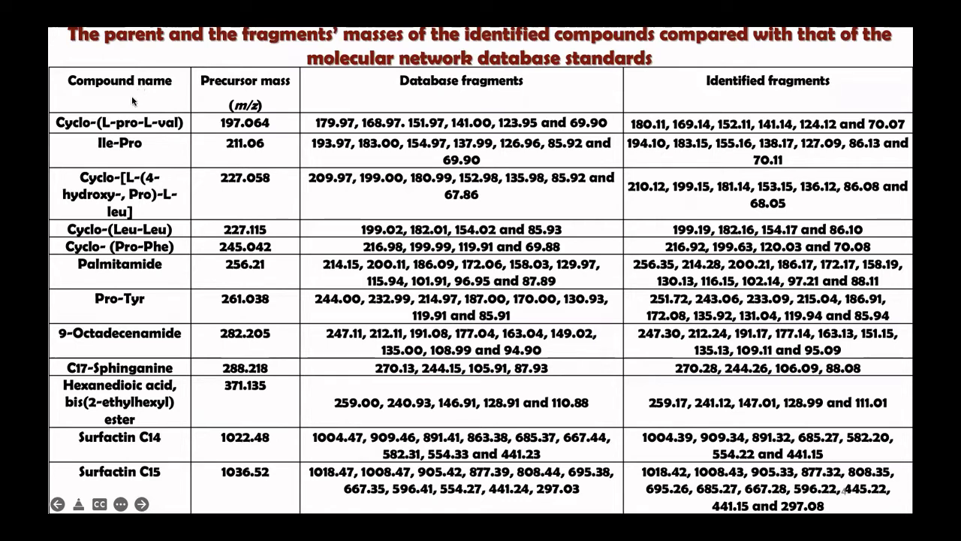
{"action": "mouse_move", "coordinate": [248, 134]}
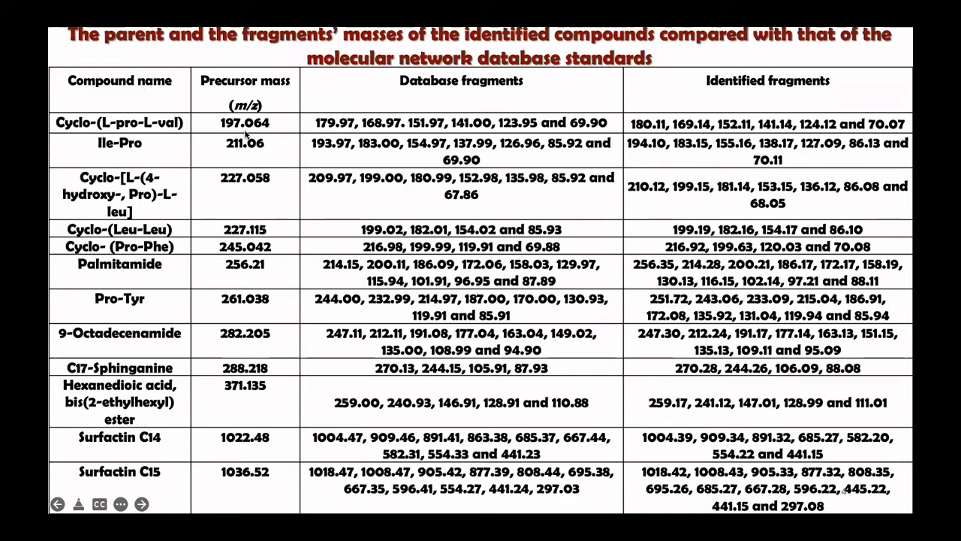
{"action": "mouse_move", "coordinate": [536, 110]}
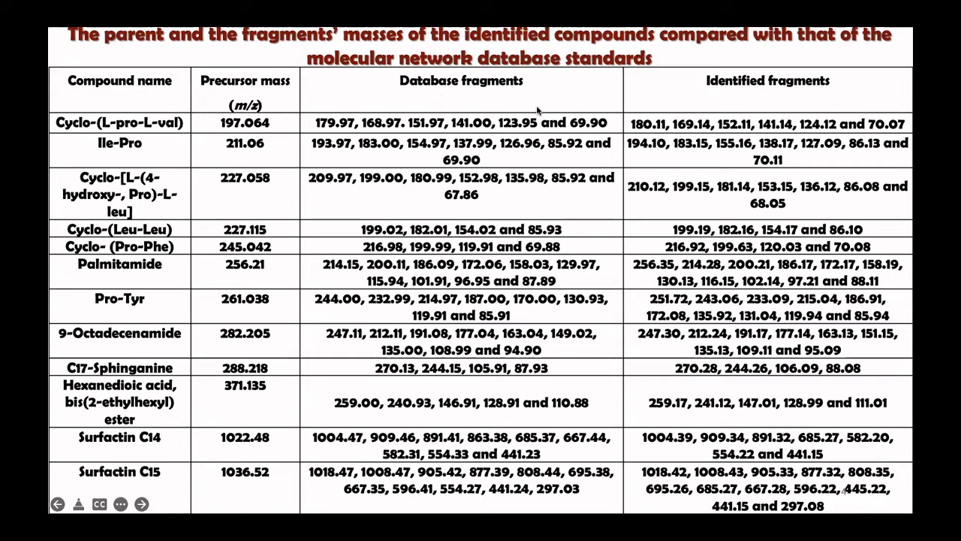
{"action": "mouse_move", "coordinate": [747, 94]}
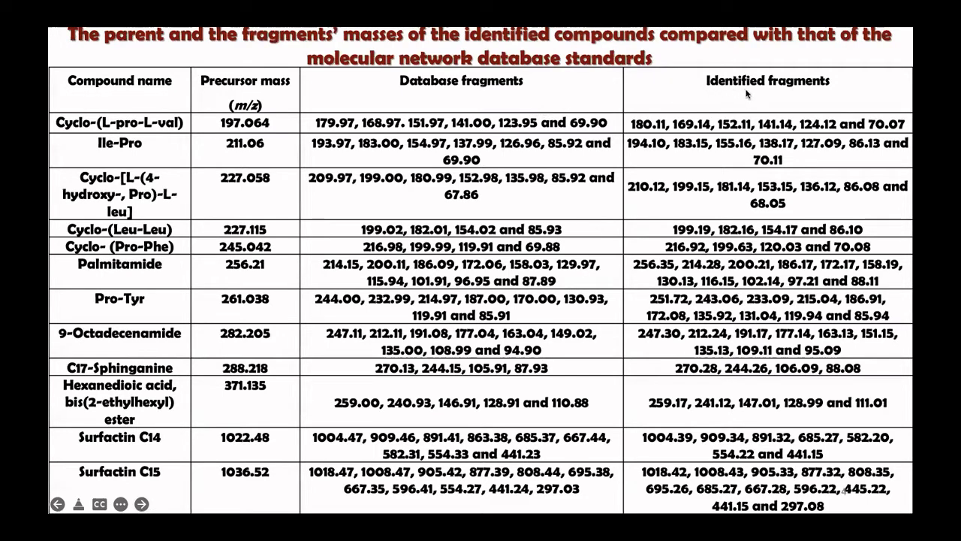
{"action": "mouse_move", "coordinate": [906, 110]}
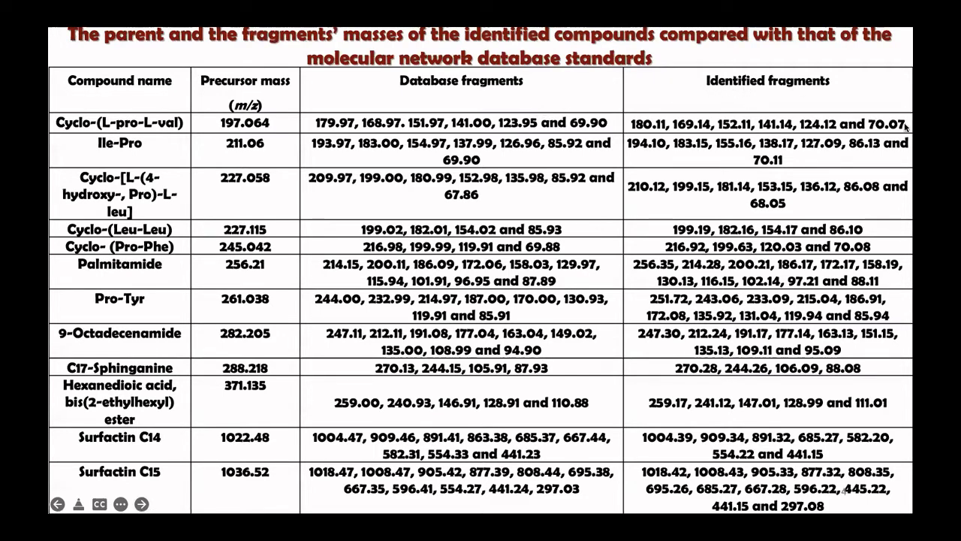
{"action": "left_click", "coordinate": [141, 504]}
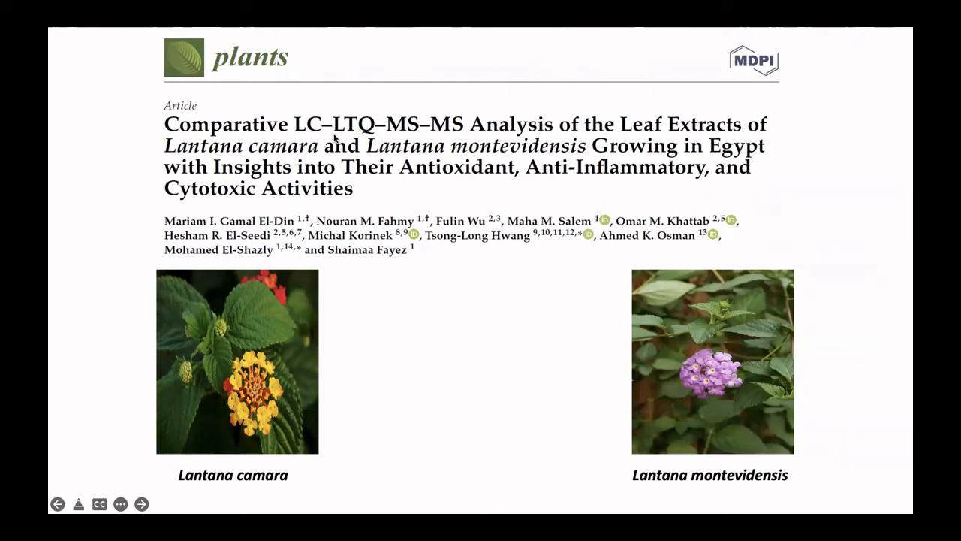
{"action": "mouse_move", "coordinate": [578, 143]}
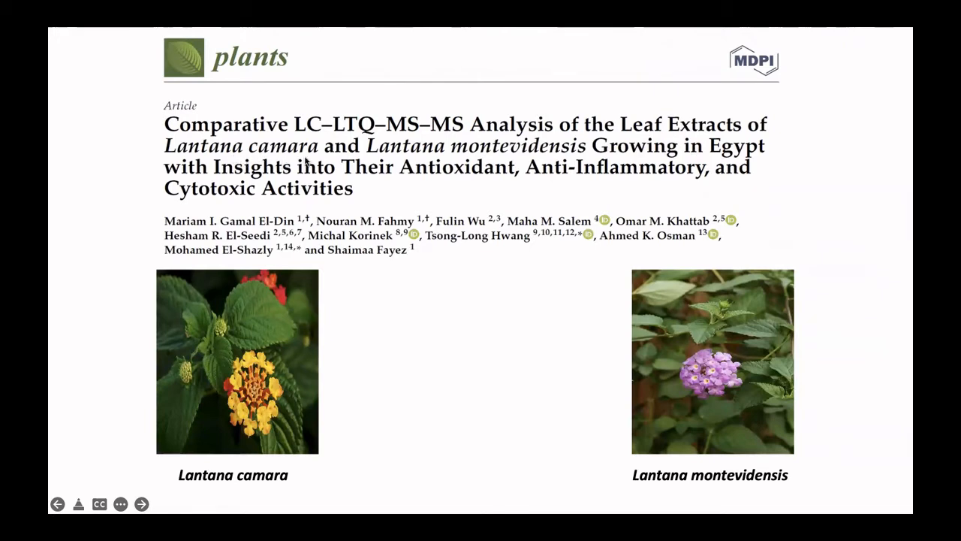
{"action": "mouse_move", "coordinate": [525, 173]}
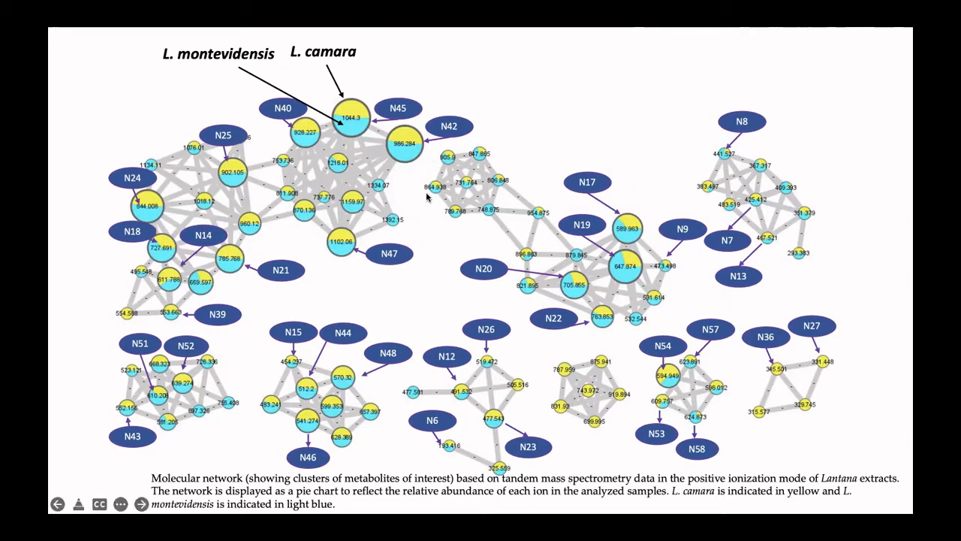
{"action": "mouse_move", "coordinate": [236, 494]}
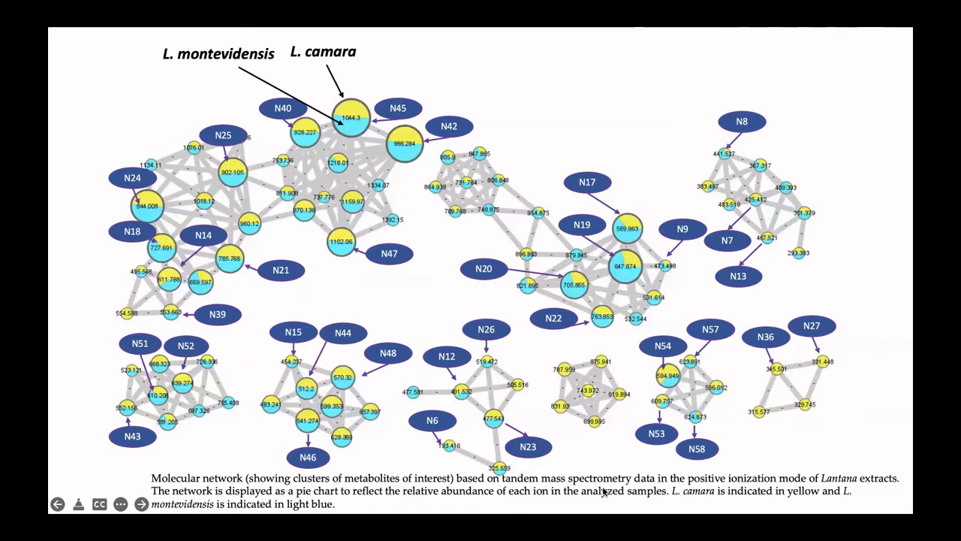
{"action": "mouse_move", "coordinate": [724, 488]}
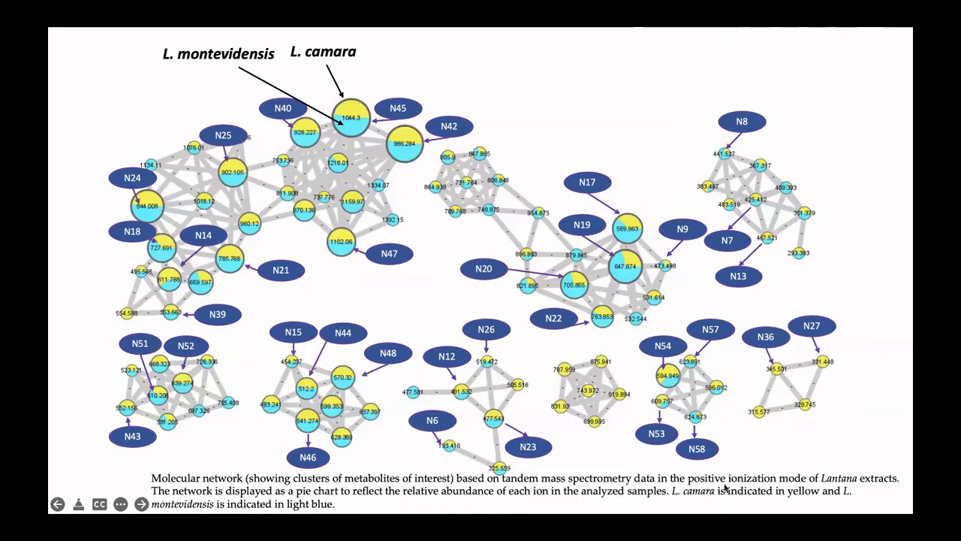
{"action": "mouse_move", "coordinate": [856, 487]}
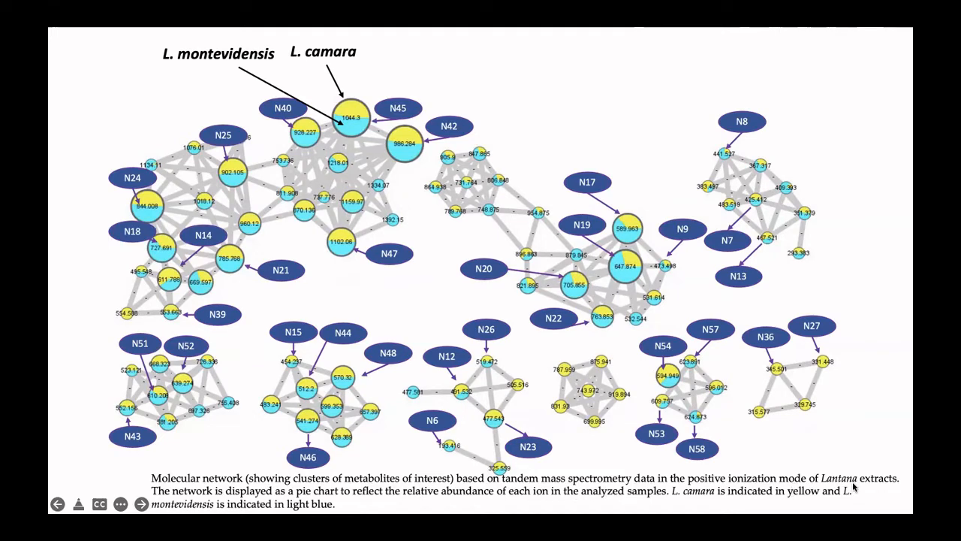
{"action": "mouse_move", "coordinate": [221, 494]}
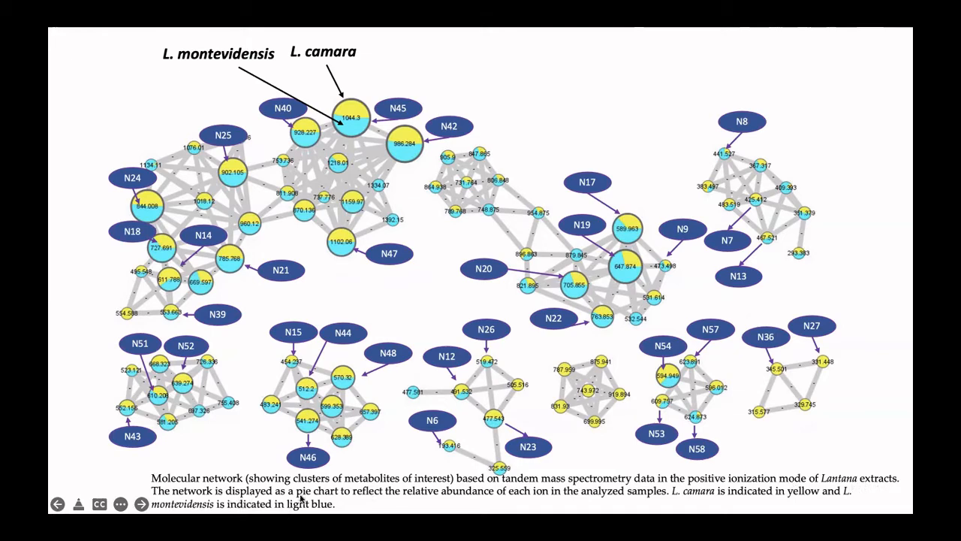
{"action": "mouse_move", "coordinate": [357, 503]}
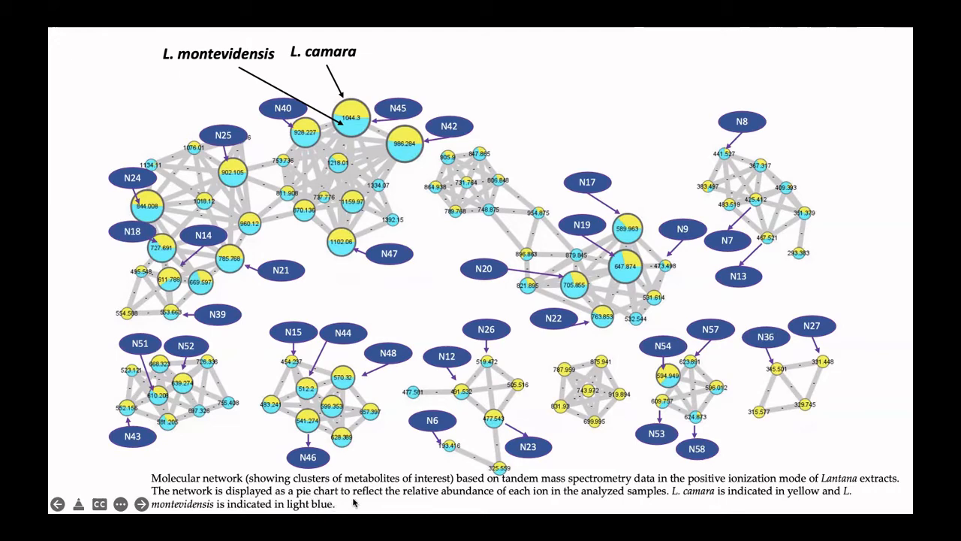
{"action": "mouse_move", "coordinate": [399, 505]}
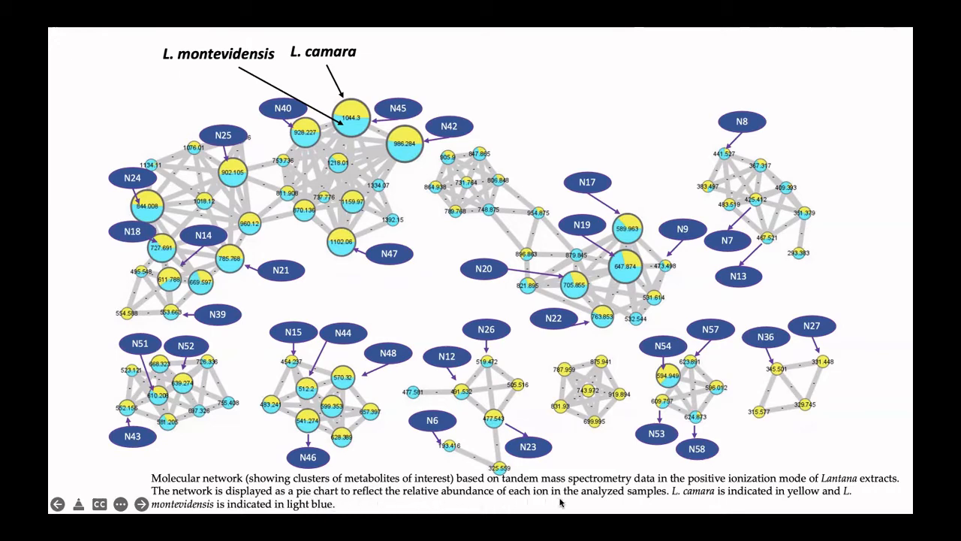
{"action": "mouse_move", "coordinate": [702, 507]}
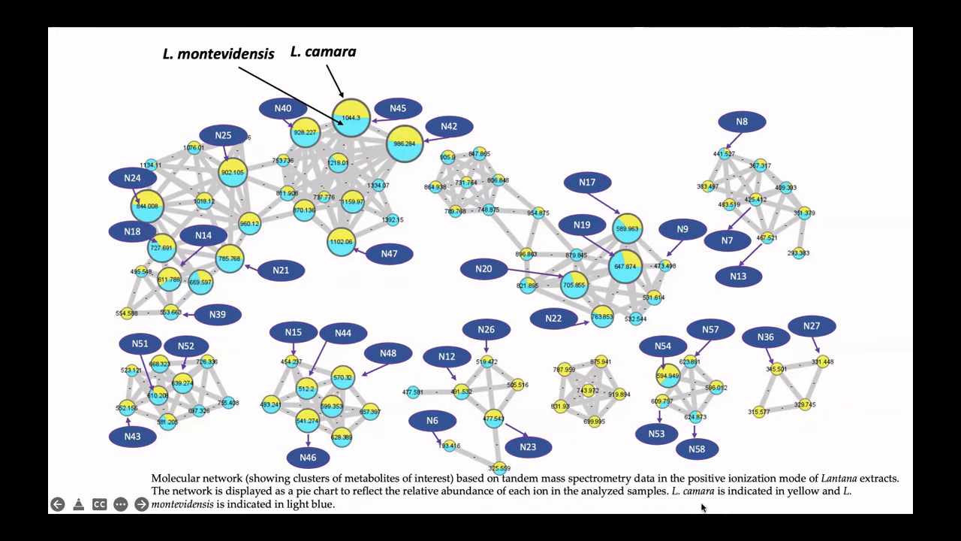
{"action": "mouse_move", "coordinate": [398, 293]}
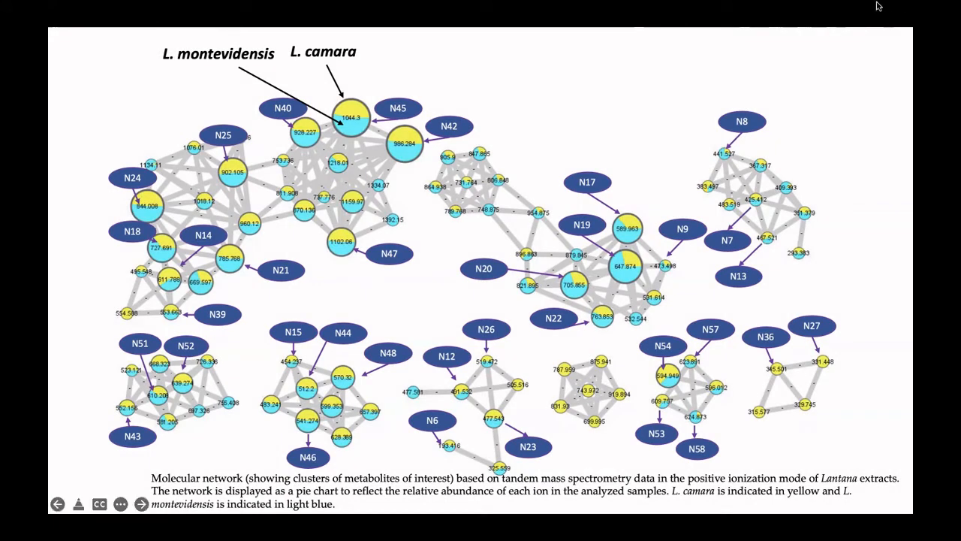
{"action": "mouse_move", "coordinate": [663, 253]}
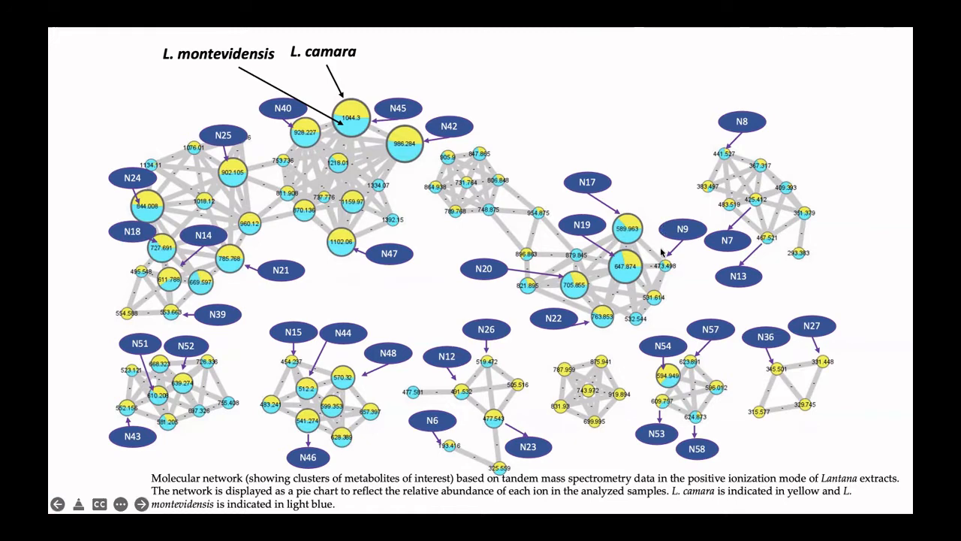
{"action": "mouse_move", "coordinate": [646, 312]}
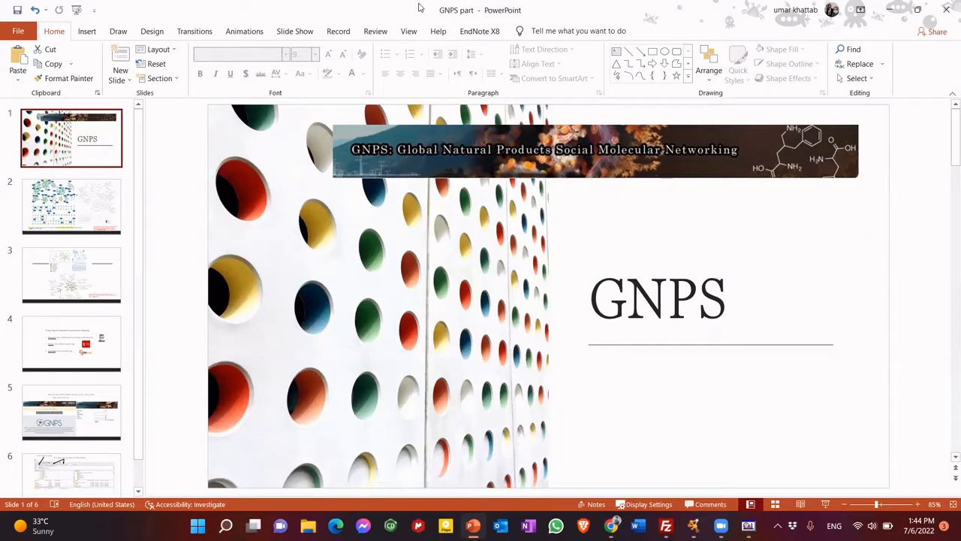
{"action": "mouse_move", "coordinate": [407, 7]}
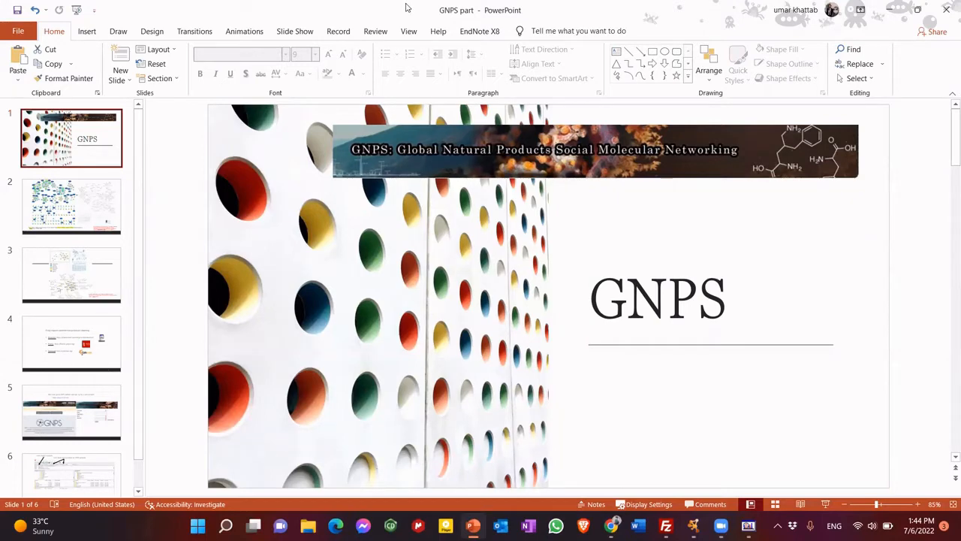
{"action": "mouse_move", "coordinate": [404, 12]}
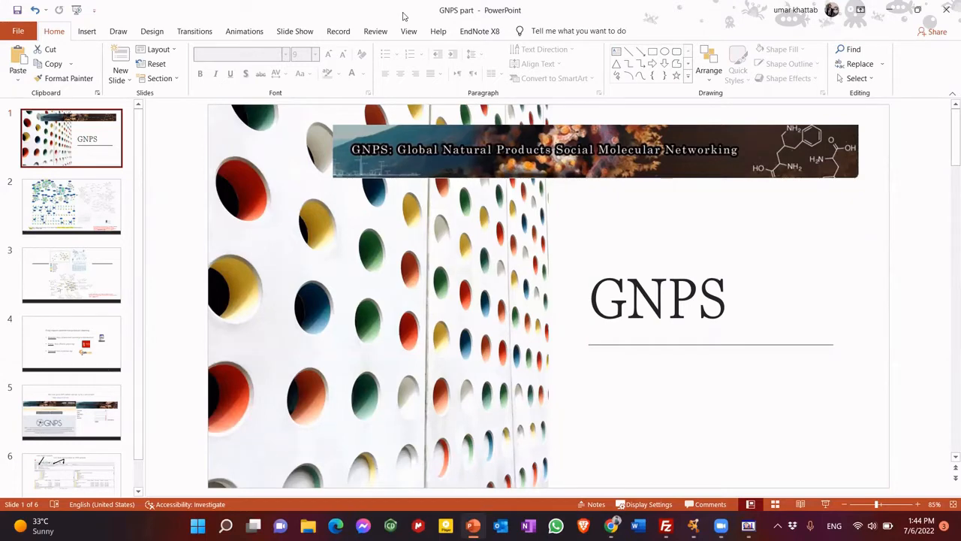
- Exit the slide show and show slide 2 with the two published GNPS network figures
{"action": "left_click", "coordinate": [71, 206]}
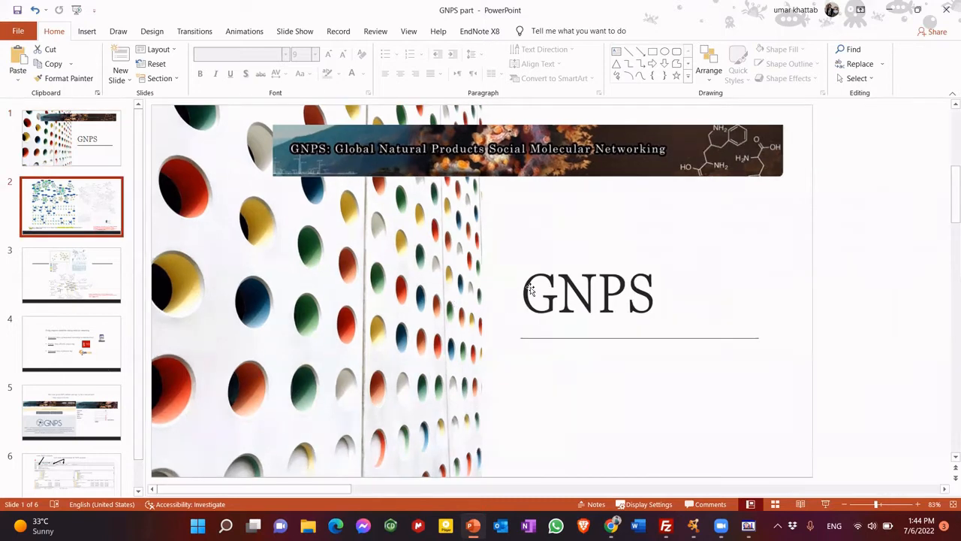
{"action": "left_click", "coordinate": [72, 206]}
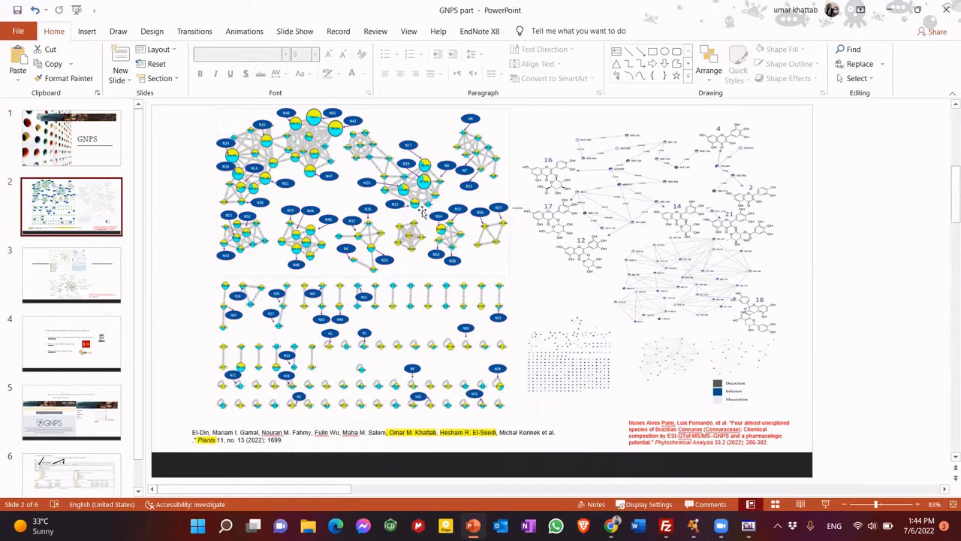
{"action": "mouse_move", "coordinate": [311, 240]}
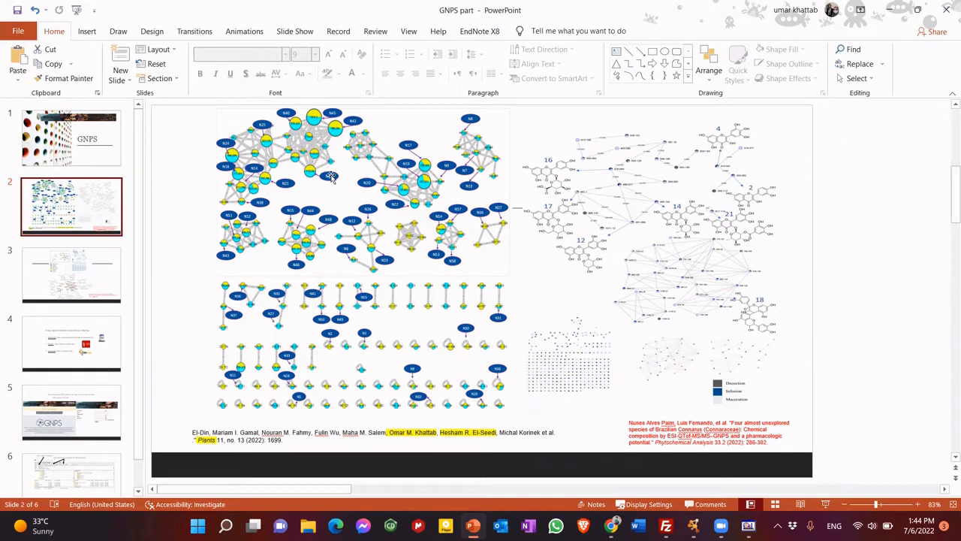
{"action": "mouse_move", "coordinate": [539, 224]}
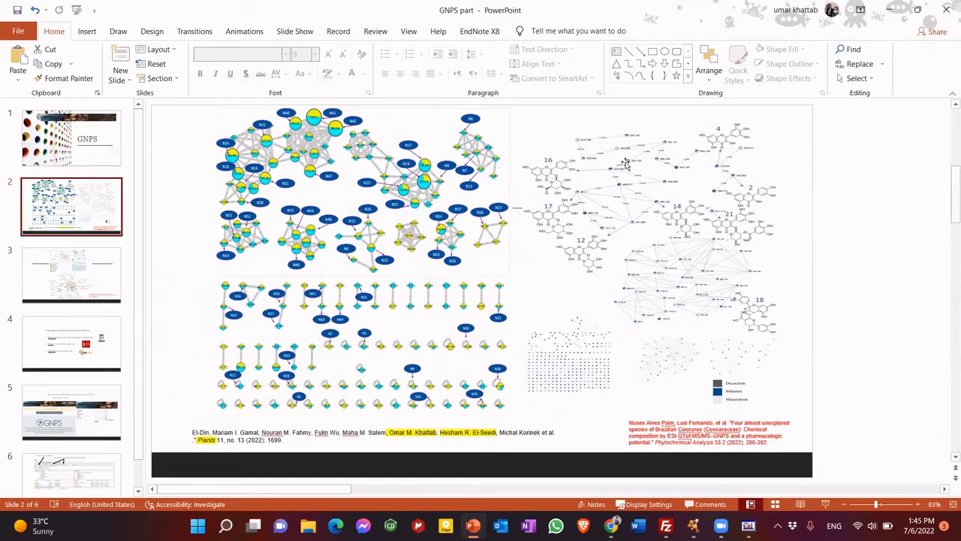
{"action": "mouse_move", "coordinate": [673, 190]}
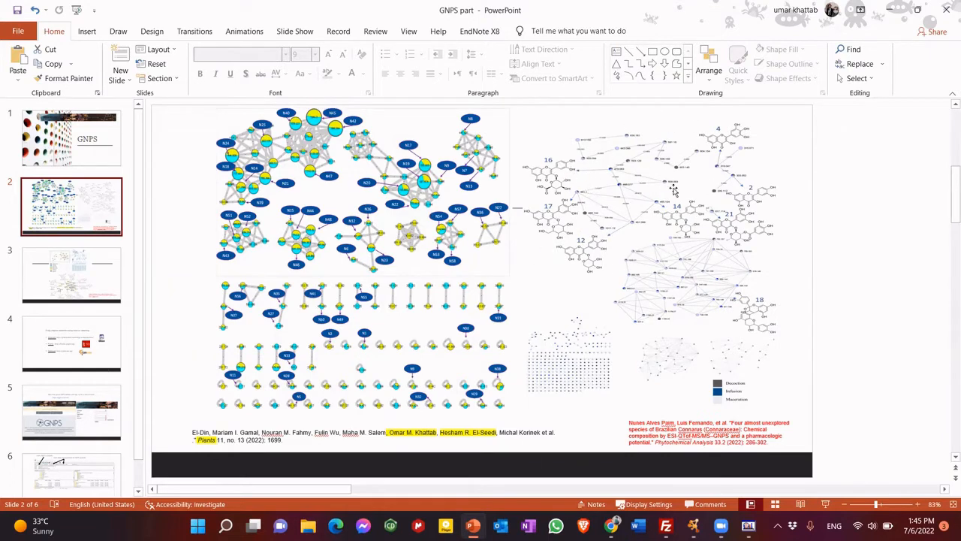
{"action": "left_click", "coordinate": [71, 275]}
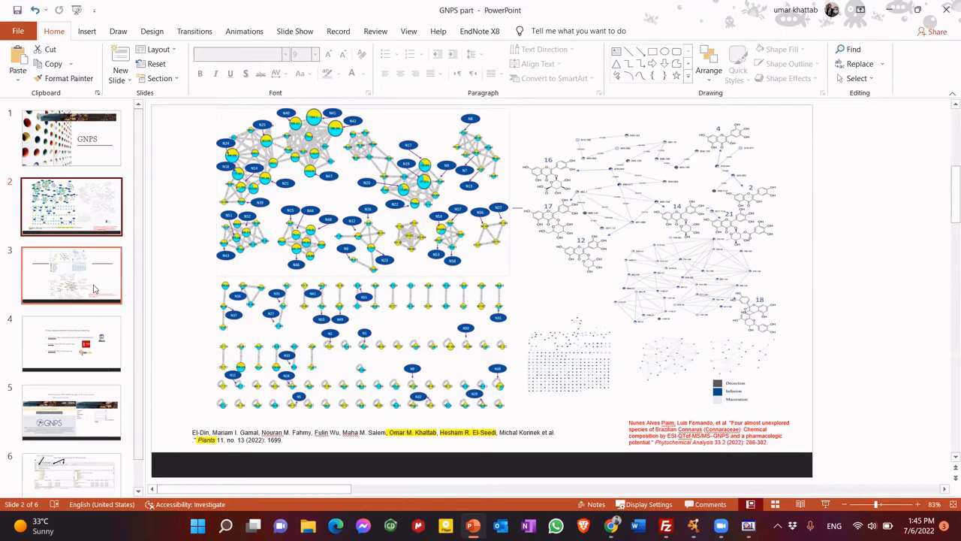
{"action": "left_click", "coordinate": [72, 207]}
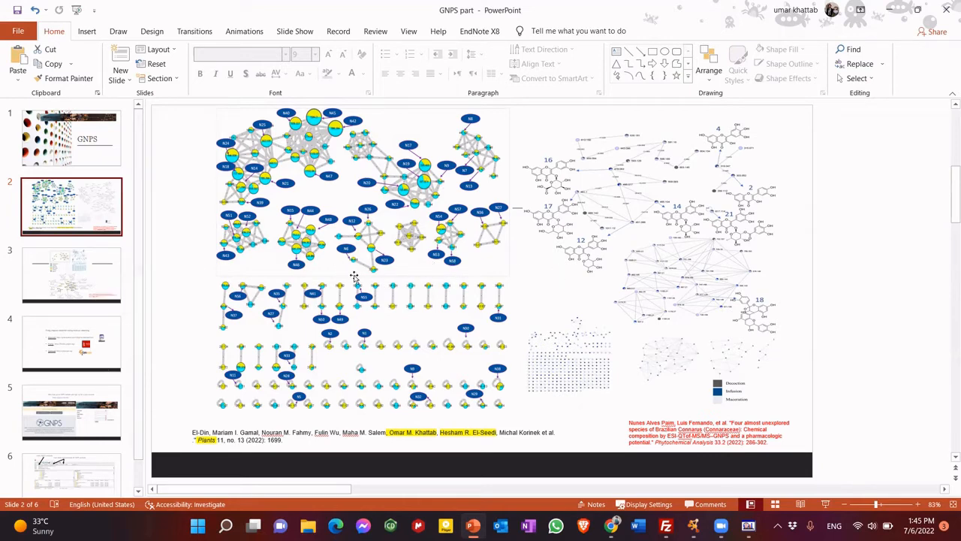
{"action": "left_click", "coordinate": [72, 276]}
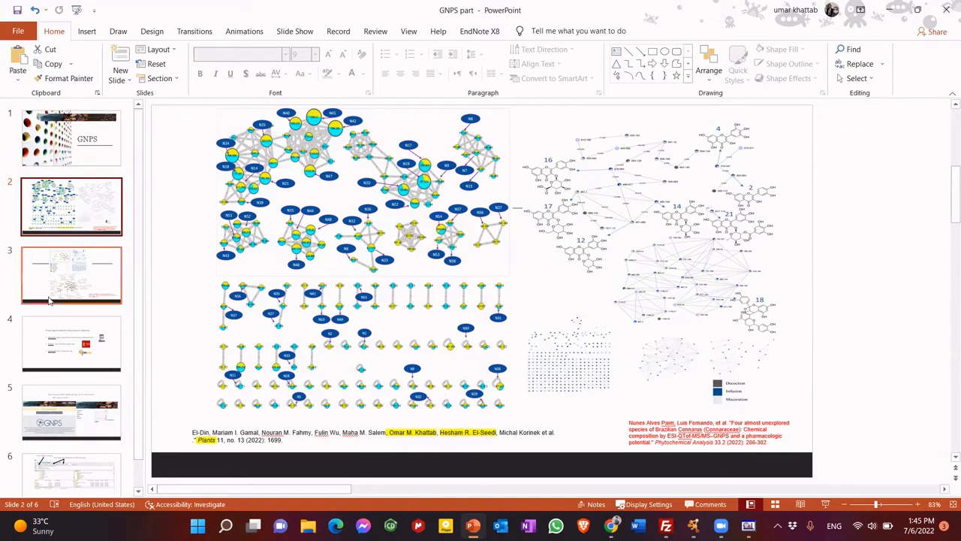
- Show slide 3, the solvent-coloured fraction network with annotated flavonoids
{"action": "left_click", "coordinate": [71, 275]}
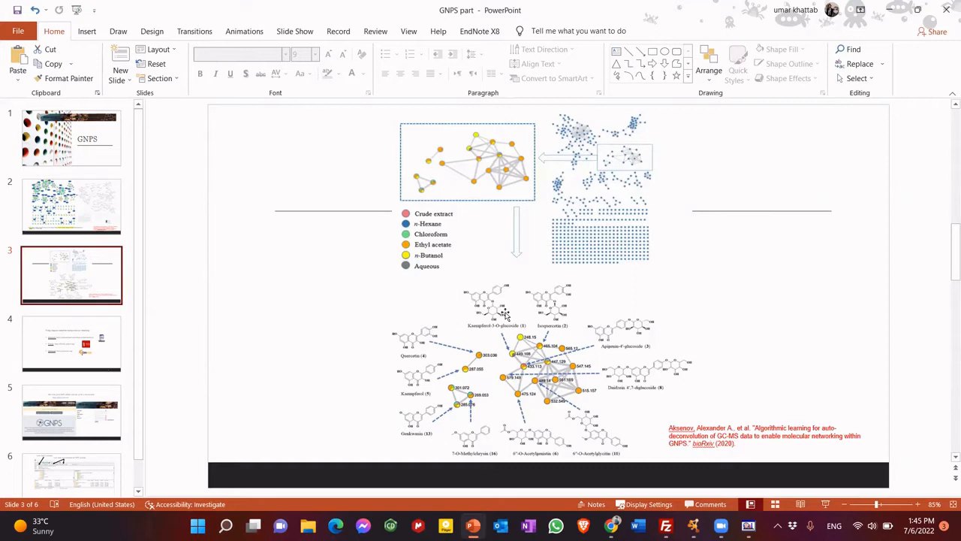
{"action": "mouse_move", "coordinate": [501, 264]}
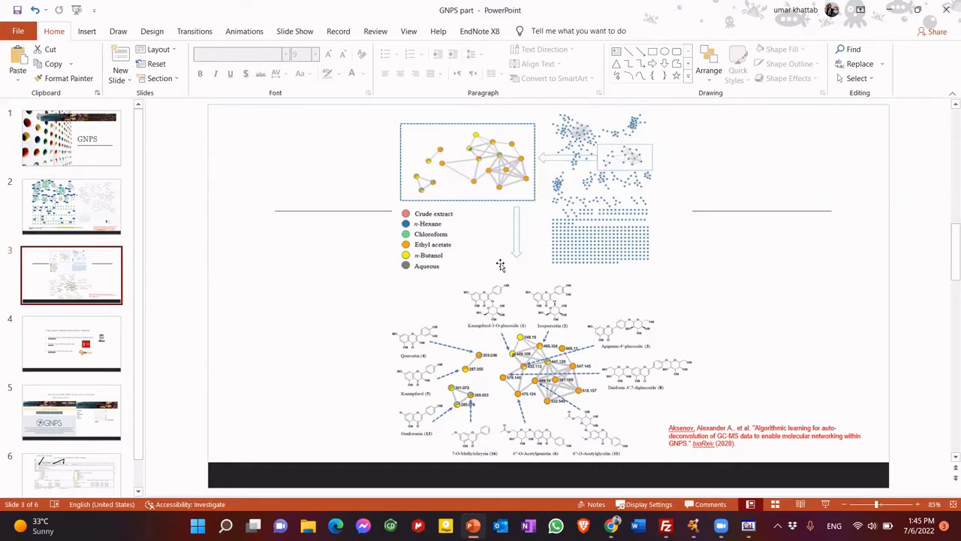
{"action": "mouse_move", "coordinate": [473, 223]}
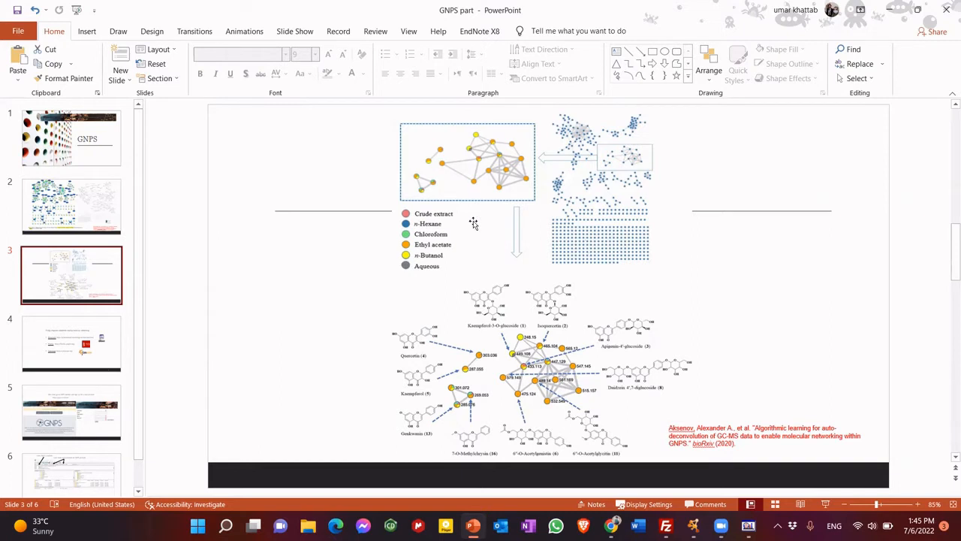
- Go to slide 4 listing MSConvert, FileZilla and Cytoscape as required programs
{"action": "left_click", "coordinate": [72, 343]}
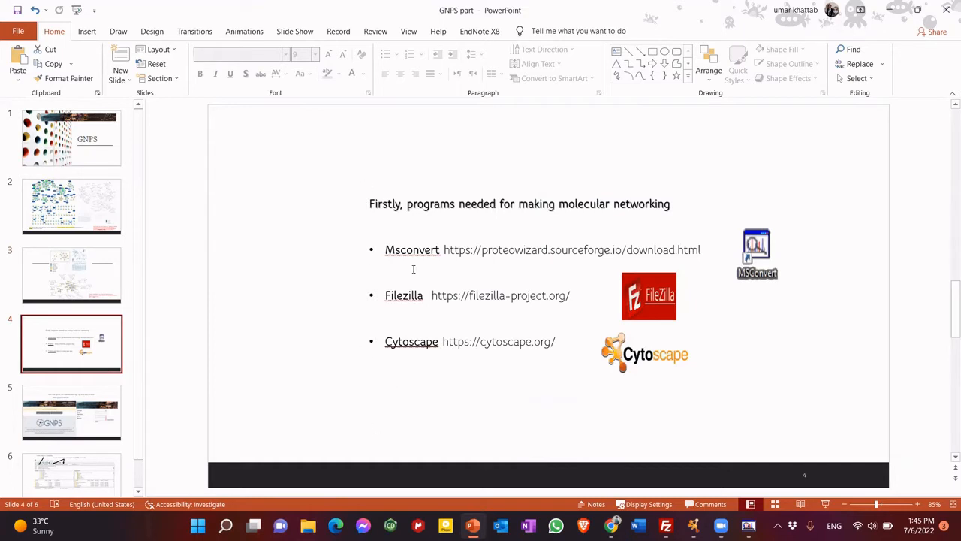
{"action": "mouse_move", "coordinate": [395, 312]}
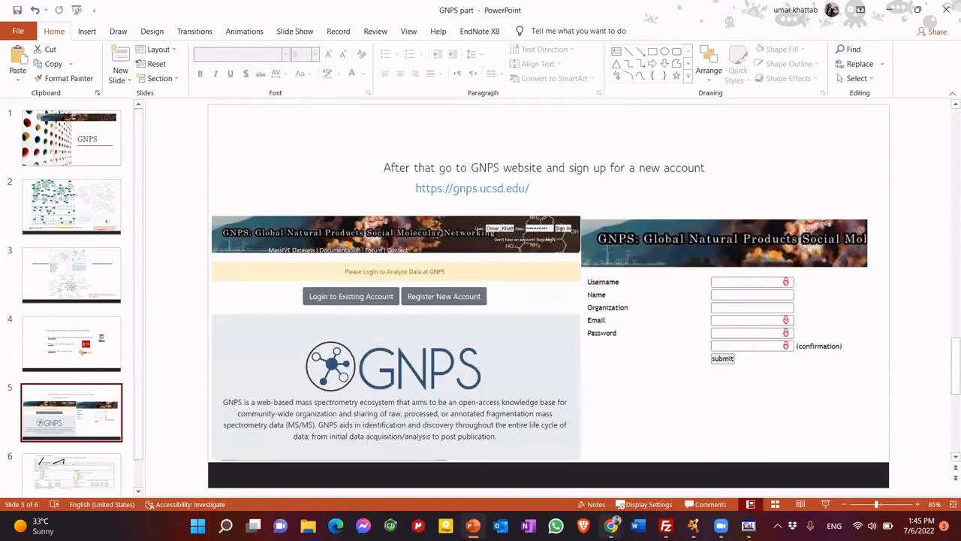
{"action": "mouse_move", "coordinate": [473, 526]}
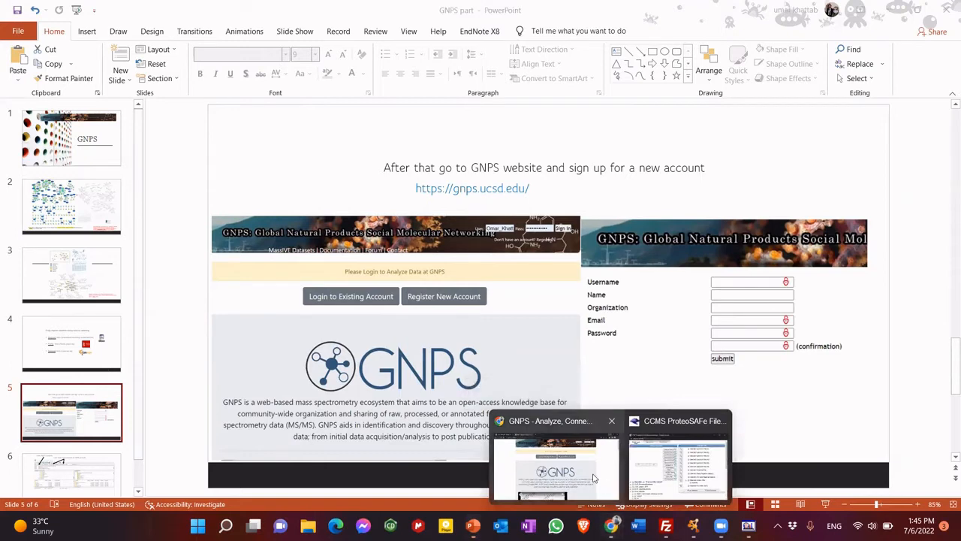
- Switch to the GNPS browser tab and log in to the existing account with saved credentials
{"action": "left_click", "coordinate": [556, 465]}
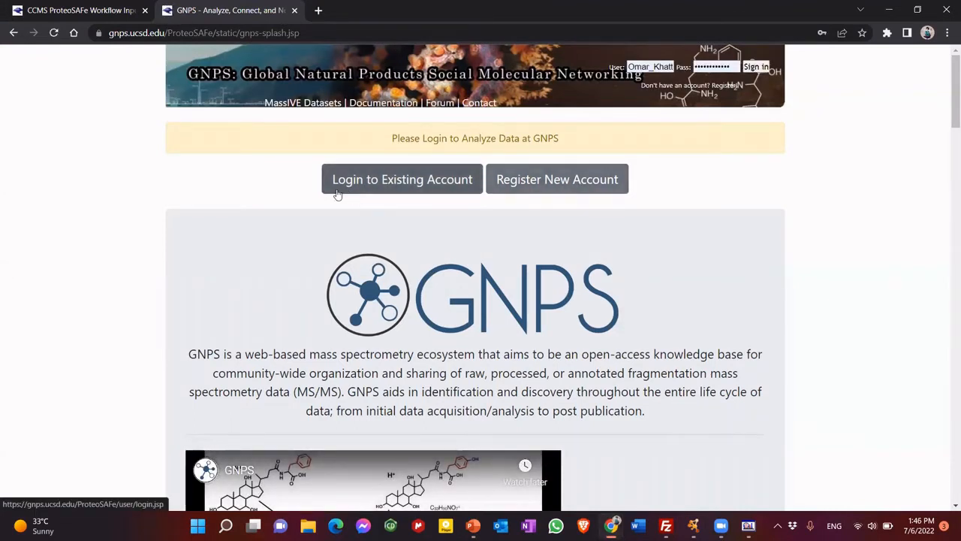
{"action": "mouse_move", "coordinate": [398, 182]}
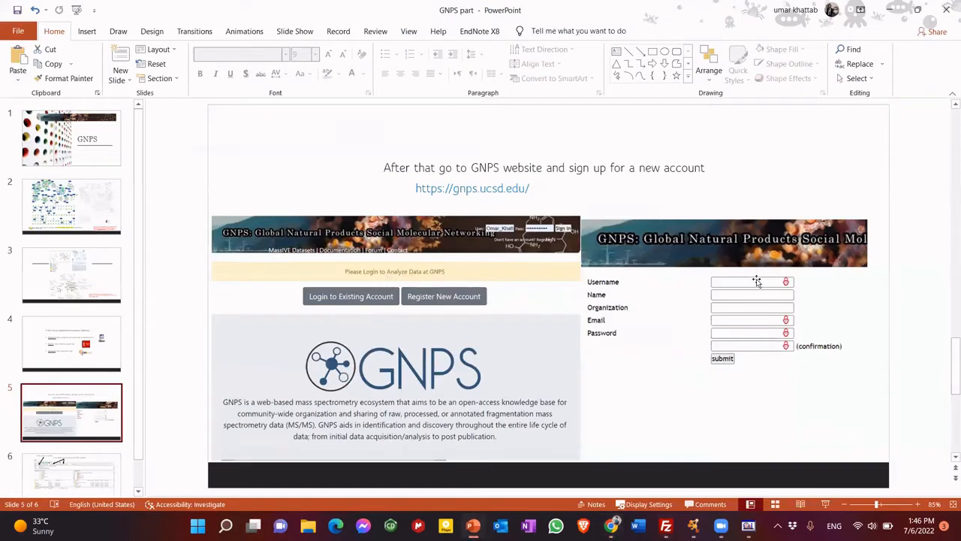
{"action": "mouse_move", "coordinate": [588, 318]}
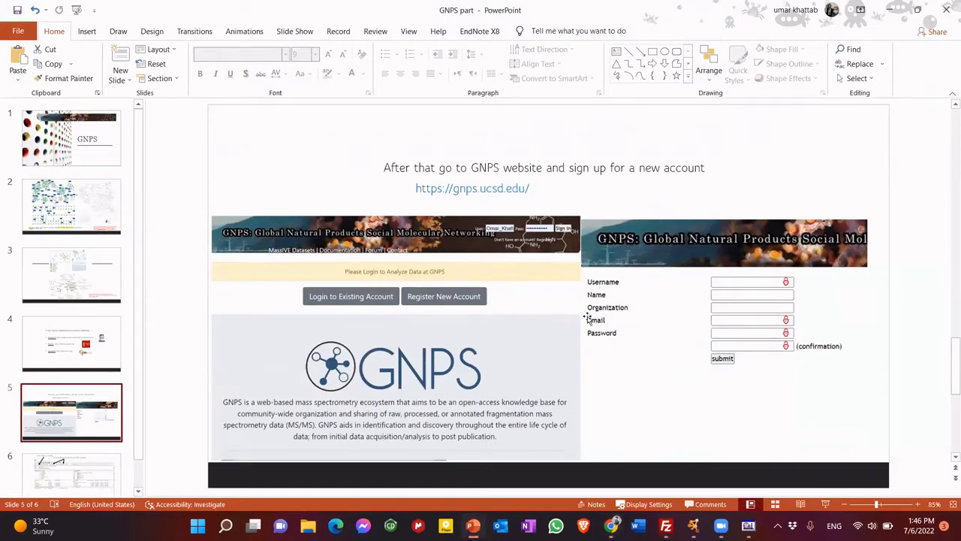
{"action": "mouse_move", "coordinate": [610, 277]}
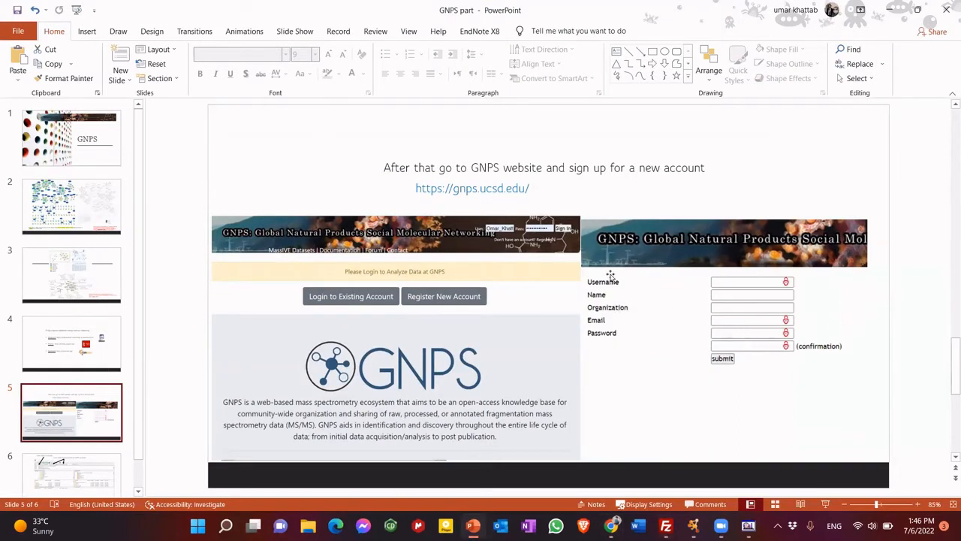
{"action": "mouse_move", "coordinate": [802, 164]}
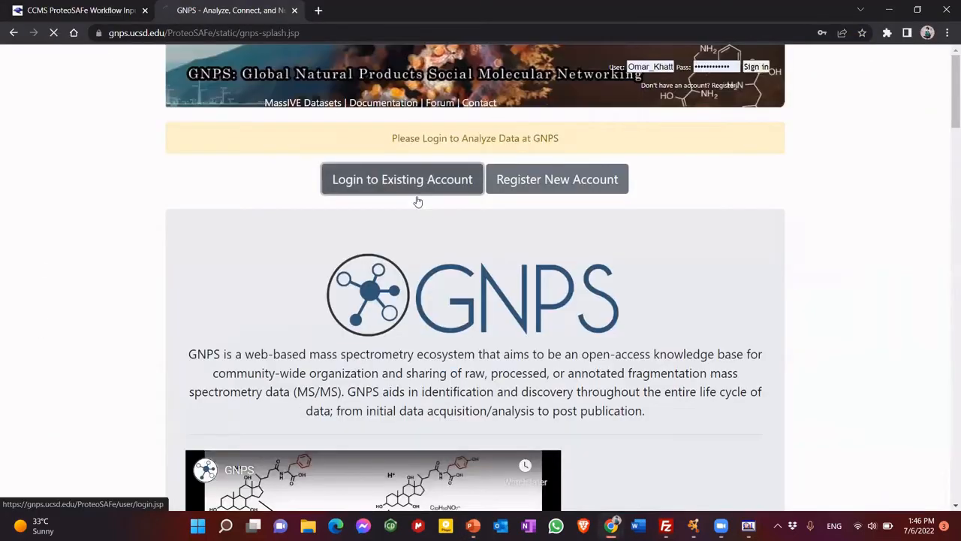
{"action": "left_click", "coordinate": [402, 179]}
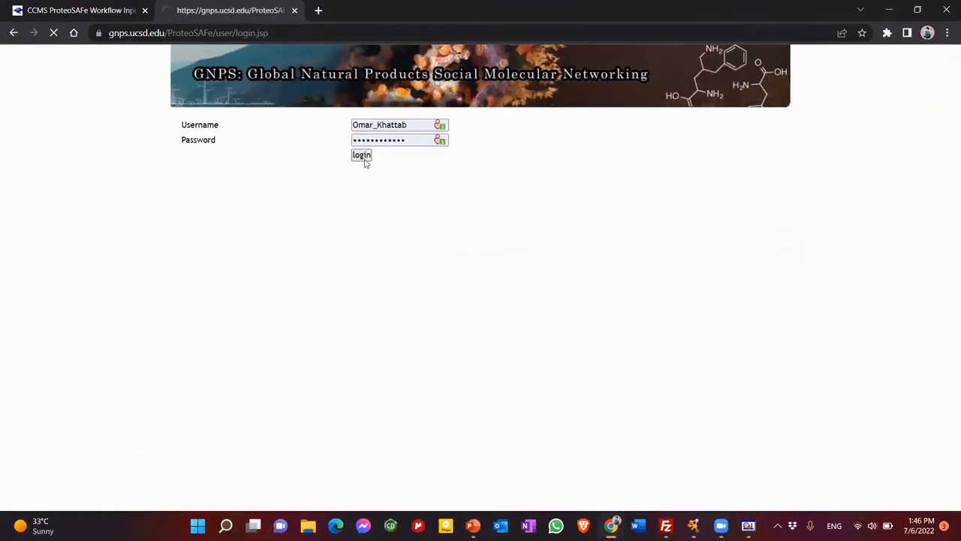
{"action": "left_click", "coordinate": [361, 154]}
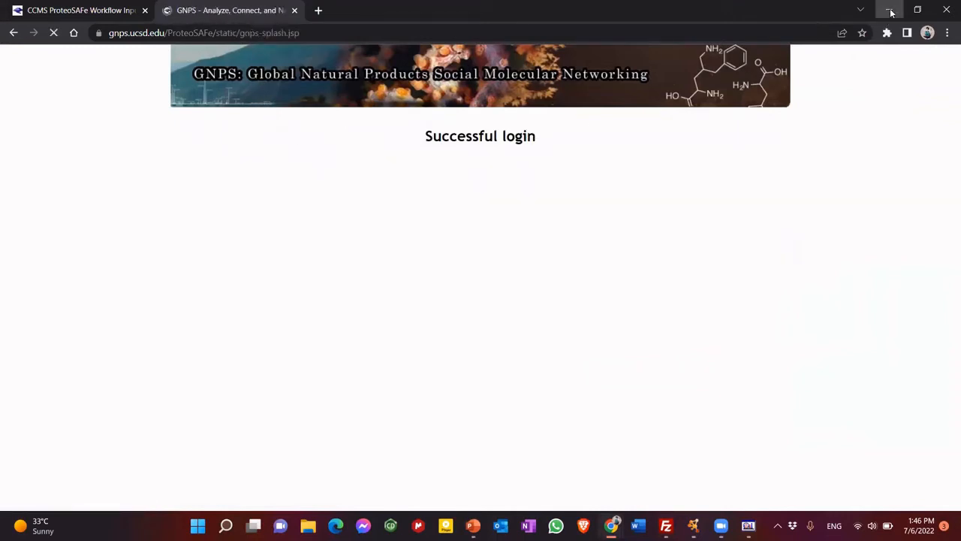
- Minimize the browser and load the three sample spectra files into MSConvert
{"action": "left_click", "coordinate": [890, 12]}
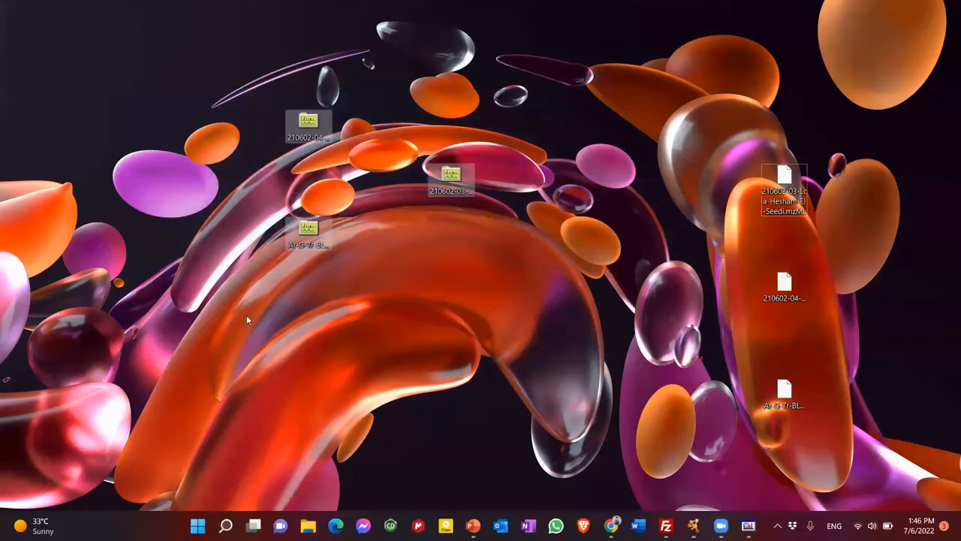
{"action": "mouse_move", "coordinate": [213, 317]}
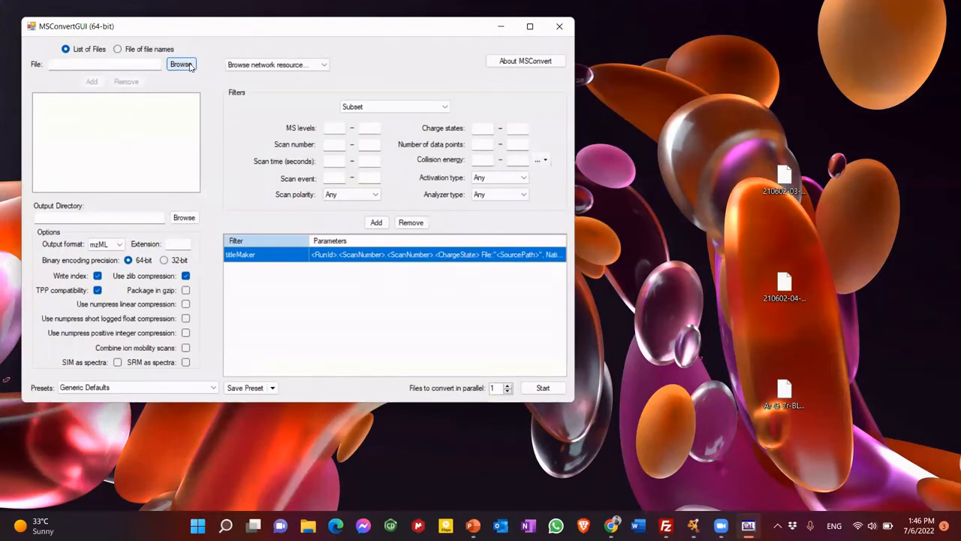
{"action": "left_click", "coordinate": [180, 64]}
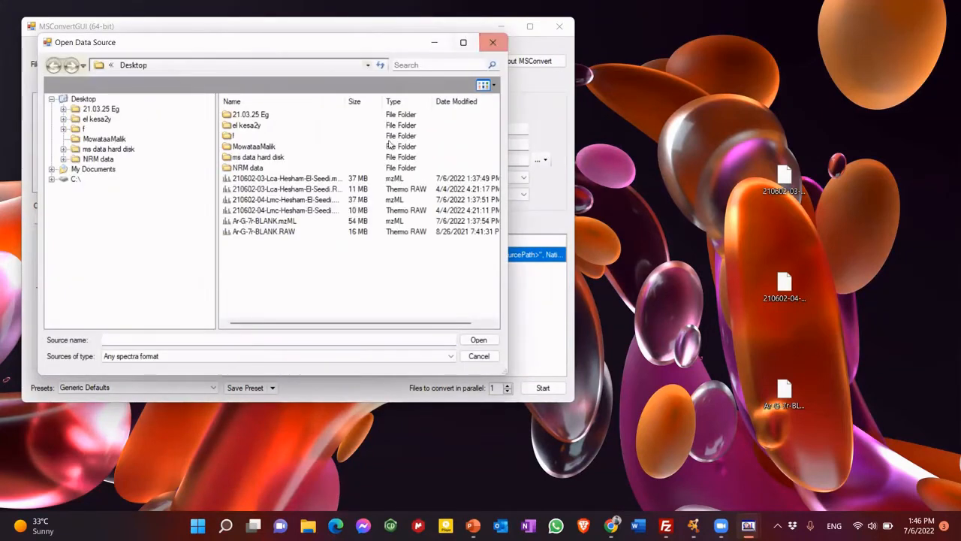
{"action": "left_click", "coordinate": [285, 188]}
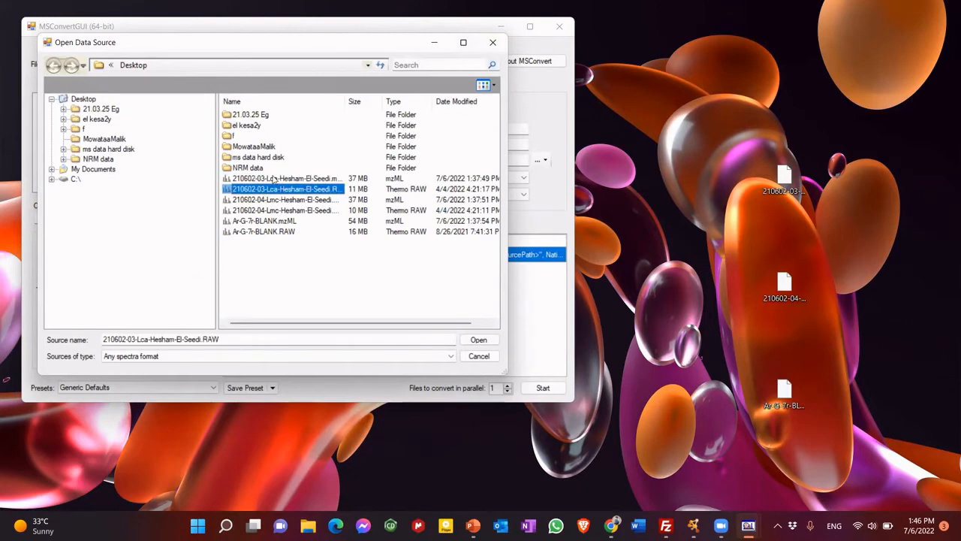
{"action": "left_click", "coordinate": [284, 199]}
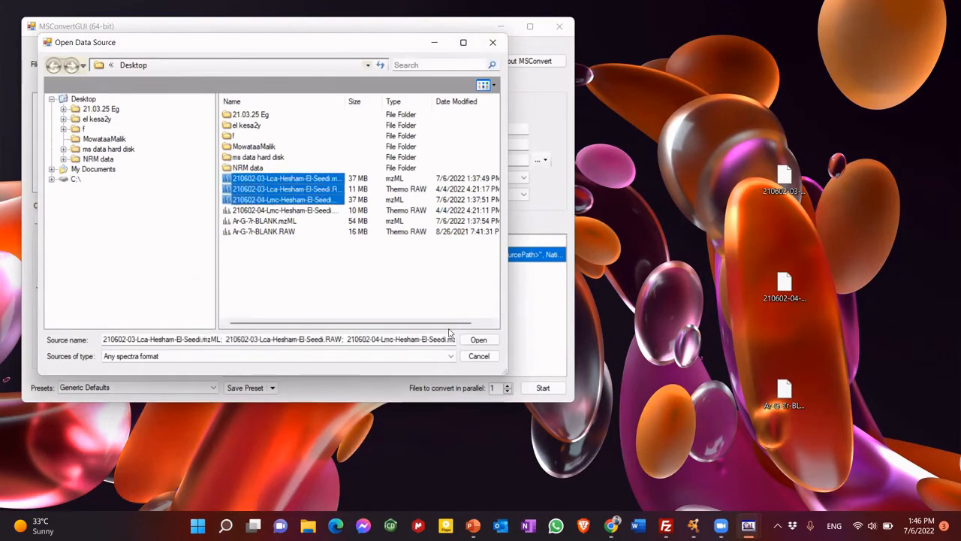
{"action": "left_click", "coordinate": [478, 338]}
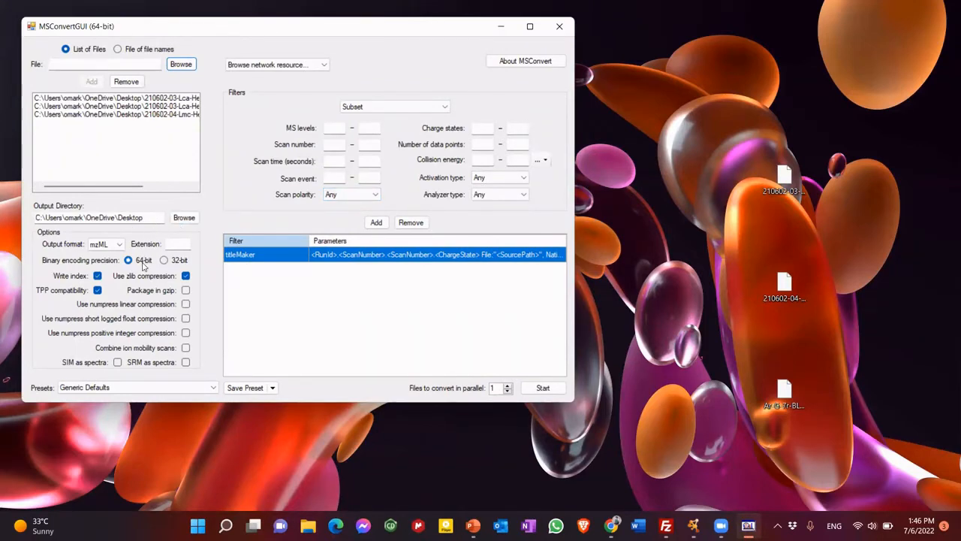
- Turn off zlib compression and add a Peak Picking filter for MS levels 1–2
{"action": "left_click", "coordinate": [185, 275]}
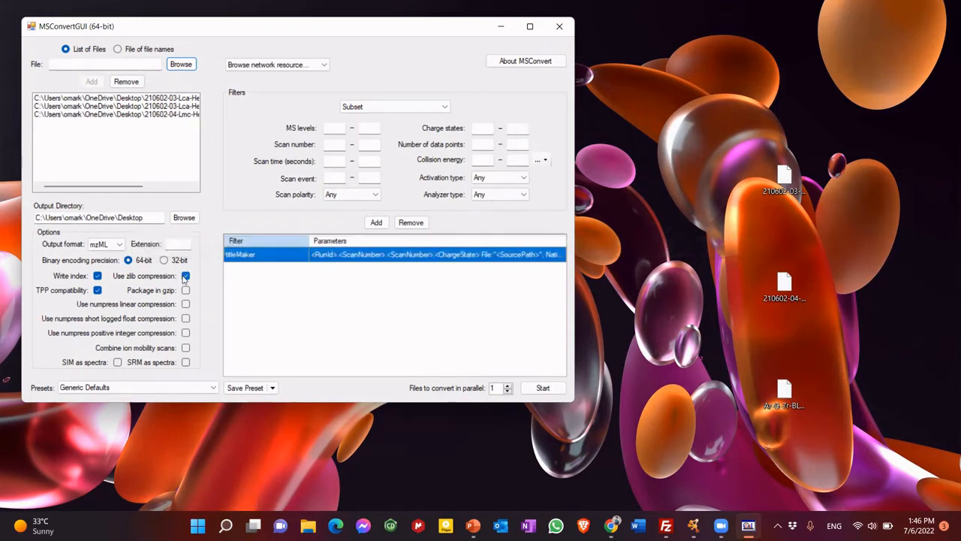
{"action": "left_click", "coordinate": [186, 276]}
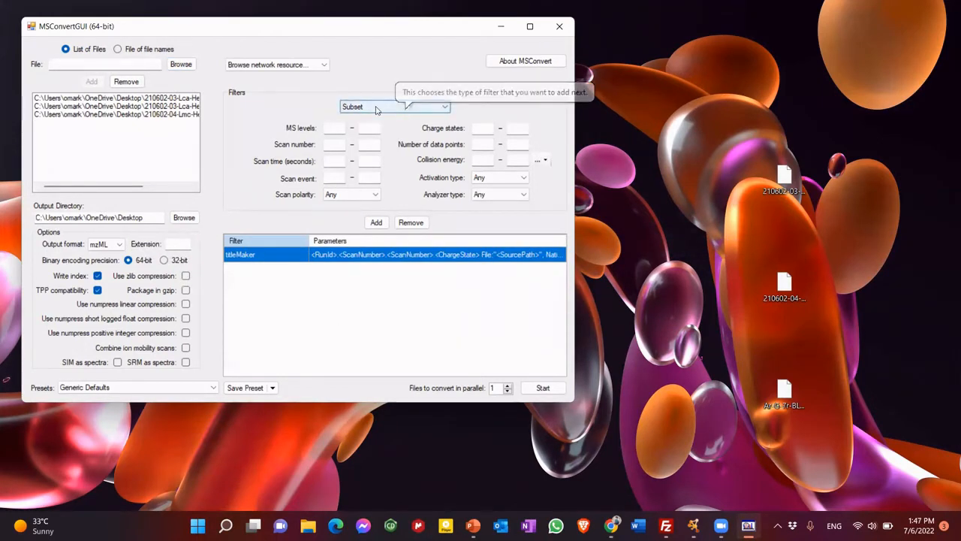
{"action": "left_click", "coordinate": [394, 106]}
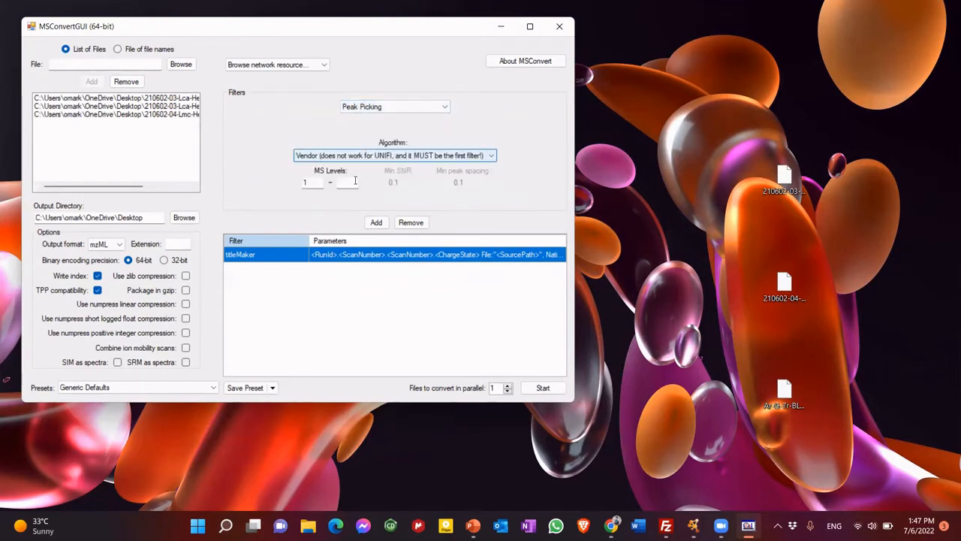
{"action": "type", "text": "2"}
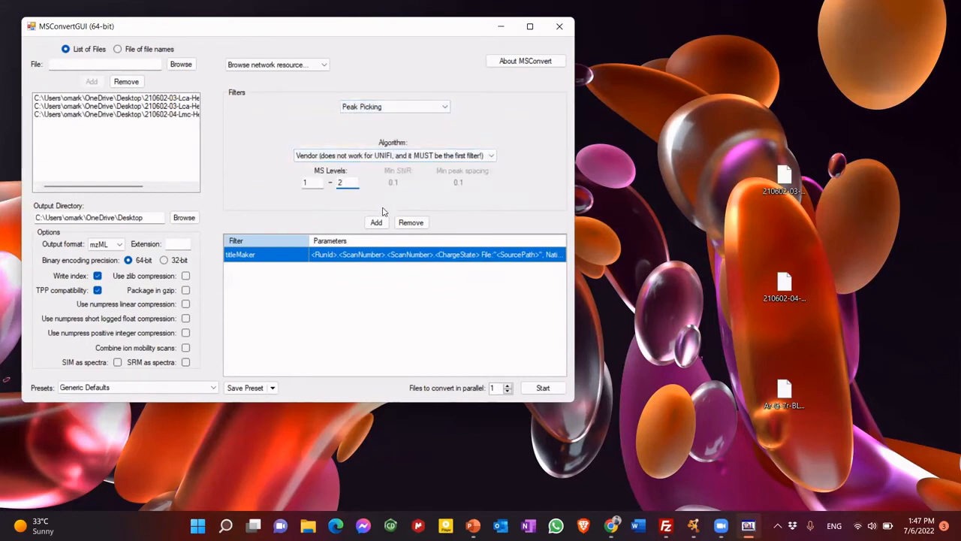
{"action": "left_click", "coordinate": [376, 222]}
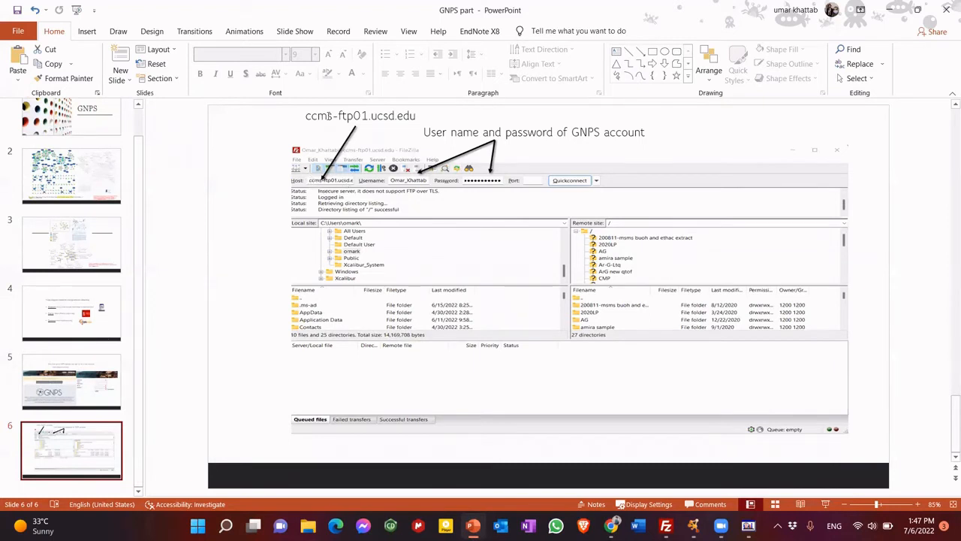
{"action": "mouse_move", "coordinate": [326, 135]}
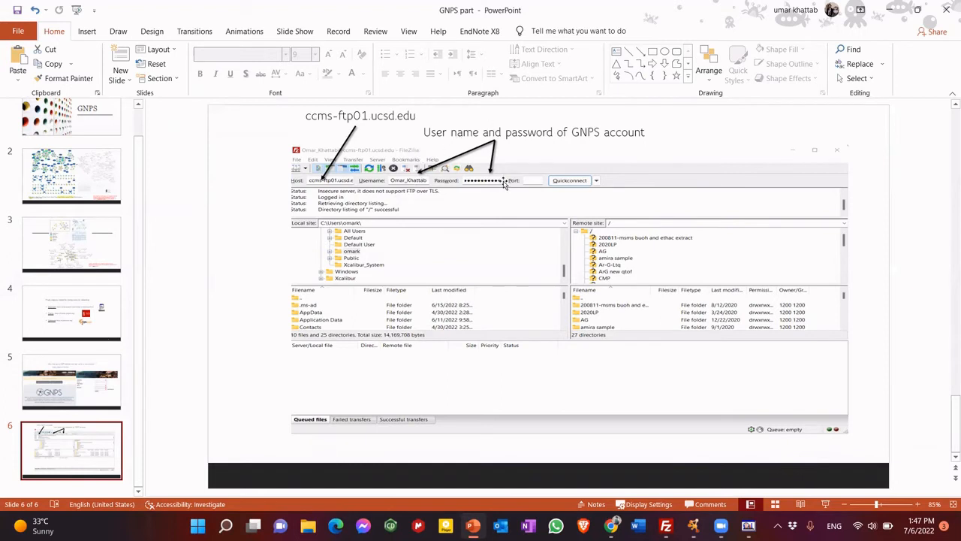
{"action": "mouse_move", "coordinate": [504, 185]}
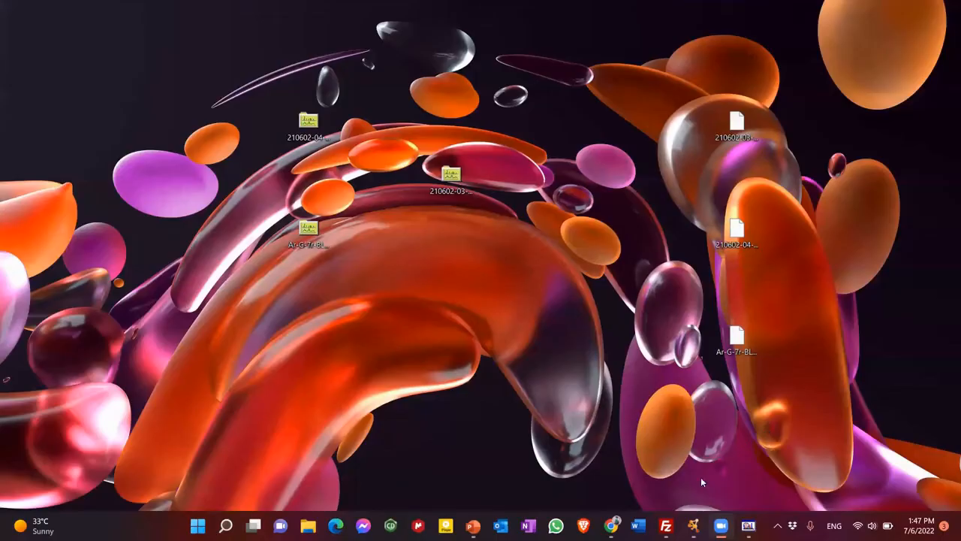
- Open FileZilla and open a folder in the GNPS server's remote site list
{"action": "left_click", "coordinate": [665, 525]}
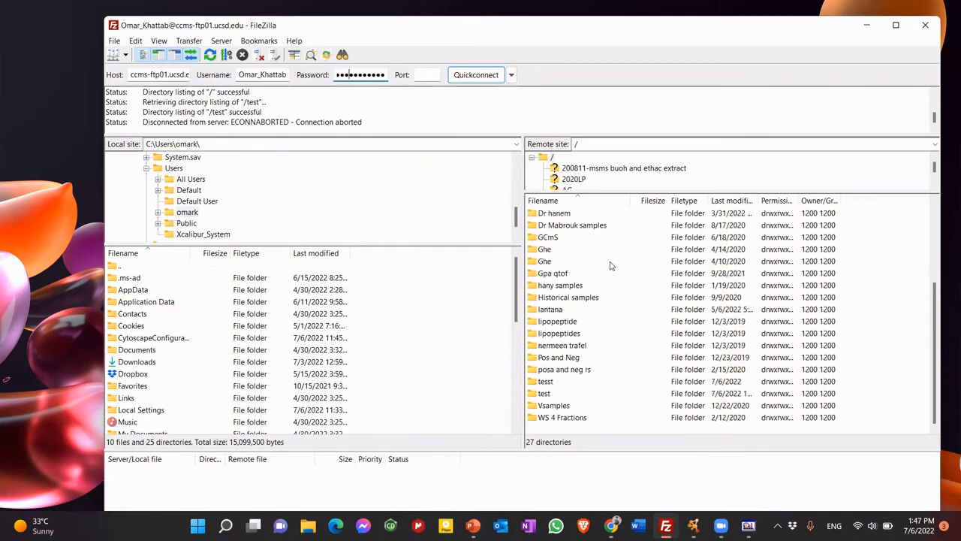
{"action": "double_click", "coordinate": [544, 393]}
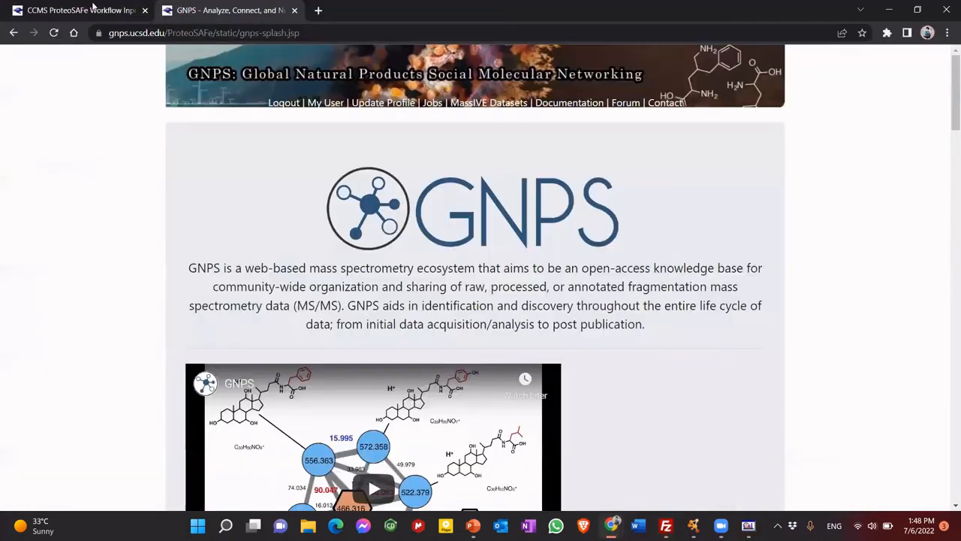
- Title the job 'test file' and put one spectrum file each into groups G1, G2 and G3
{"action": "scroll", "scroll_direction": "down", "scroll_amount": 3}
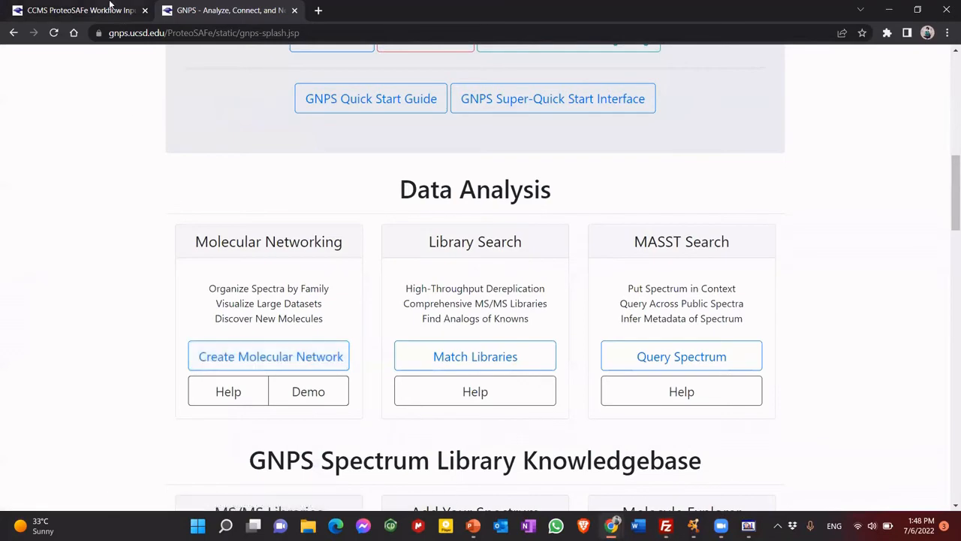
{"action": "mouse_move", "coordinate": [270, 356]}
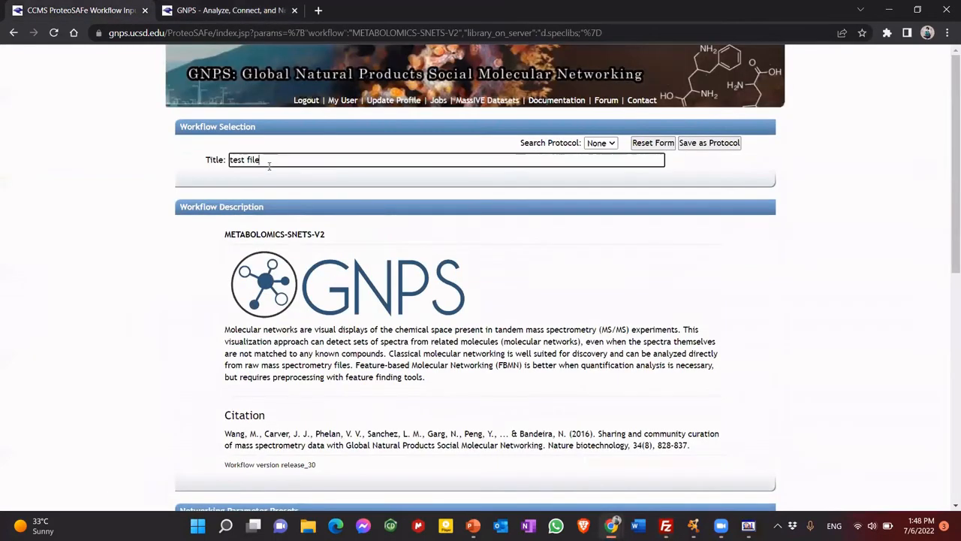
{"action": "scroll", "scroll_direction": "down", "scroll_amount": 3}
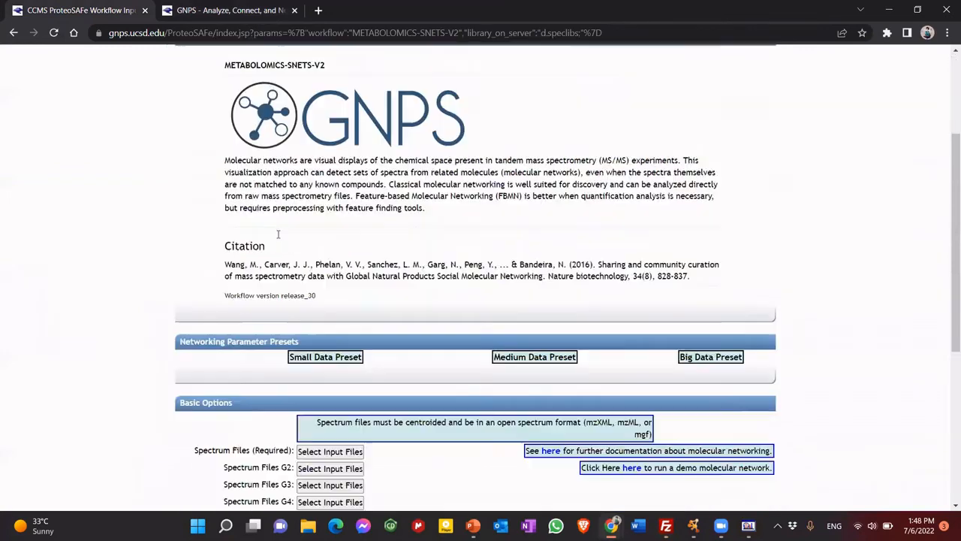
{"action": "scroll", "scroll_direction": "down", "scroll_amount": 3}
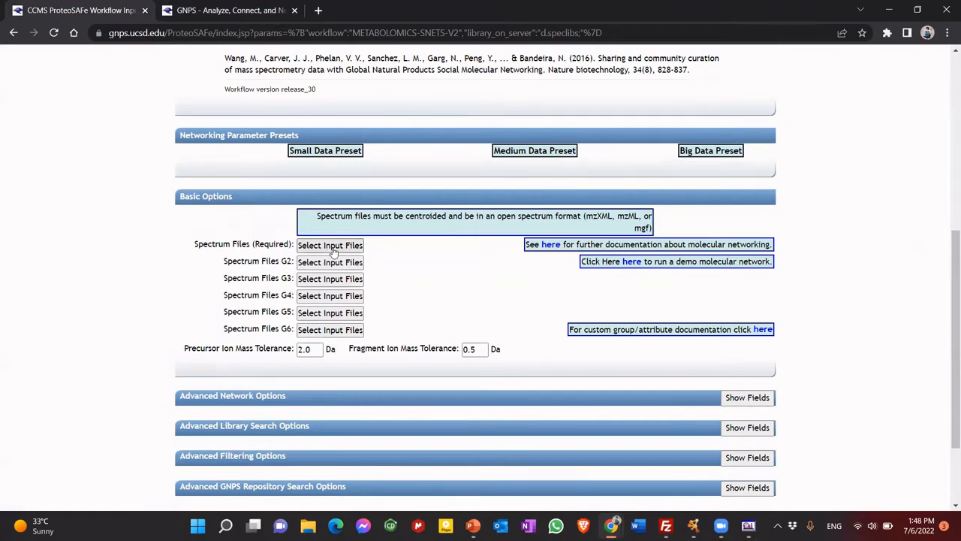
{"action": "left_click", "coordinate": [330, 244]}
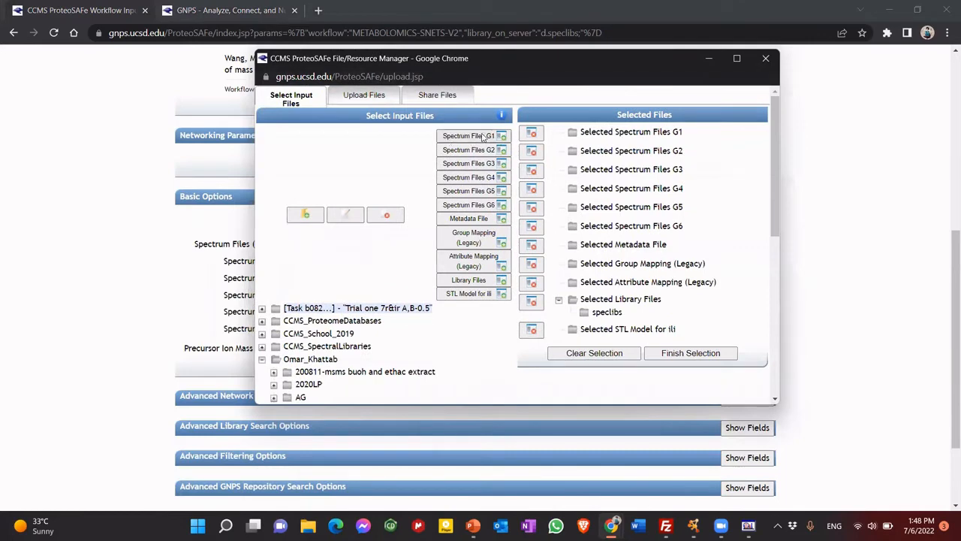
{"action": "scroll", "scroll_direction": "down", "scroll_amount": 3}
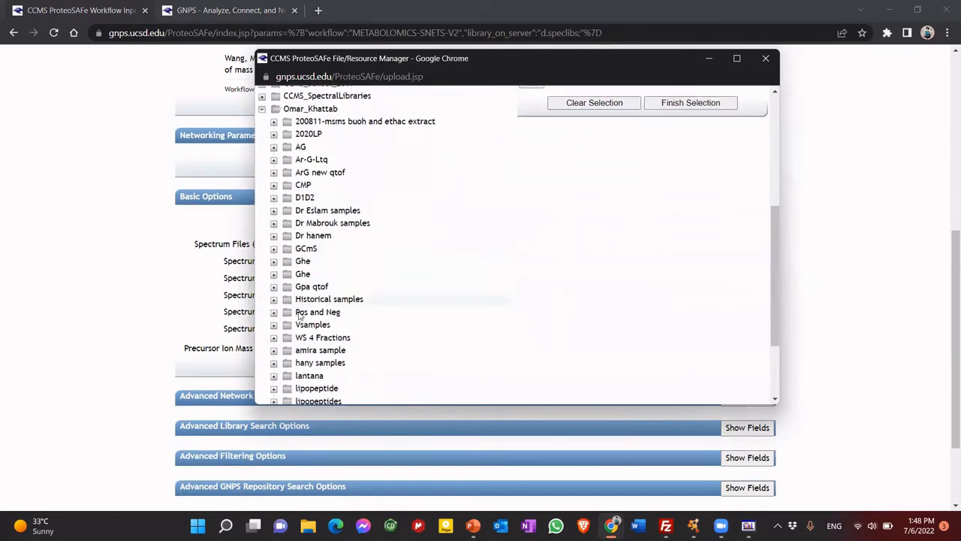
{"action": "scroll", "scroll_direction": "down", "scroll_amount": 3}
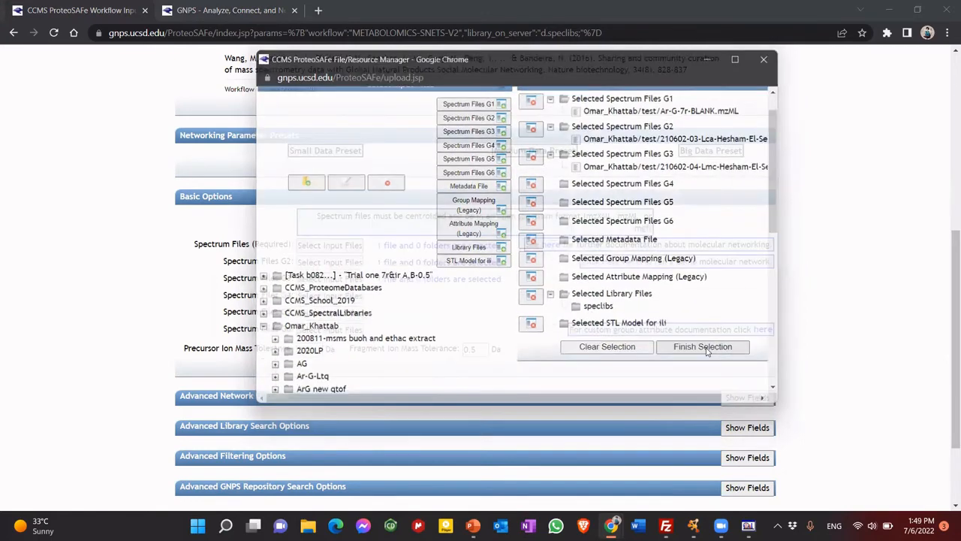
{"action": "left_click", "coordinate": [702, 346]}
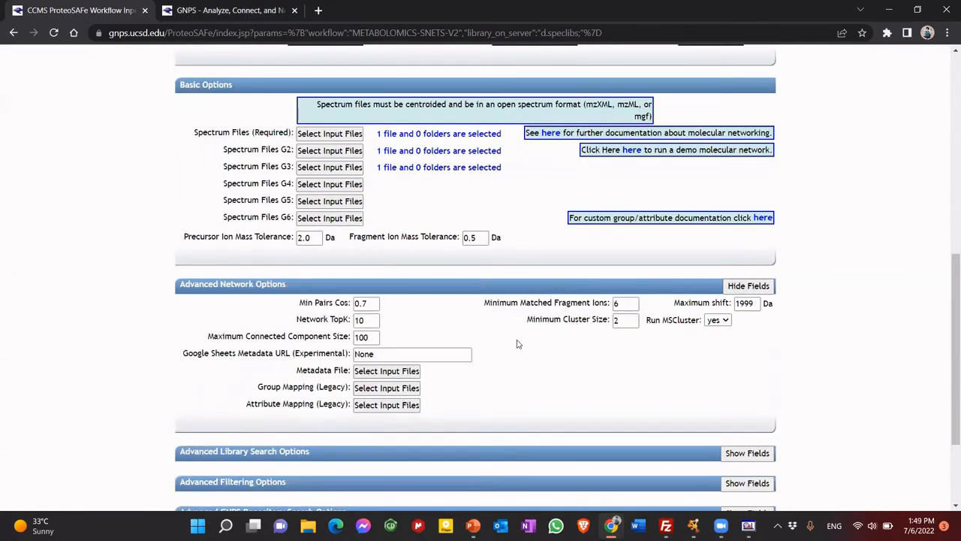
{"action": "mouse_move", "coordinate": [656, 387]}
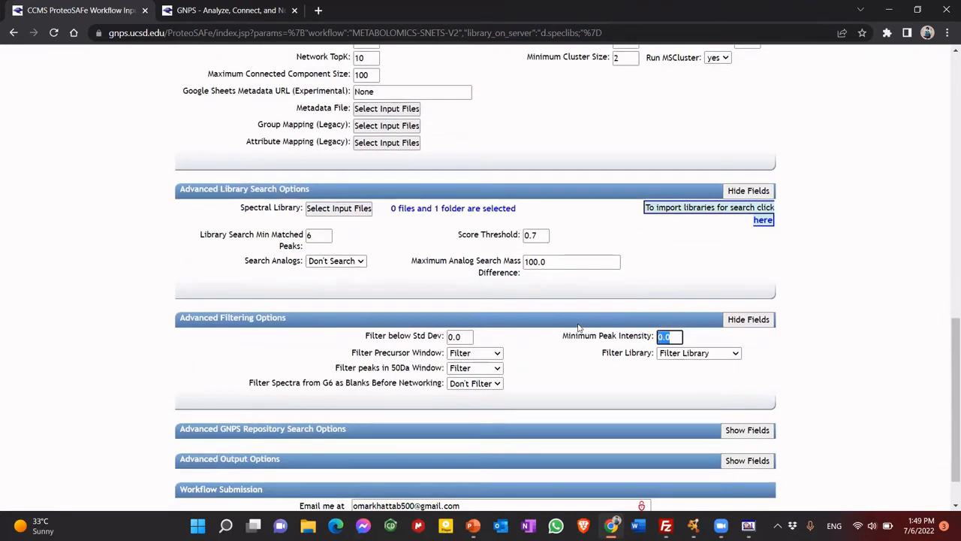
- Enter 2 as the minimum peak intensity and submit the networking job
{"action": "type", "text": "2"}
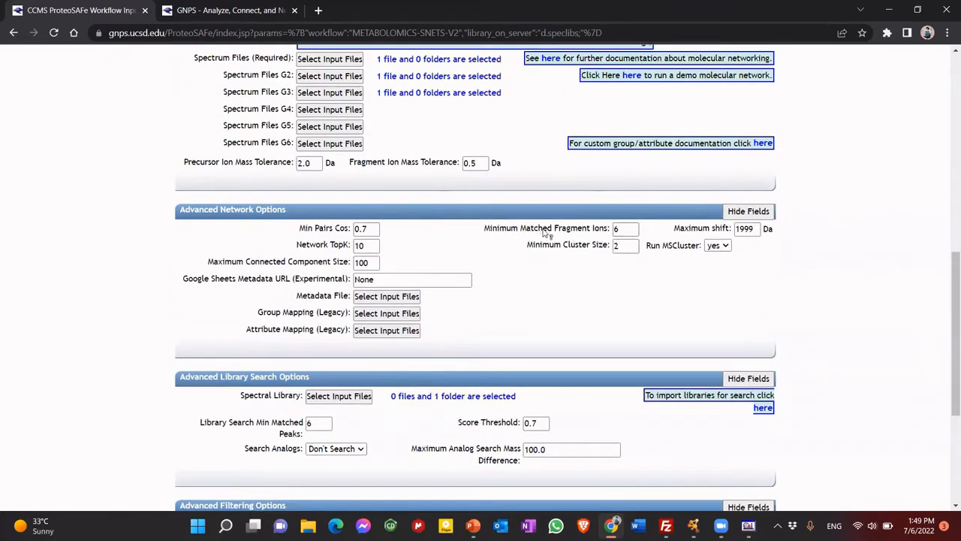
{"action": "left_click", "coordinate": [625, 228]}
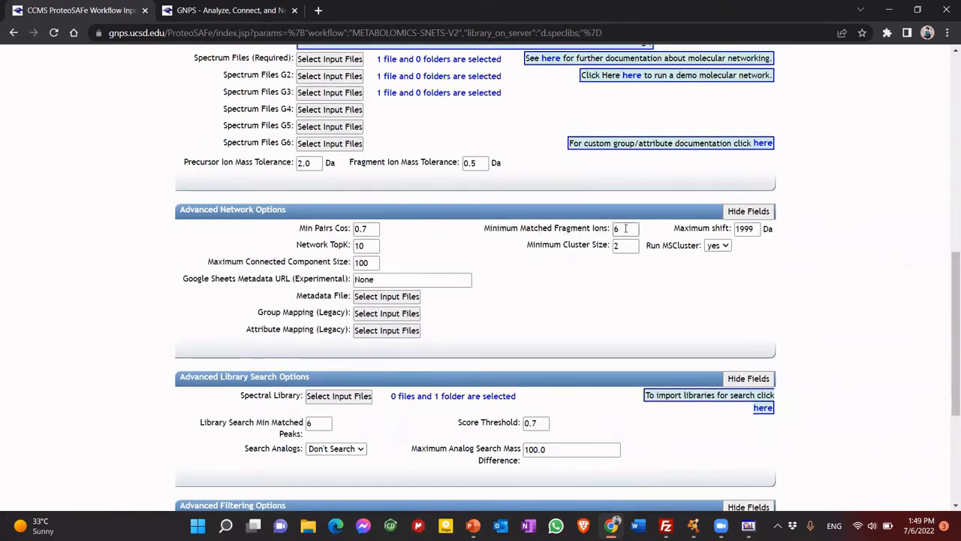
{"action": "scroll", "scroll_direction": "down", "scroll_amount": 3}
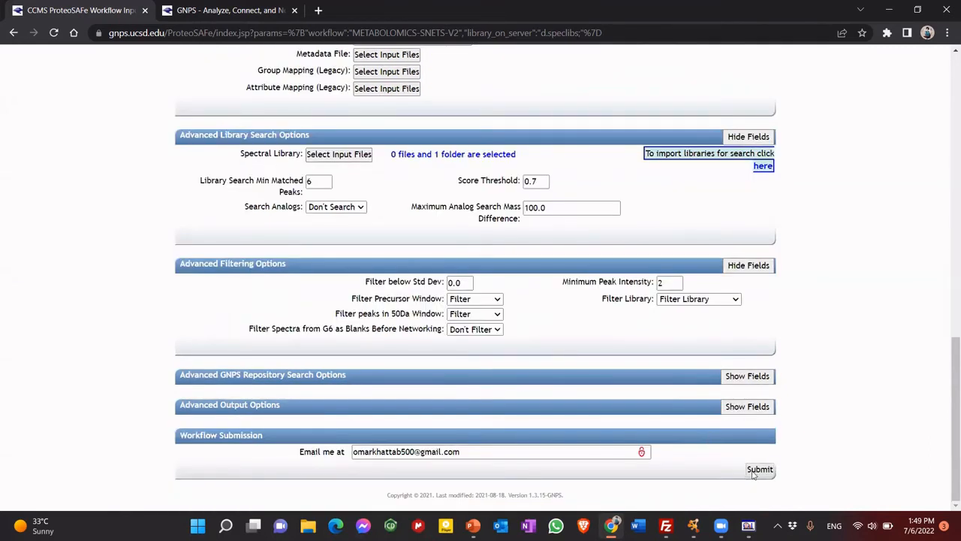
{"action": "left_click", "coordinate": [759, 469]}
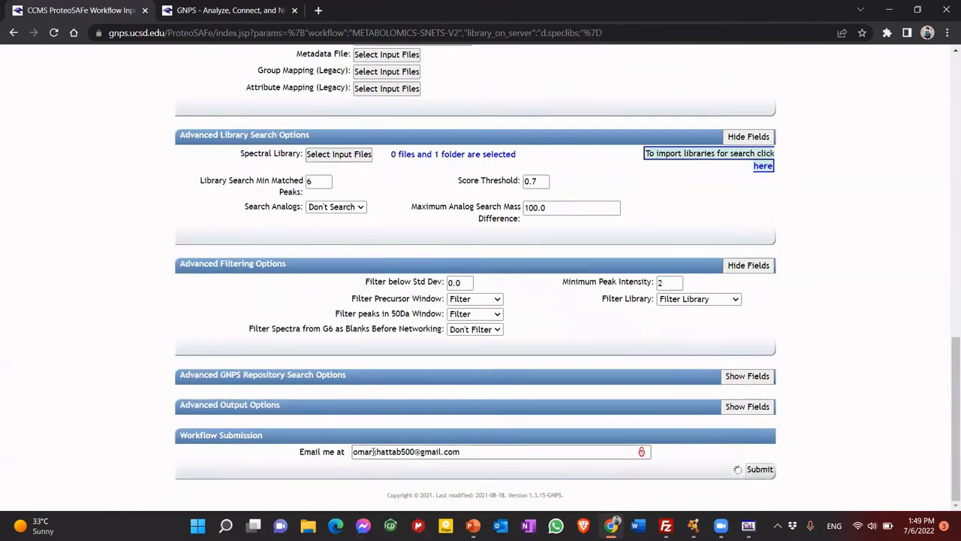
{"action": "left_click", "coordinate": [759, 468]}
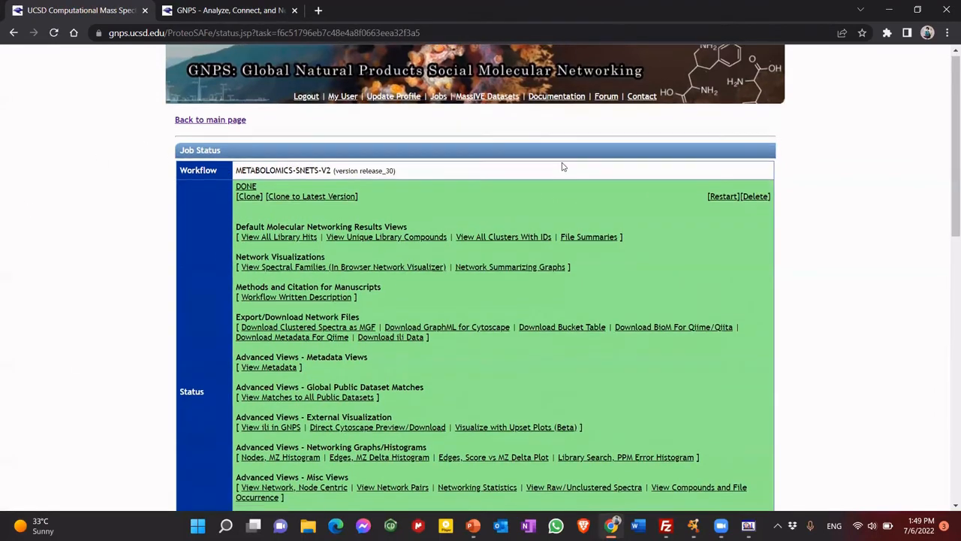
- Download the GraphML network for Cytoscape from the DONE job's status page
{"action": "scroll", "scroll_direction": "down", "scroll_amount": 3}
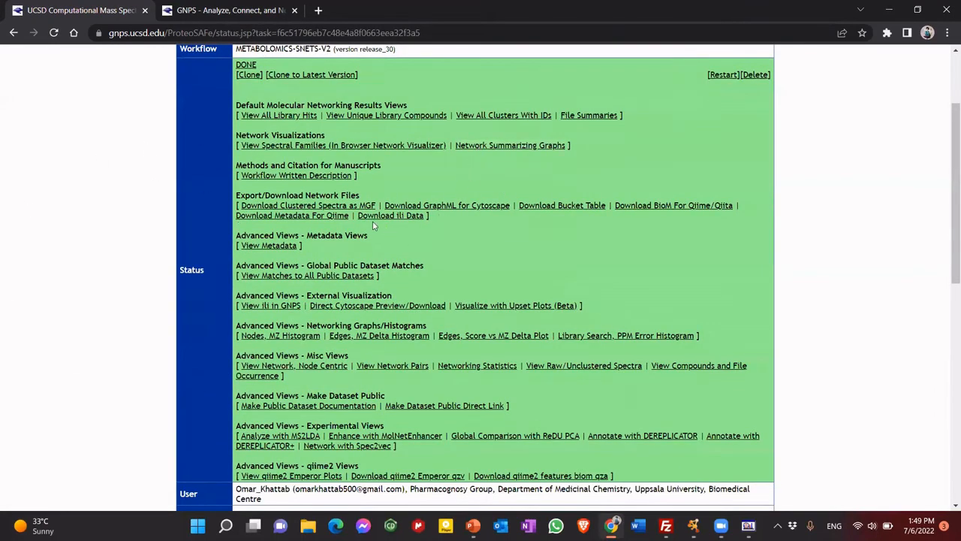
{"action": "mouse_move", "coordinate": [475, 214]}
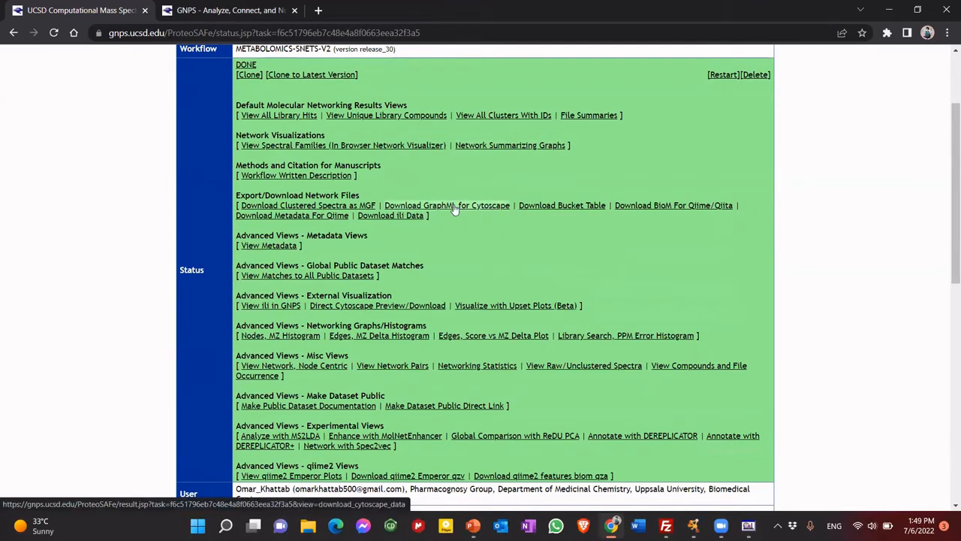
{"action": "left_click", "coordinate": [447, 205]}
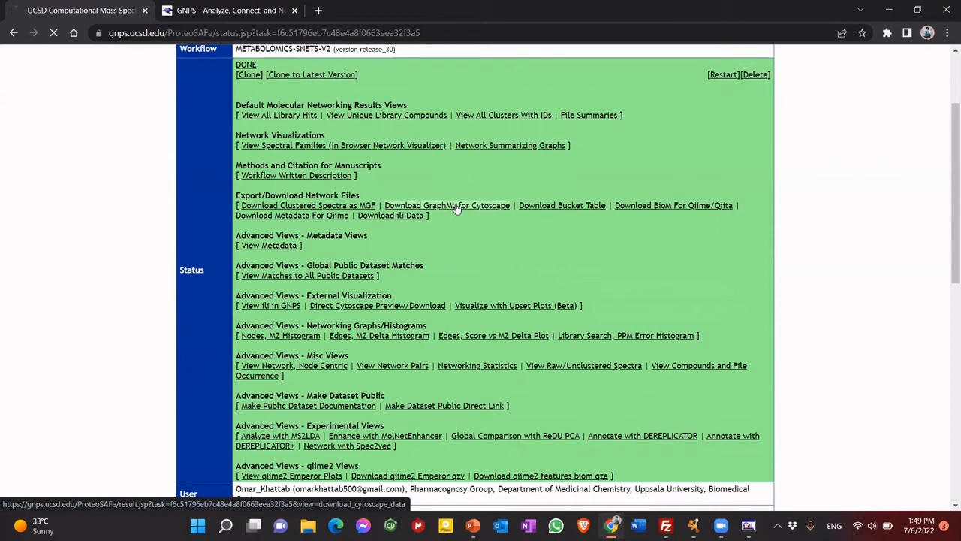
{"action": "left_click", "coordinate": [447, 205]}
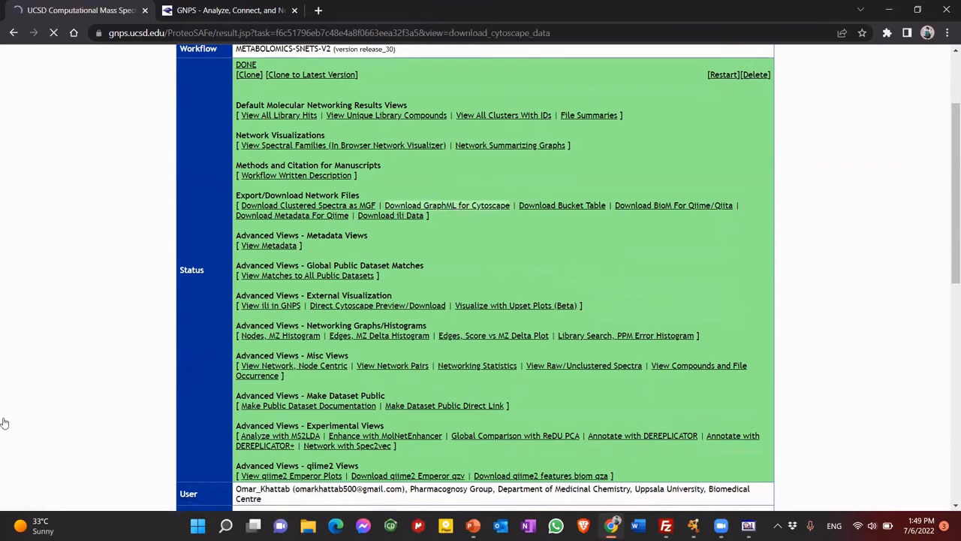
{"action": "mouse_move", "coordinate": [117, 453]}
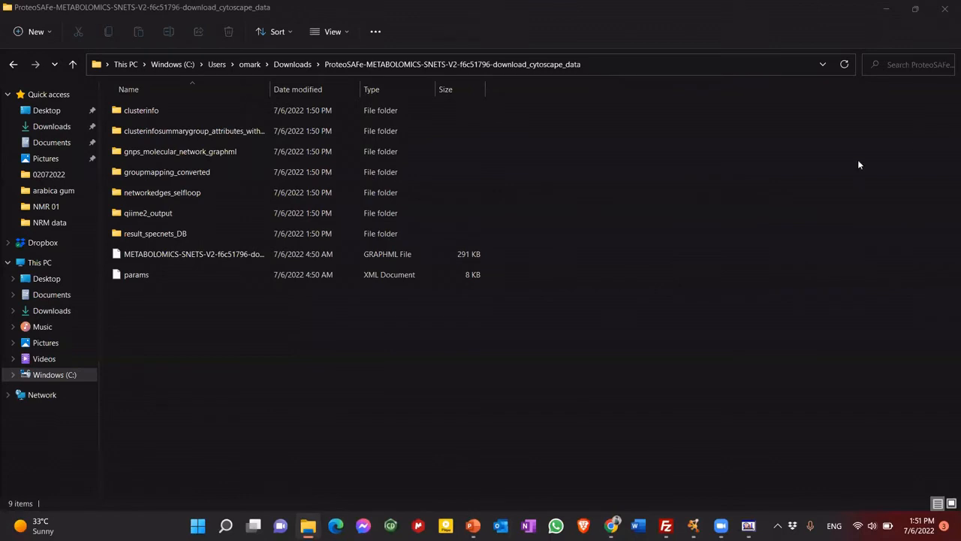
{"action": "mouse_move", "coordinate": [672, 185]}
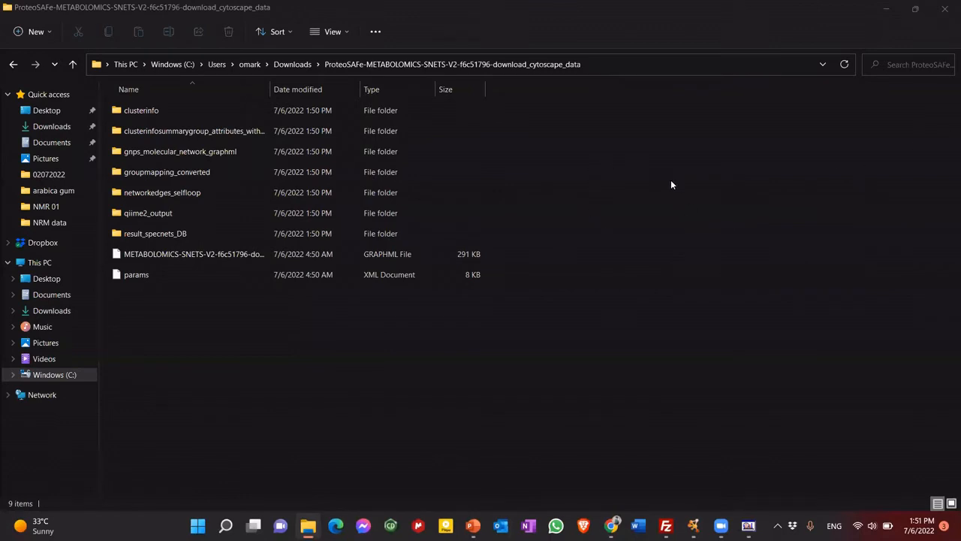
{"action": "mouse_move", "coordinate": [73, 64]}
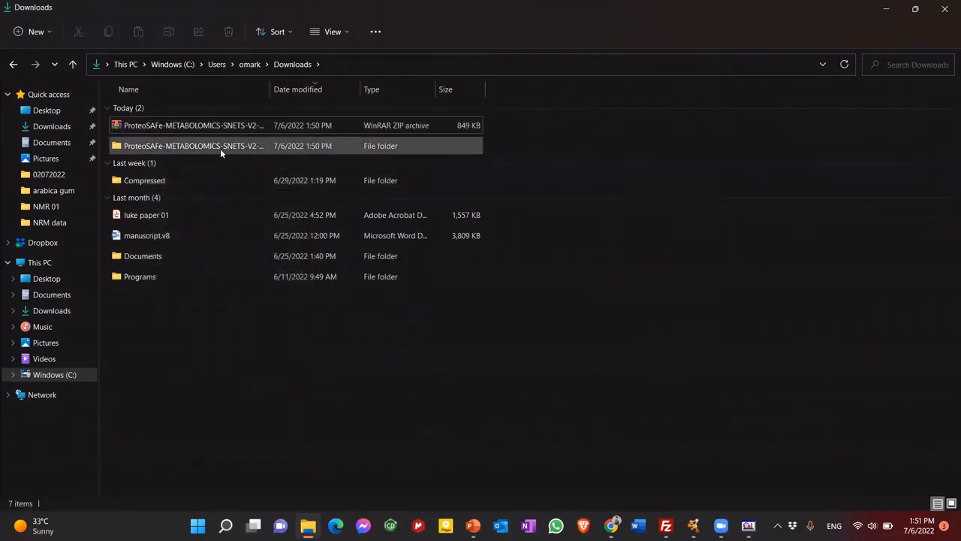
- Open the extracted ProteoSAFe-METABOLOMICS-SNETS results folder in Downloads
{"action": "double_click", "coordinate": [193, 145]}
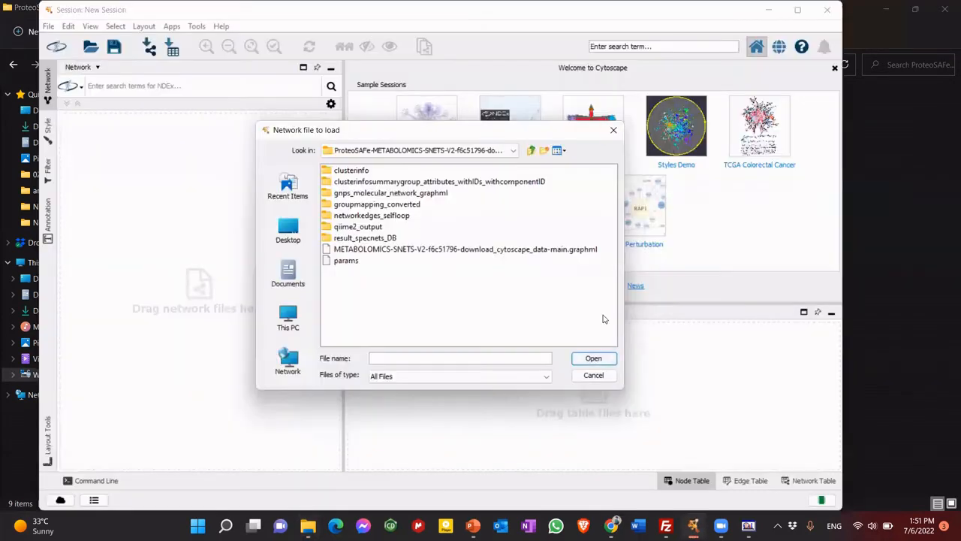
- Import the GNPS main.graphml network file from the download folder into Cytoscape
{"action": "left_click", "coordinate": [593, 375]}
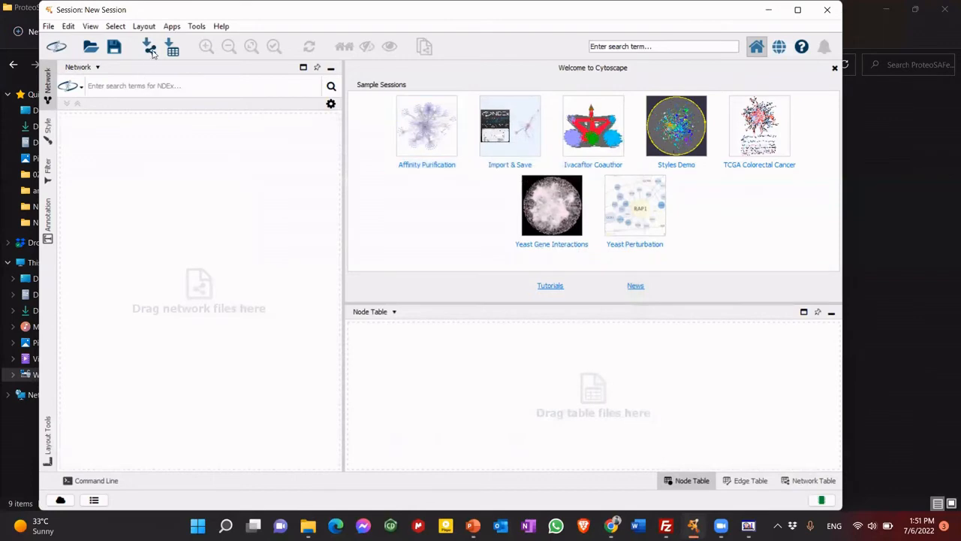
{"action": "left_click", "coordinate": [148, 46]}
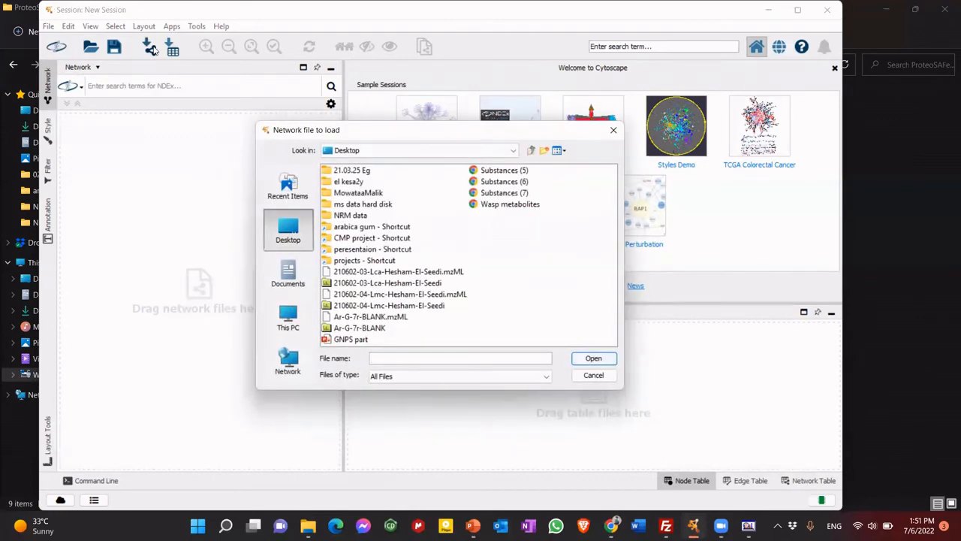
{"action": "left_click", "coordinate": [288, 316]}
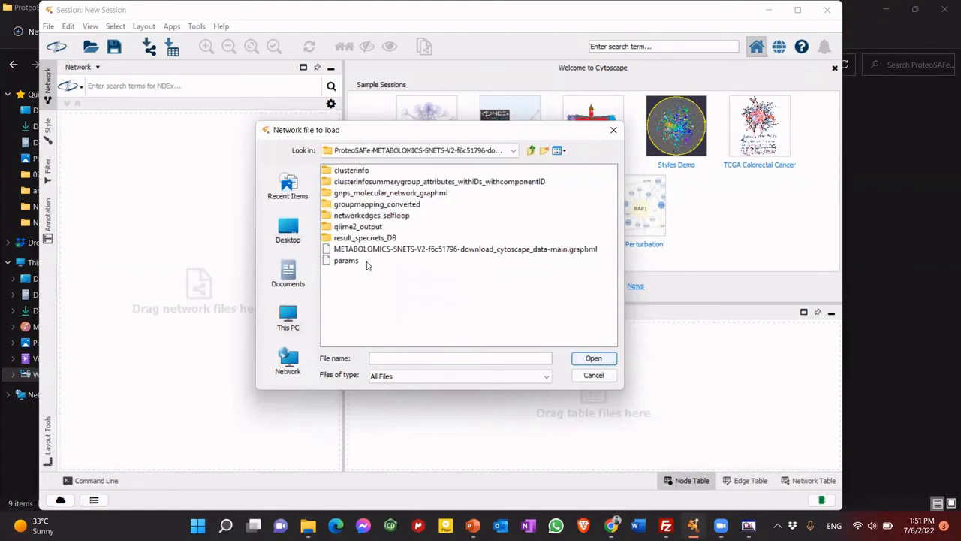
{"action": "left_click", "coordinate": [465, 249]}
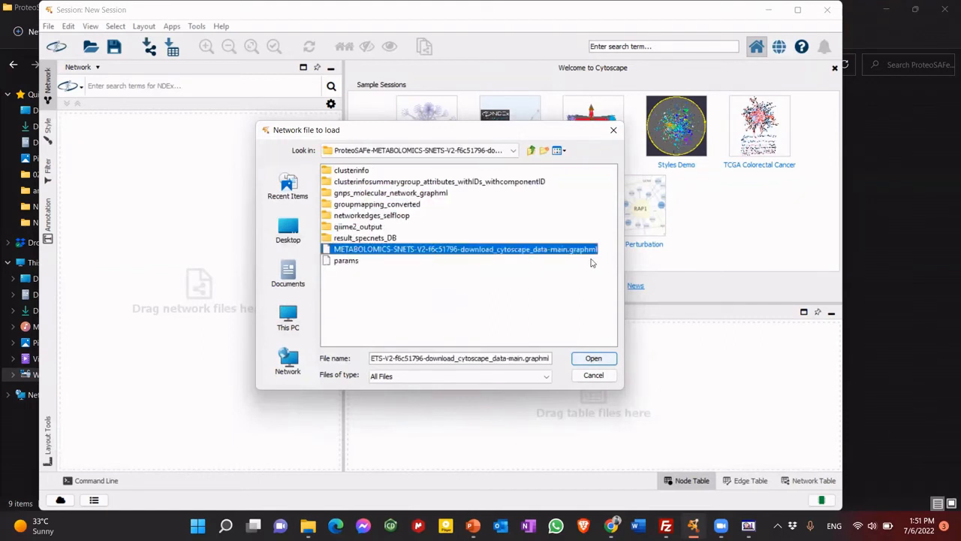
{"action": "left_click", "coordinate": [593, 358]}
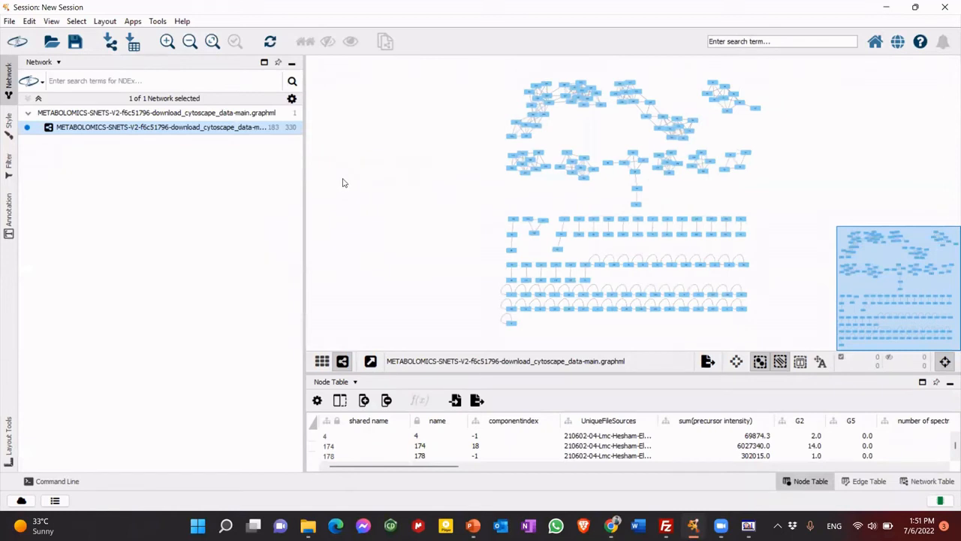
{"action": "mouse_move", "coordinate": [41, 156]}
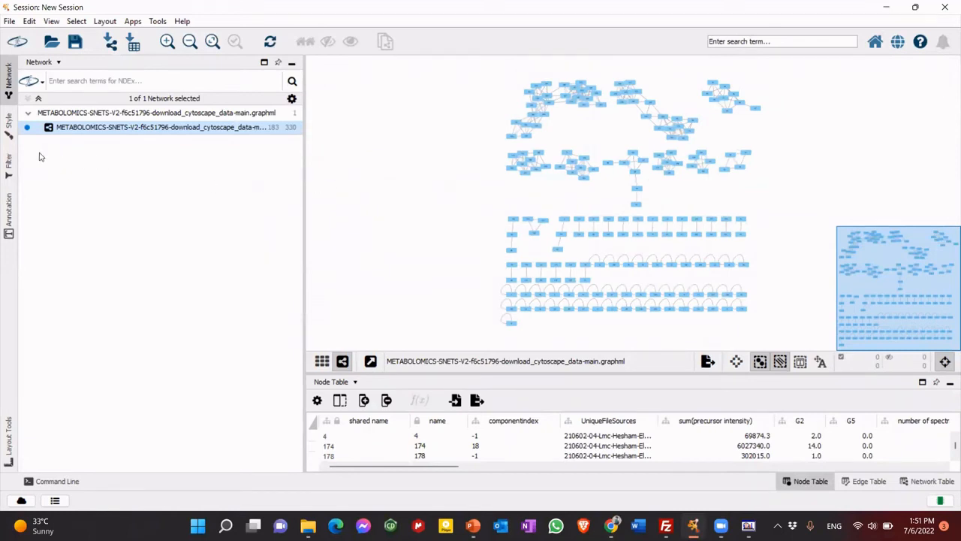
- Try Nested Network Style, then apply the Solid style to the network
{"action": "left_click", "coordinate": [9, 124]}
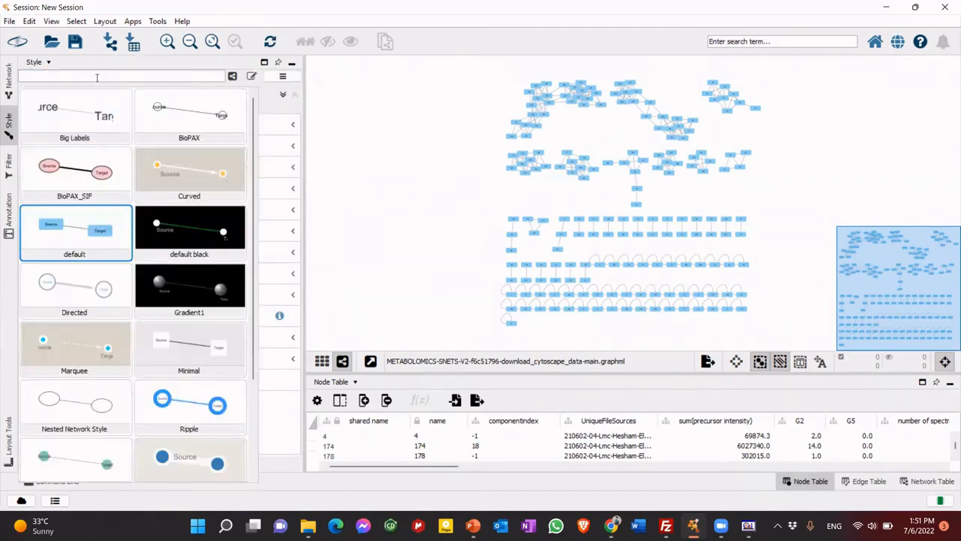
{"action": "scroll", "scroll_direction": "down", "scroll_amount": 3}
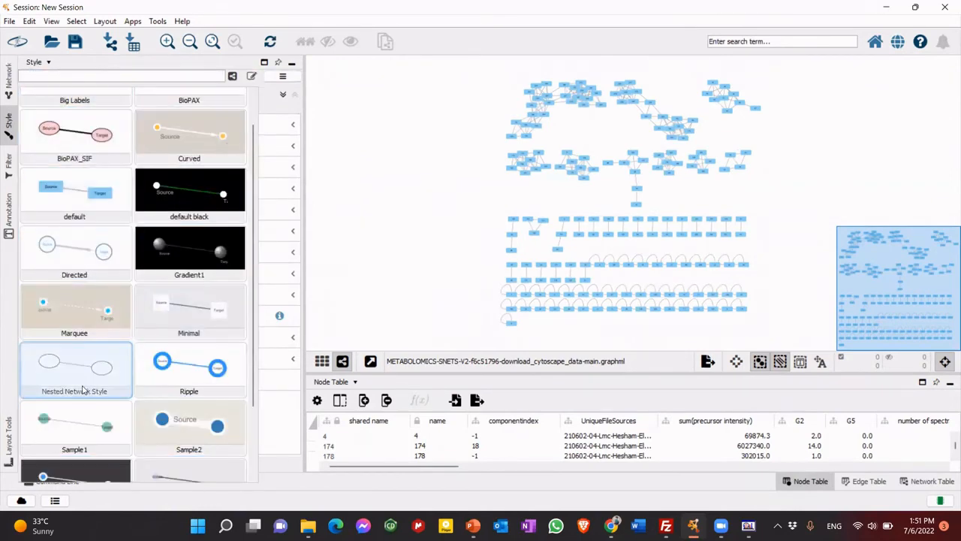
{"action": "left_click", "coordinate": [75, 367]}
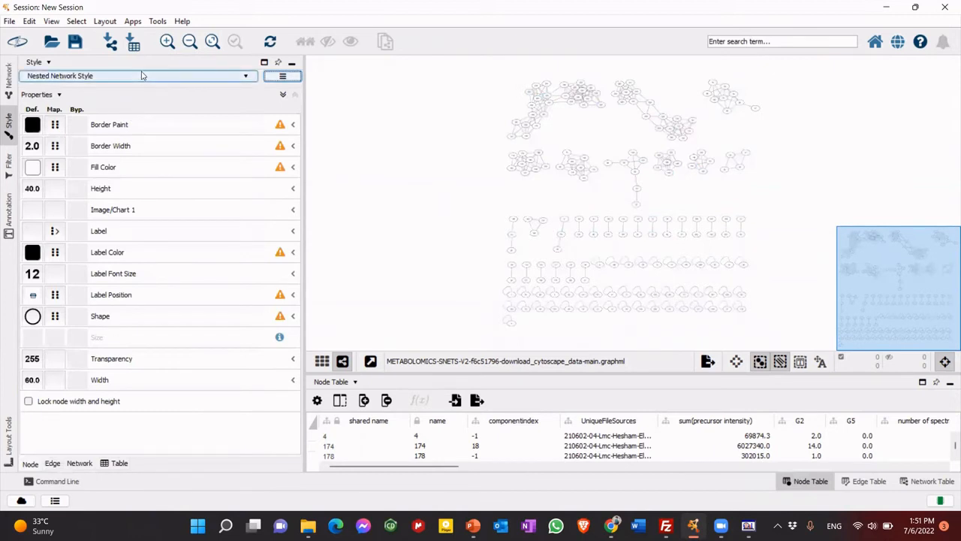
{"action": "left_click", "coordinate": [245, 75]}
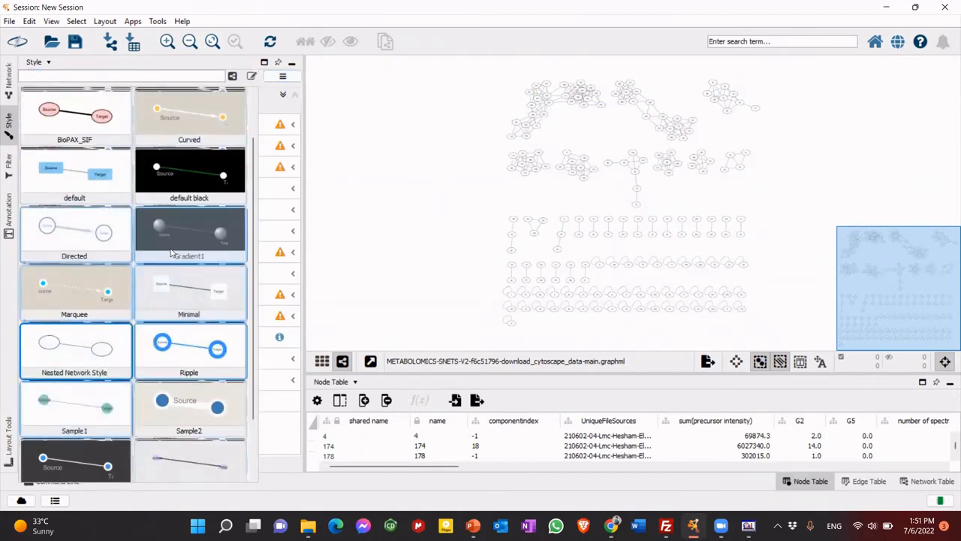
{"action": "scroll", "scroll_direction": "down", "scroll_amount": 3}
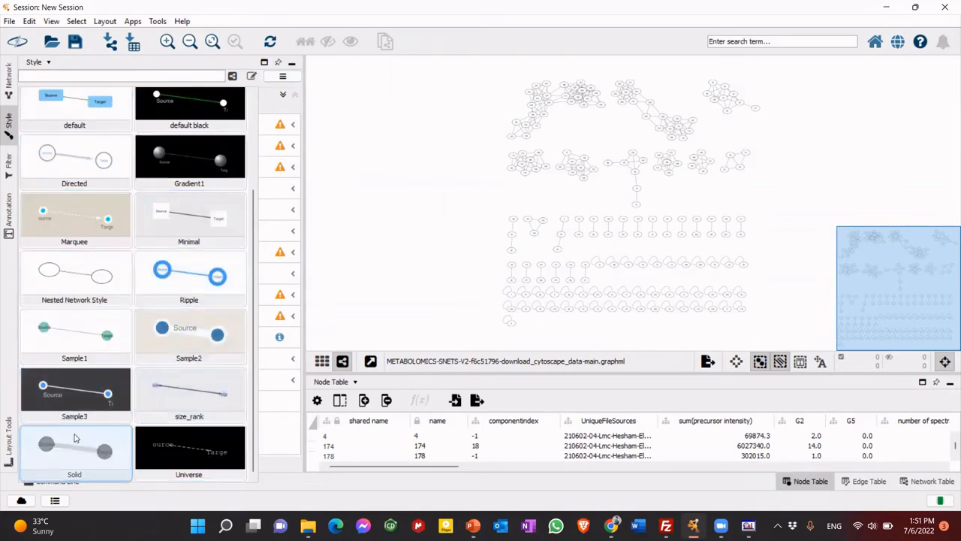
{"action": "left_click", "coordinate": [75, 450]}
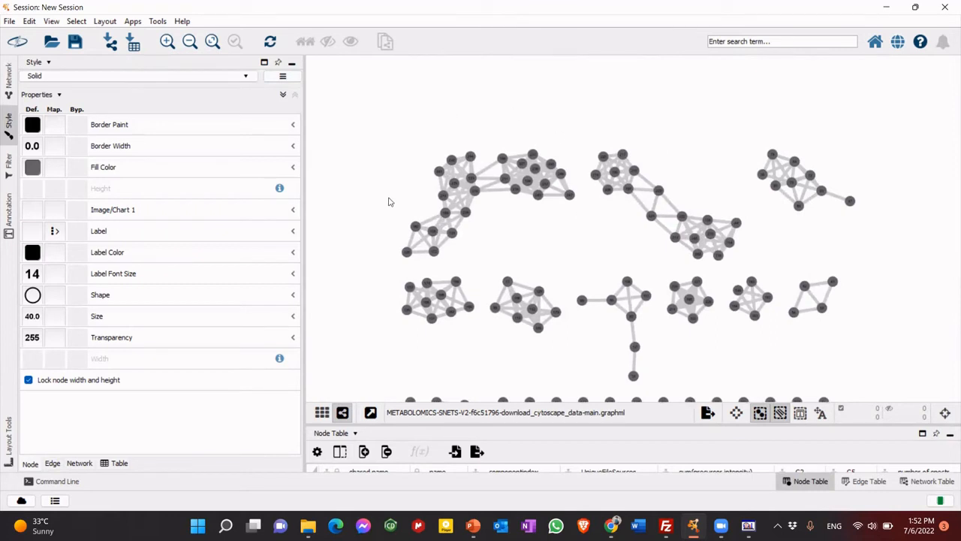
{"action": "mouse_move", "coordinate": [573, 123]}
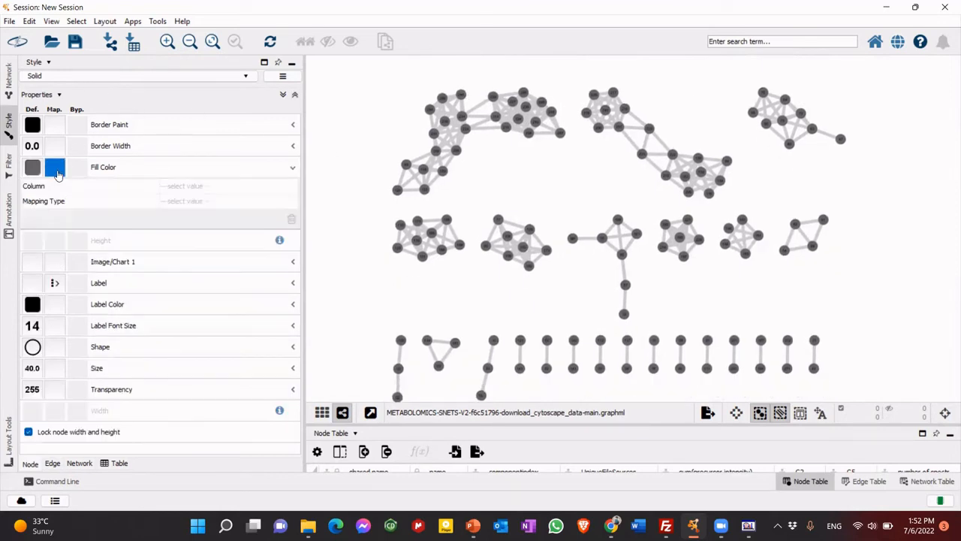
- Set the node Fill Color mapping to a Discrete mapping on the DefaultGroups column
{"action": "left_click", "coordinate": [225, 186]}
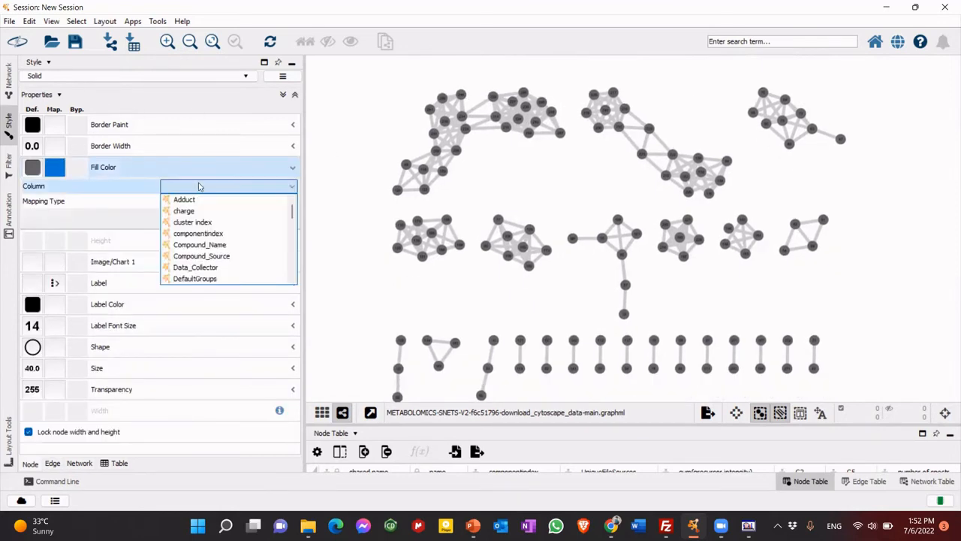
{"action": "left_click", "coordinate": [195, 279]}
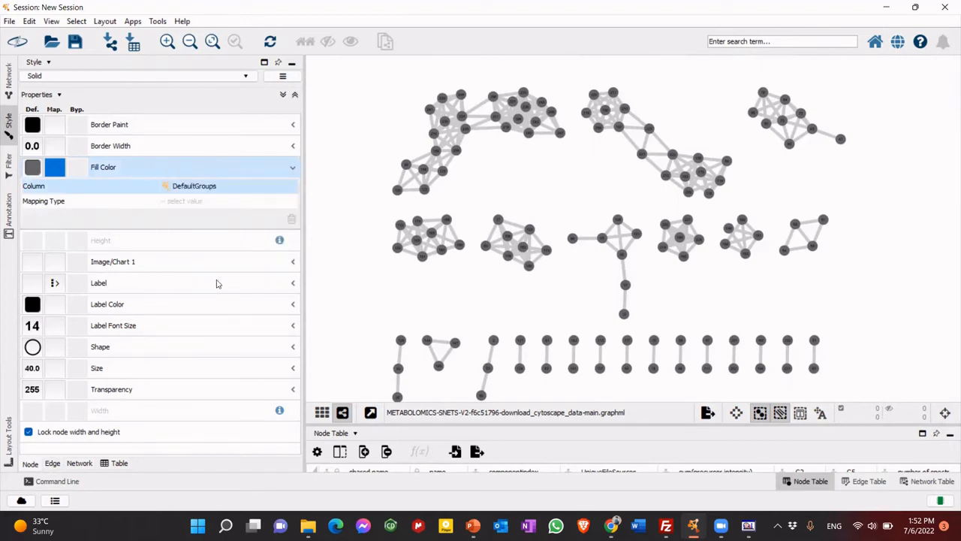
{"action": "left_click", "coordinate": [186, 201]}
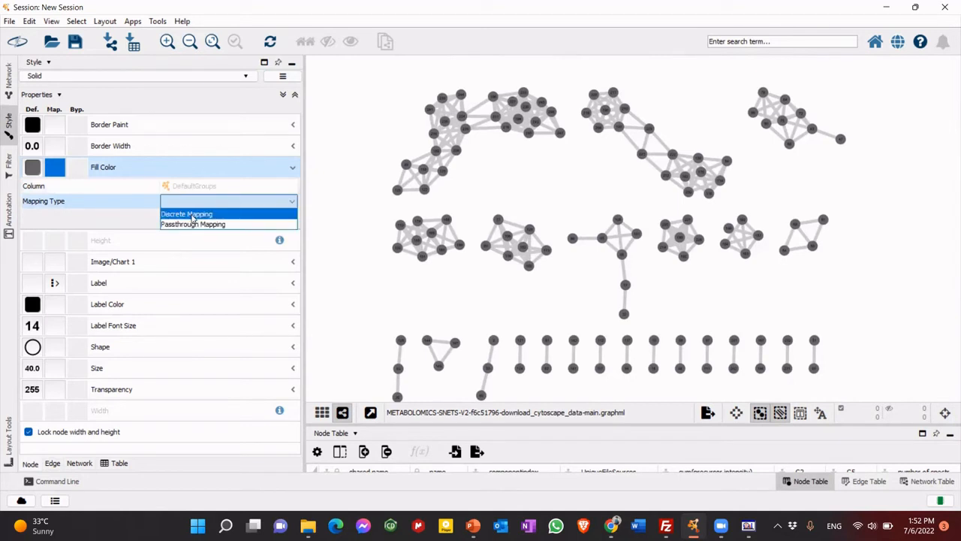
{"action": "left_click", "coordinate": [186, 214]}
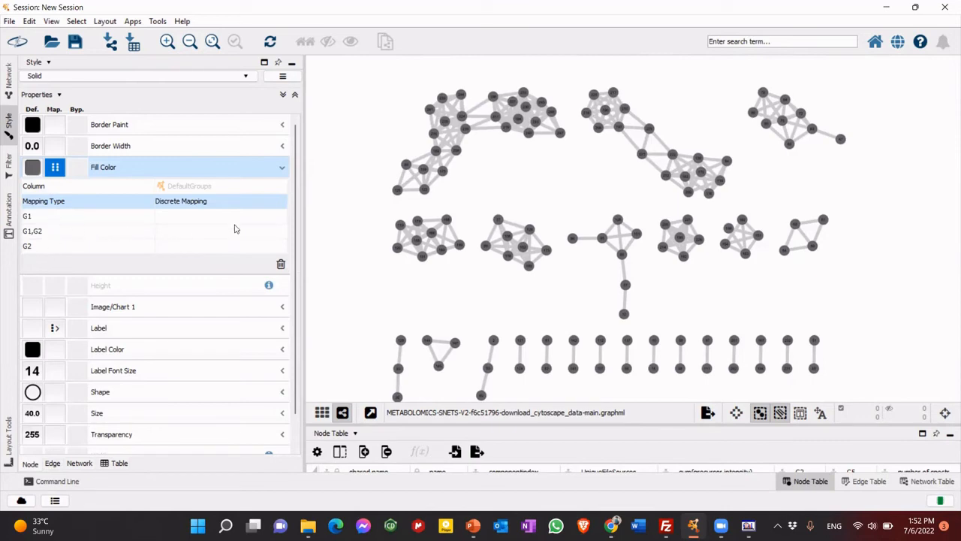
- Assign red to G1 nodes and blue to G2 nodes
{"action": "right_click", "coordinate": [26, 215]}
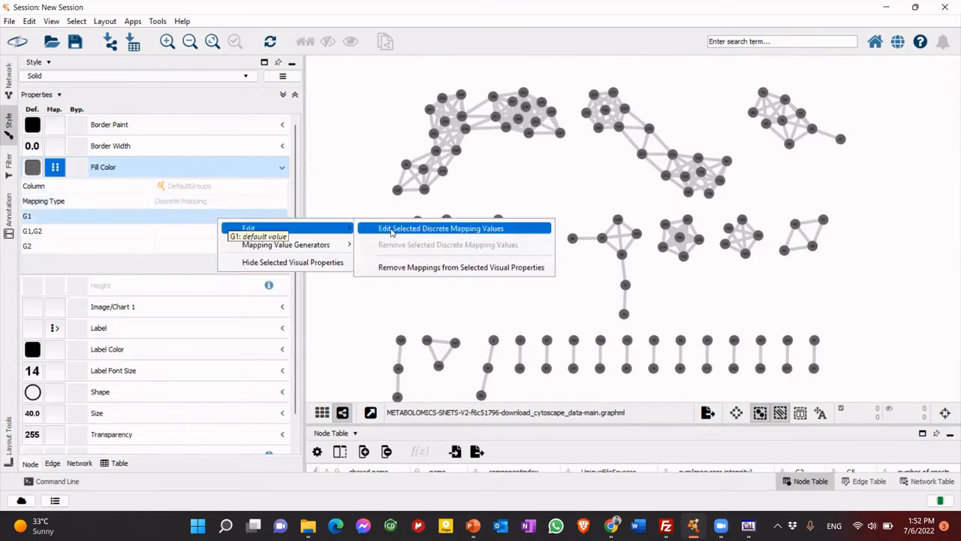
{"action": "left_click", "coordinate": [441, 228]}
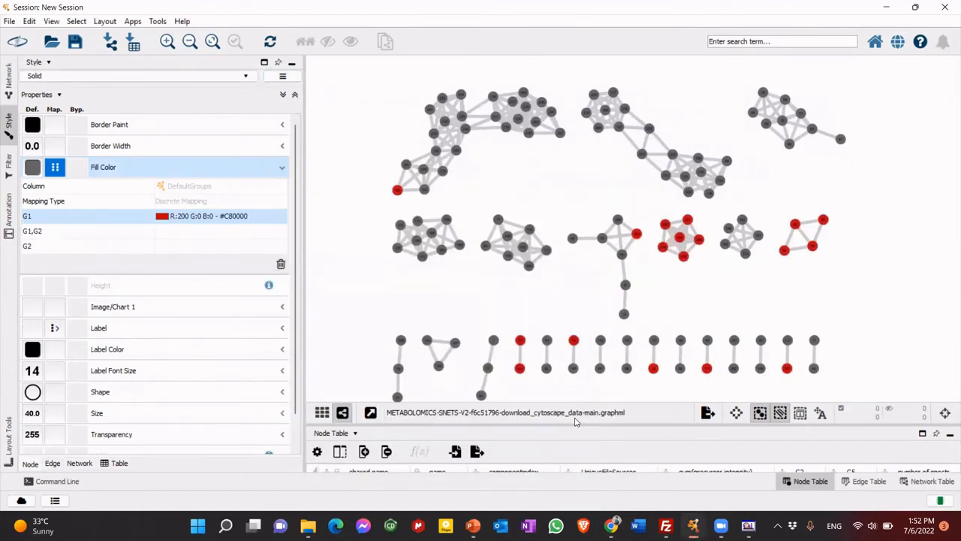
{"action": "mouse_move", "coordinate": [698, 238]}
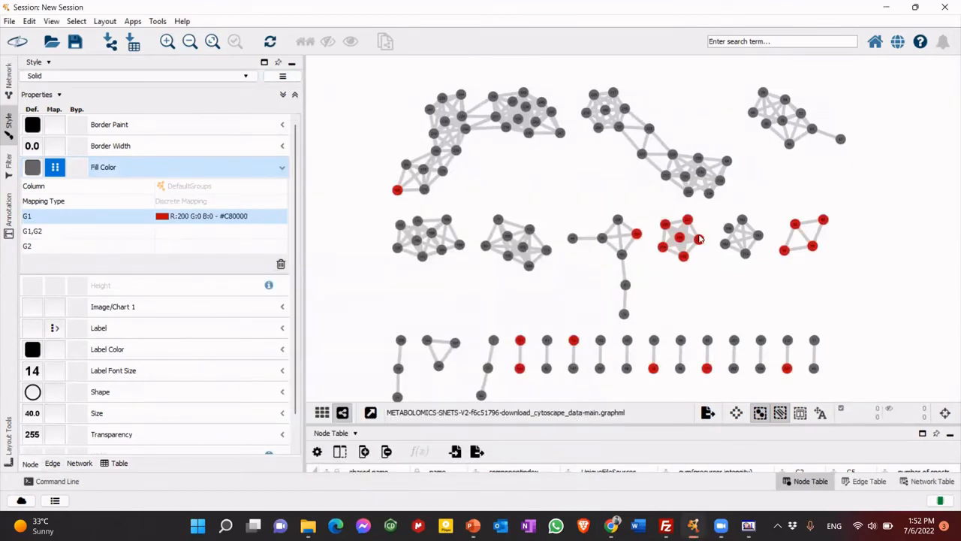
{"action": "right_click", "coordinate": [90, 246]}
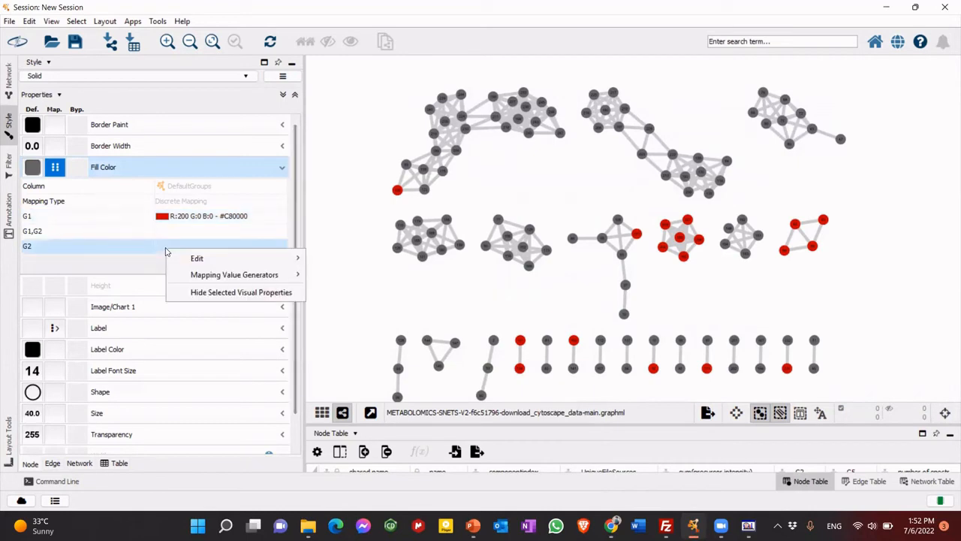
{"action": "mouse_move", "coordinate": [197, 258]}
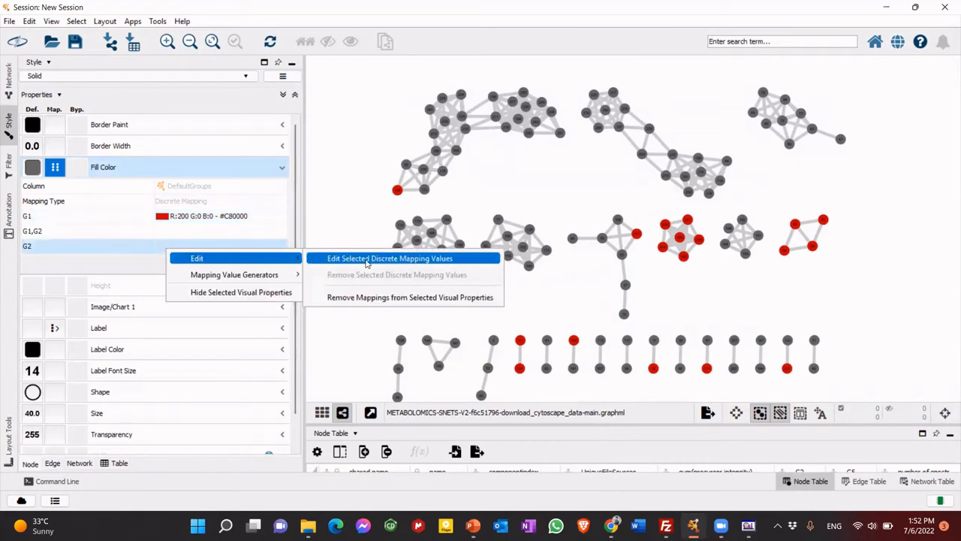
{"action": "left_click", "coordinate": [391, 257]}
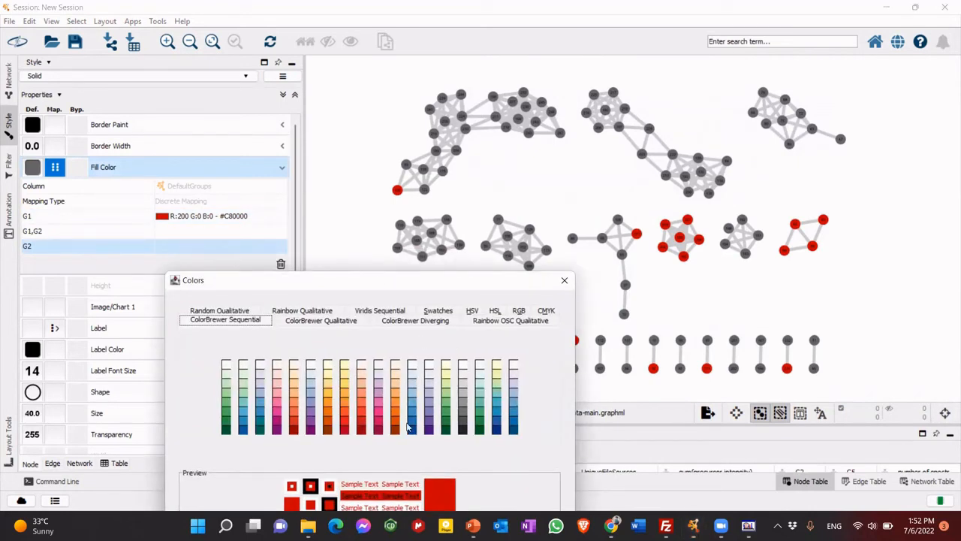
{"action": "mouse_move", "coordinate": [405, 304]}
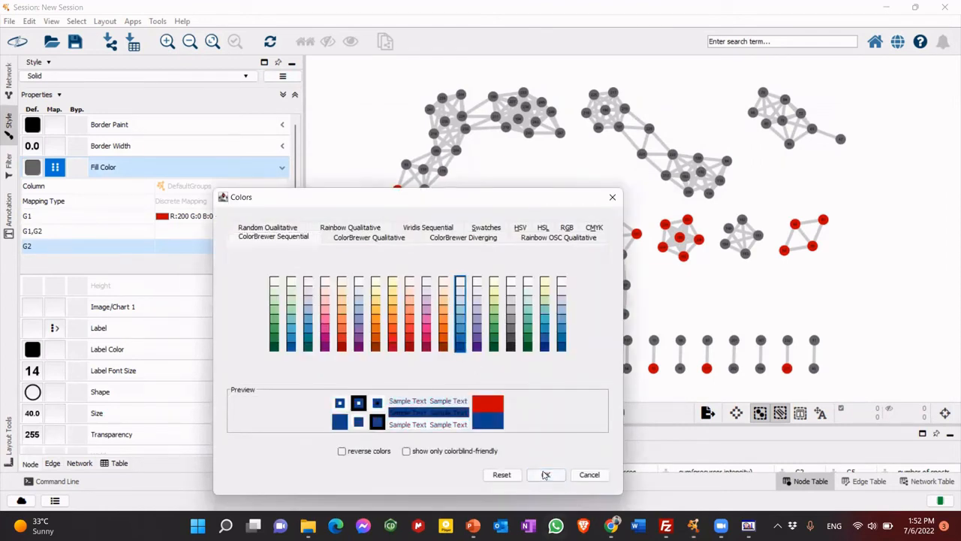
{"action": "left_click", "coordinate": [545, 474]}
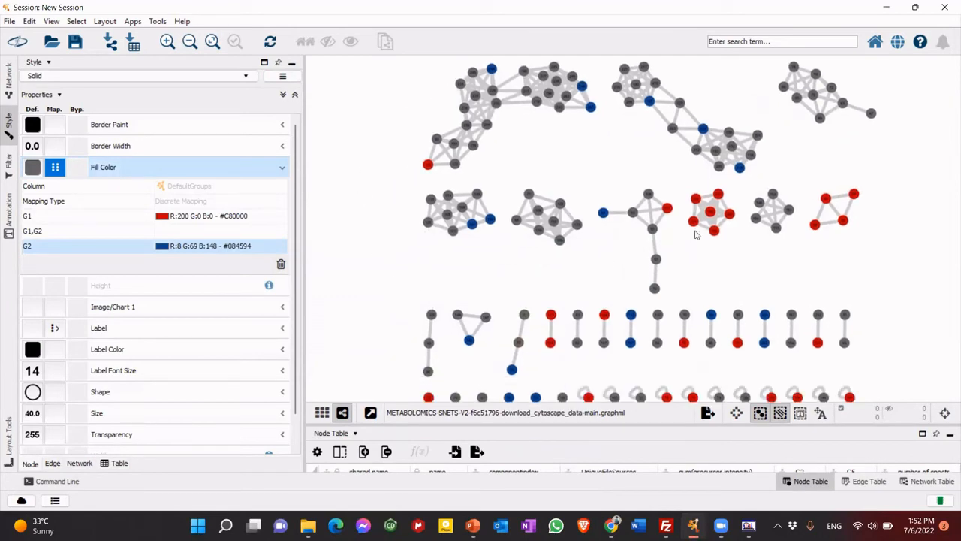
{"action": "scroll", "scroll_direction": "down", "scroll_amount": 3}
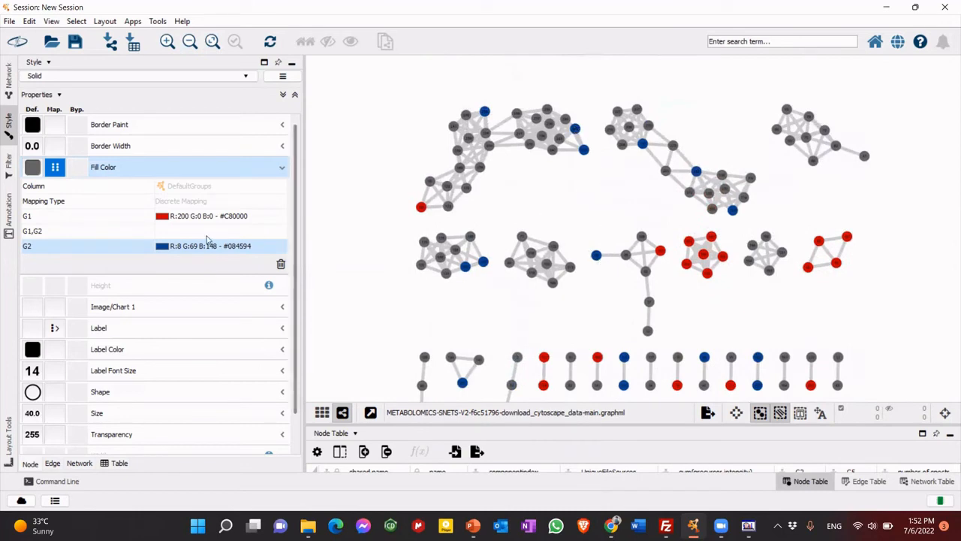
- Give the G1,G2 group a magenta ColorBrewer Sequential fill colour
{"action": "right_click", "coordinate": [199, 235]}
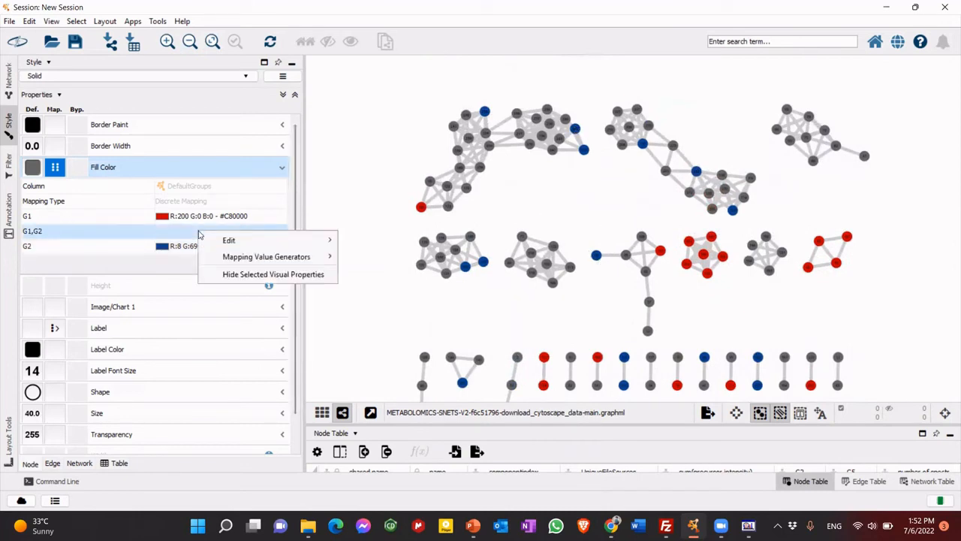
{"action": "mouse_move", "coordinate": [229, 240]}
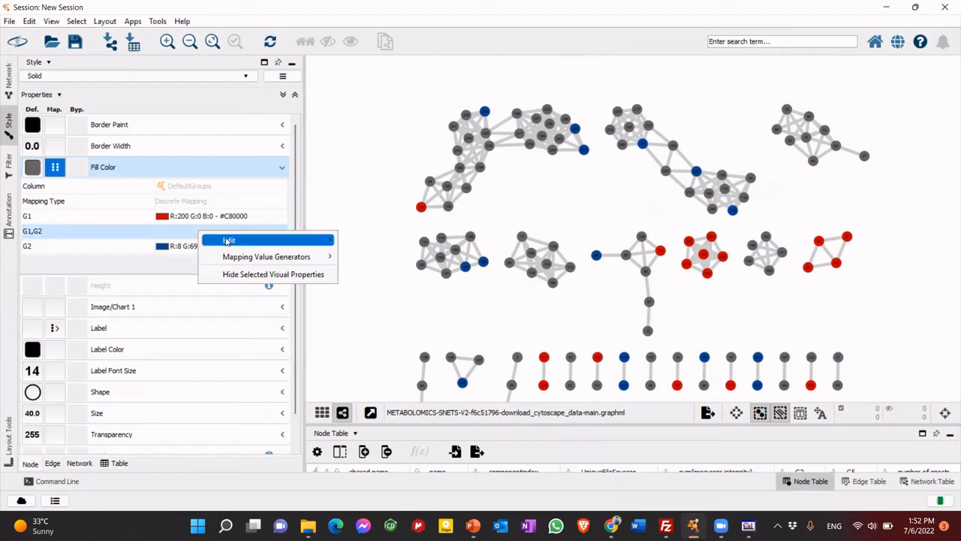
{"action": "left_click", "coordinate": [229, 240]}
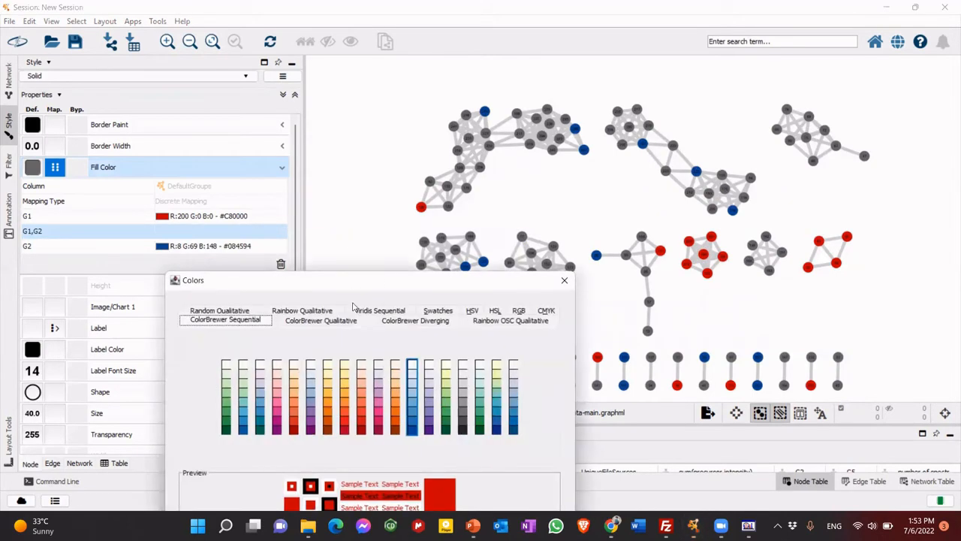
{"action": "mouse_move", "coordinate": [501, 396]}
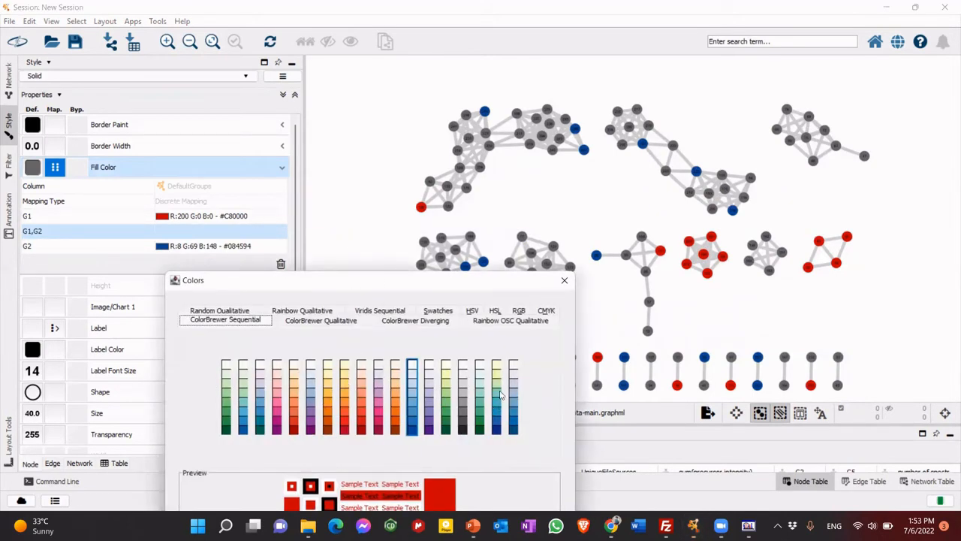
{"action": "left_click", "coordinate": [513, 394]}
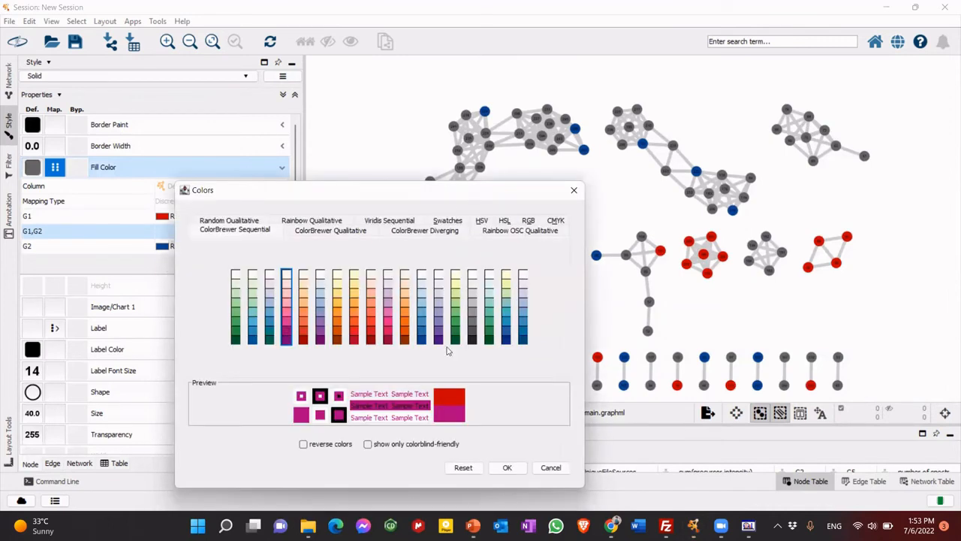
{"action": "left_click", "coordinate": [507, 467]}
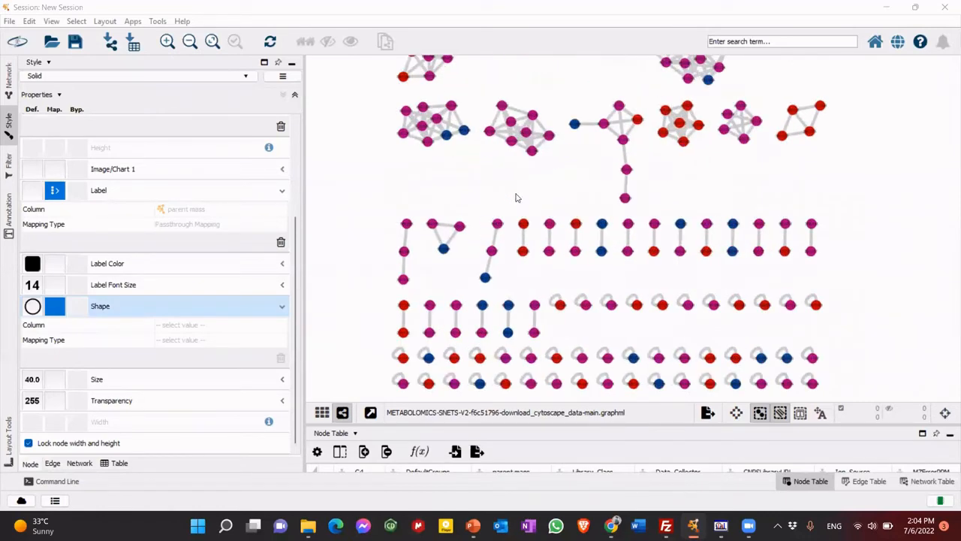
{"action": "mouse_move", "coordinate": [401, 161]}
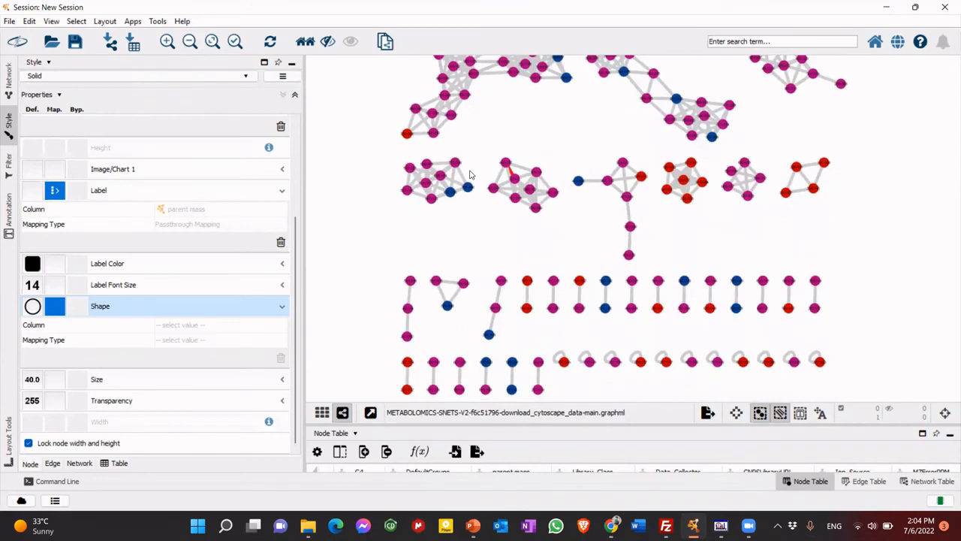
{"action": "mouse_move", "coordinate": [515, 133]}
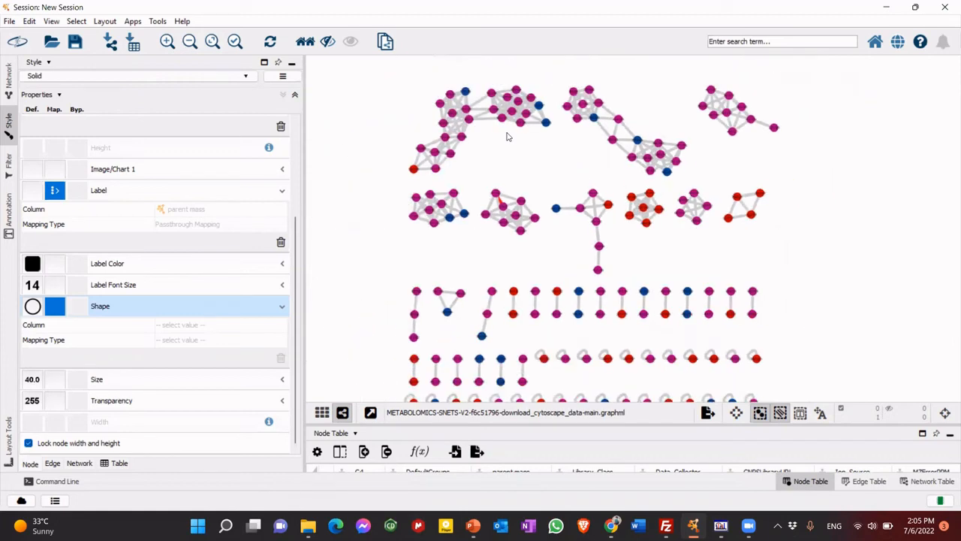
{"action": "mouse_move", "coordinate": [257, 131]}
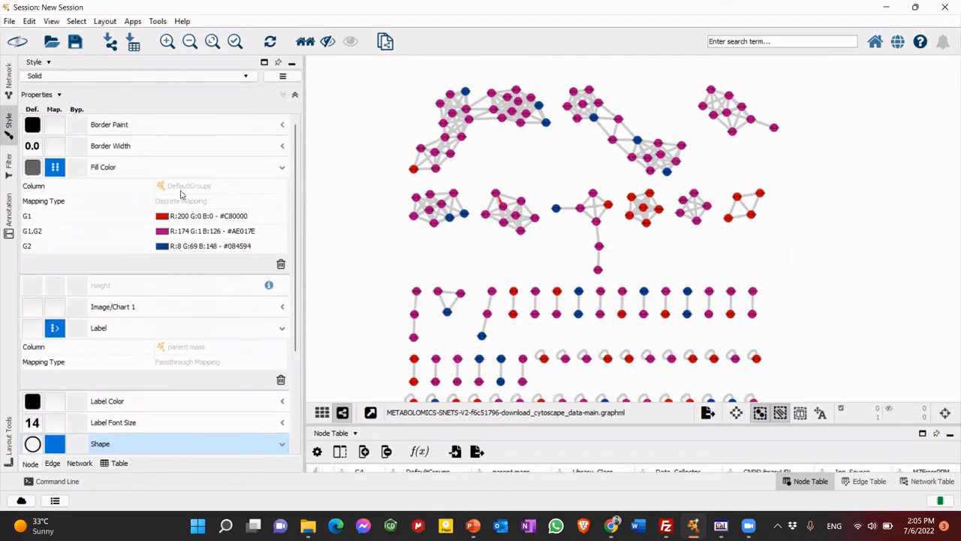
{"action": "mouse_move", "coordinate": [528, 252]}
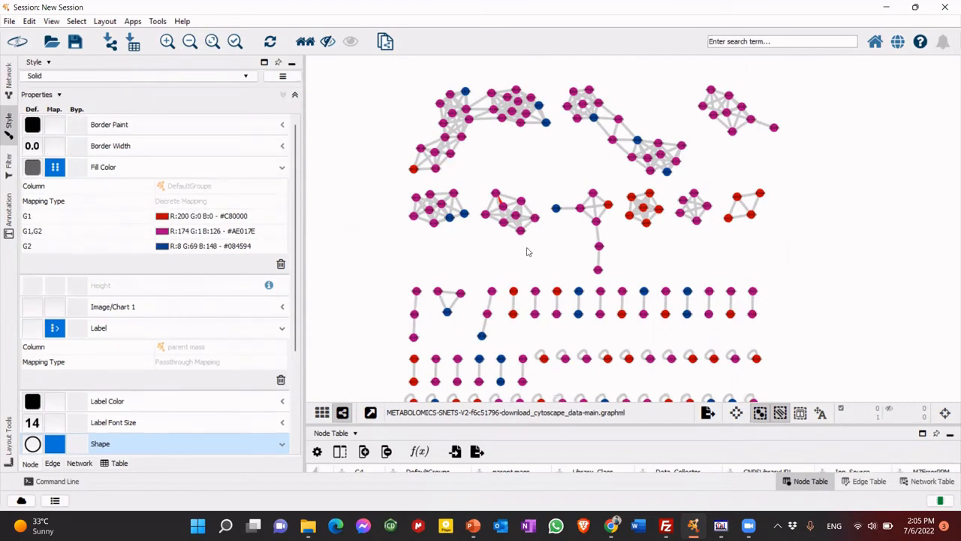
{"action": "mouse_move", "coordinate": [541, 137]}
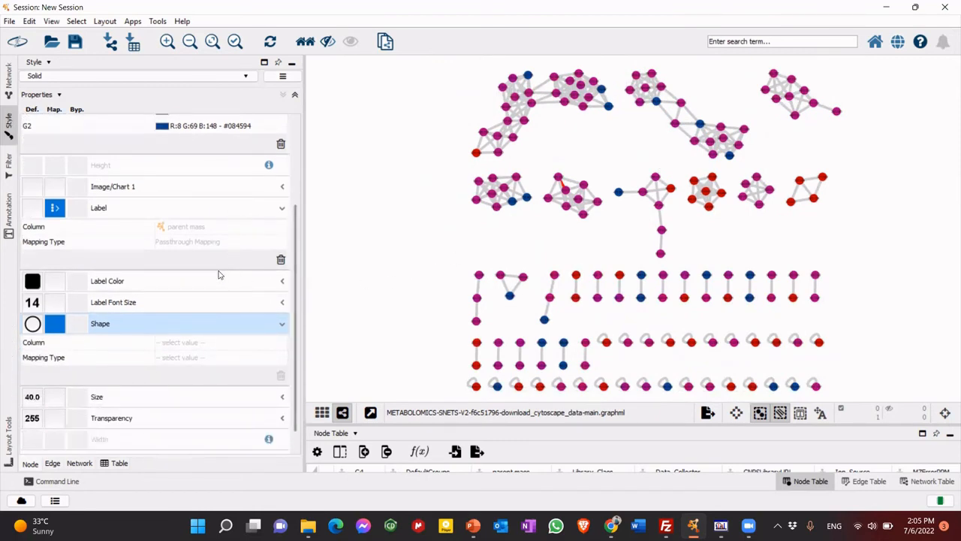
{"action": "mouse_move", "coordinate": [536, 223]}
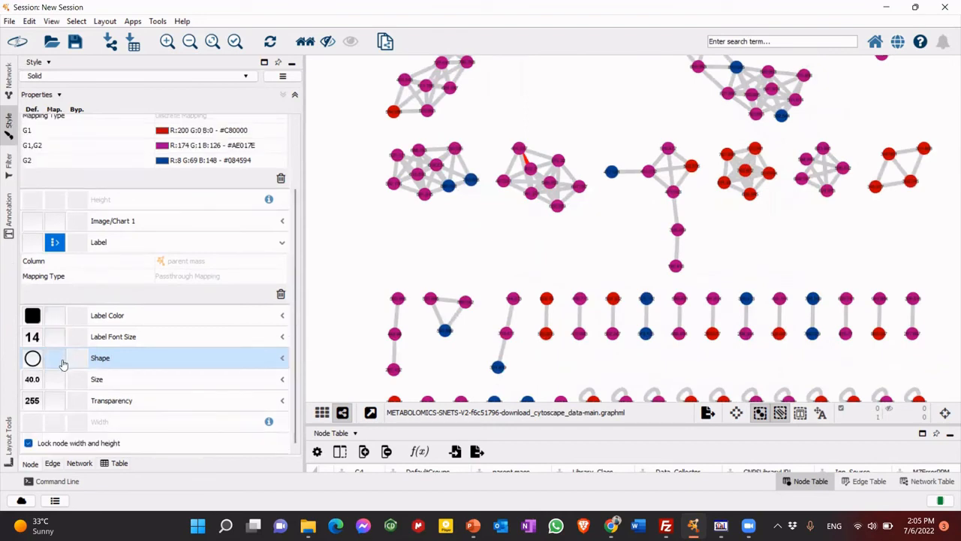
- Map node Shape discretely on Compound_Name, giving all listed compounds a V shape
{"action": "left_click", "coordinate": [218, 376]}
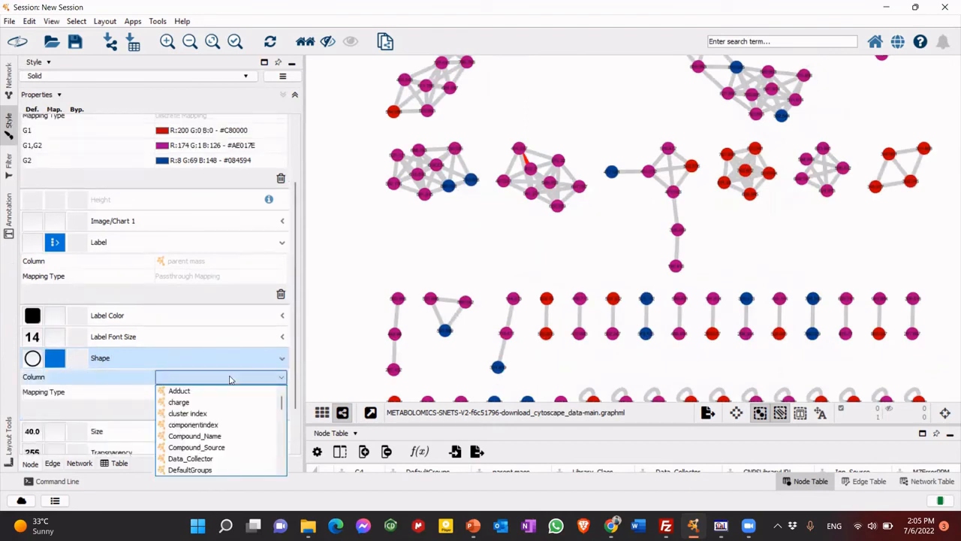
{"action": "mouse_move", "coordinate": [217, 435]}
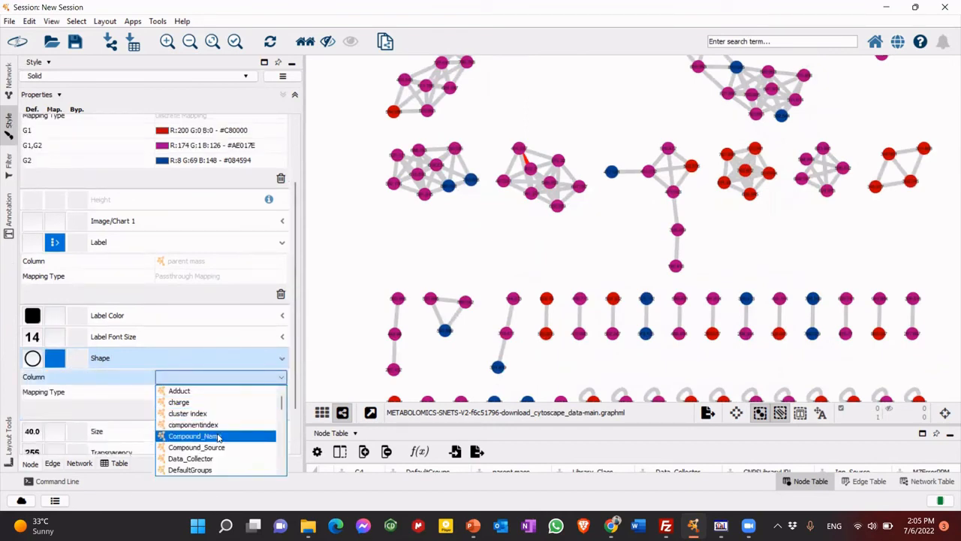
{"action": "left_click", "coordinate": [193, 436]}
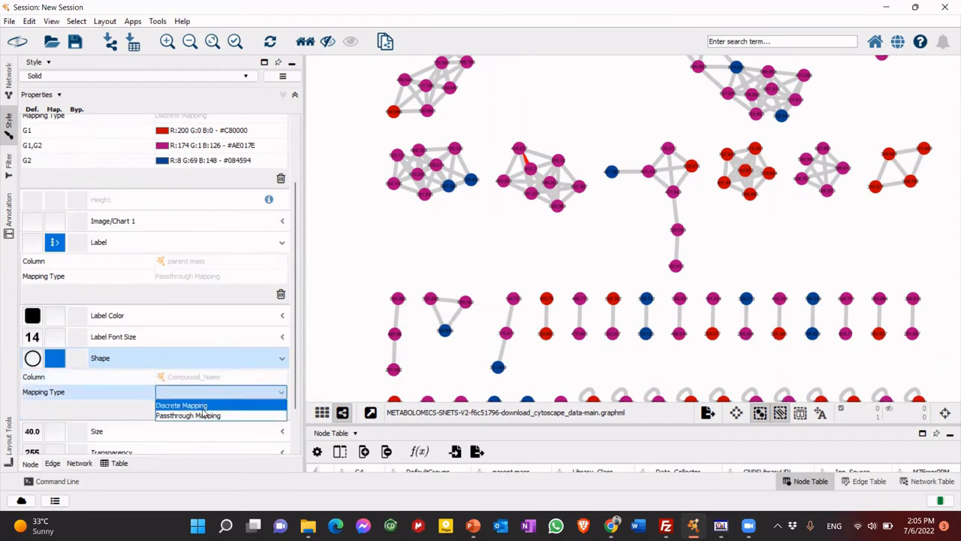
{"action": "left_click", "coordinate": [181, 405]}
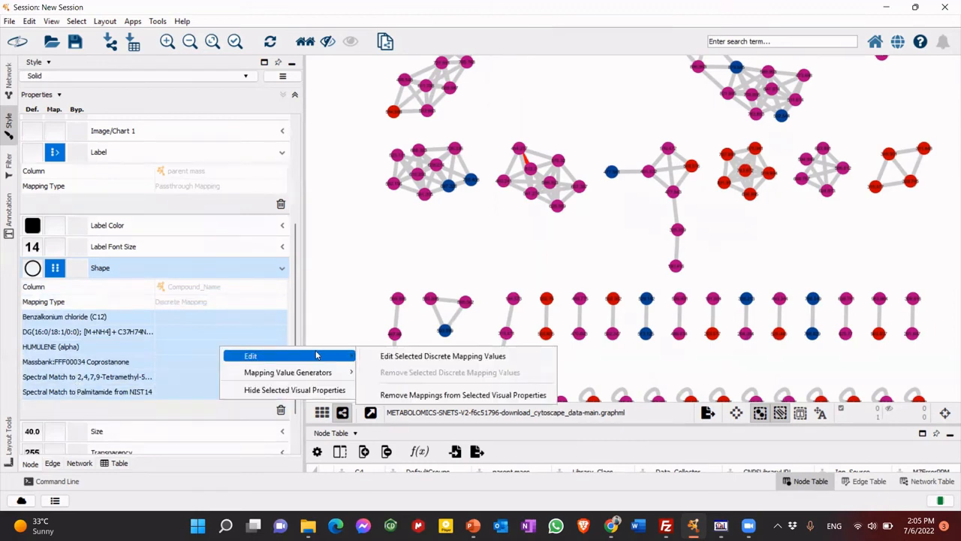
{"action": "mouse_move", "coordinate": [443, 355]}
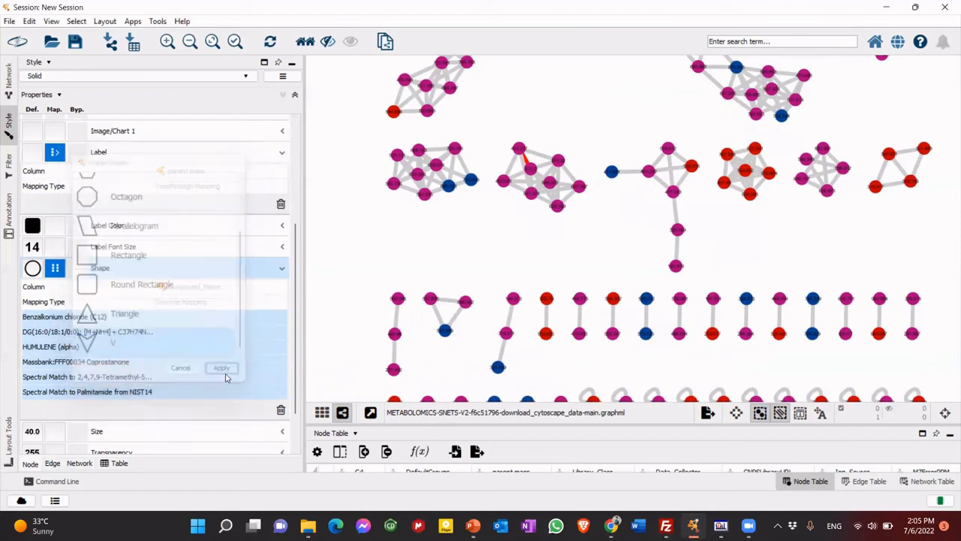
{"action": "left_click", "coordinate": [221, 367]}
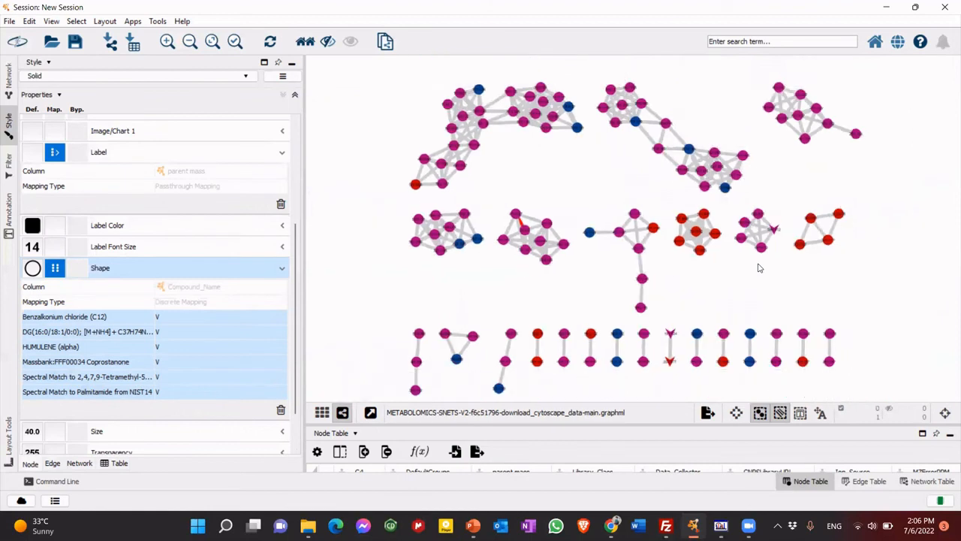
- Zoom into the network, switch to the Edge style properties, and select node 541.274
{"action": "scroll", "scroll_direction": "down", "scroll_amount": 3}
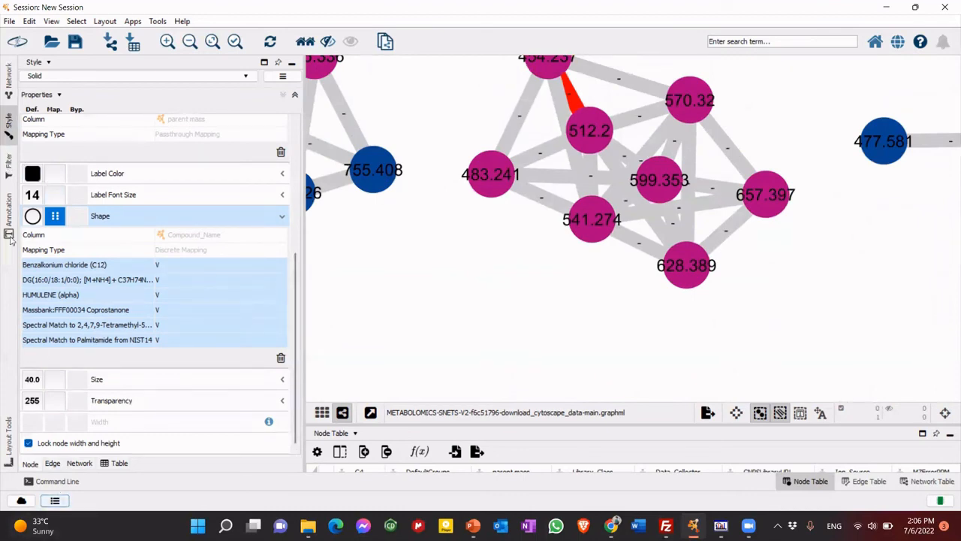
{"action": "left_click", "coordinate": [52, 462]}
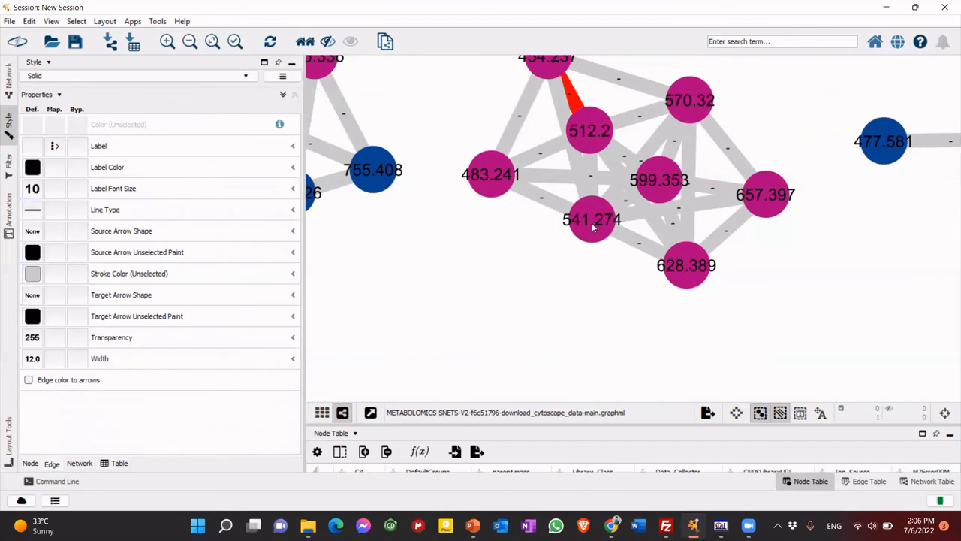
{"action": "mouse_move", "coordinate": [593, 227]}
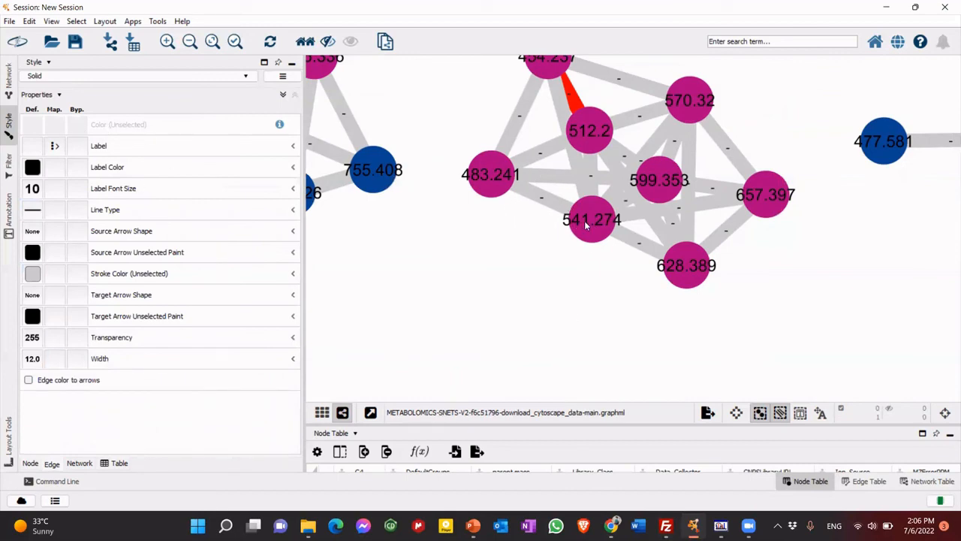
{"action": "left_click", "coordinate": [593, 218]}
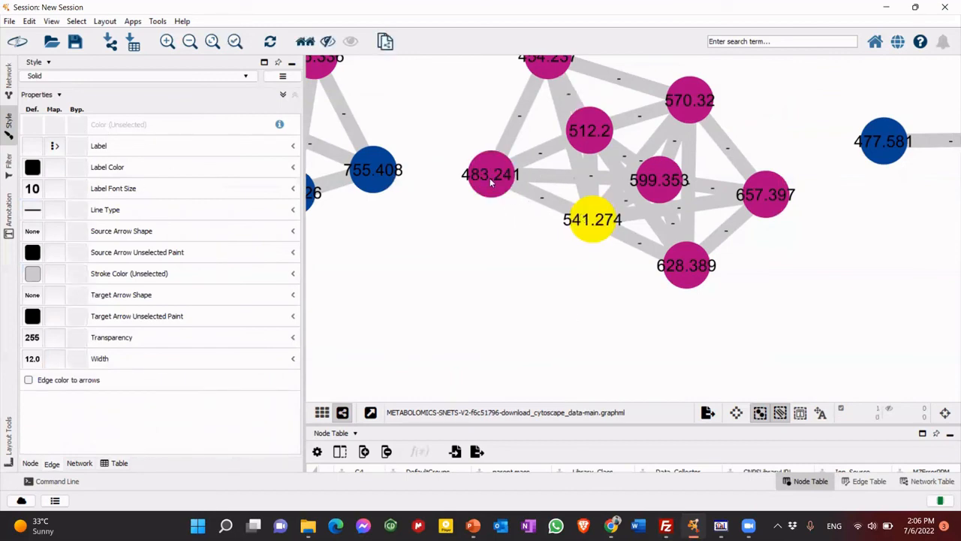
{"action": "mouse_move", "coordinate": [486, 193]}
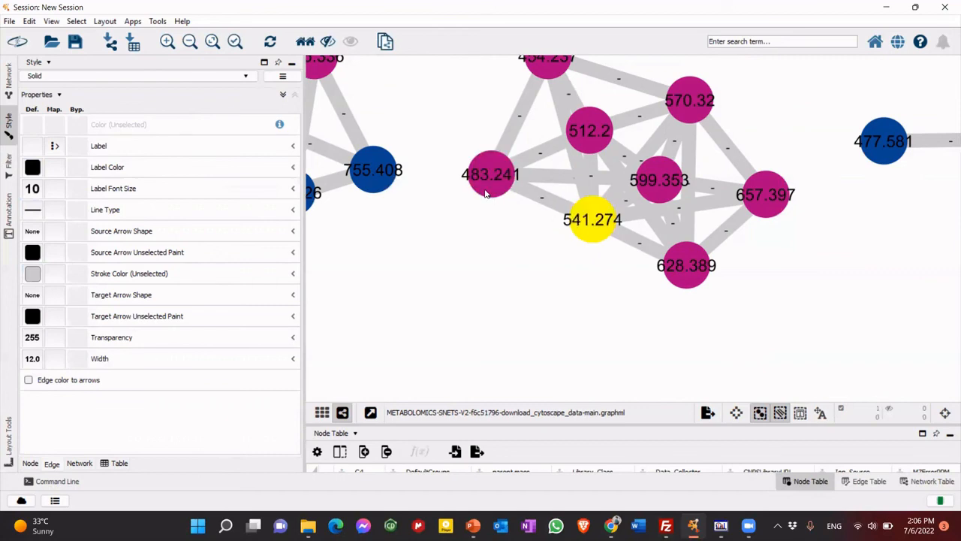
{"action": "mouse_move", "coordinate": [480, 186]}
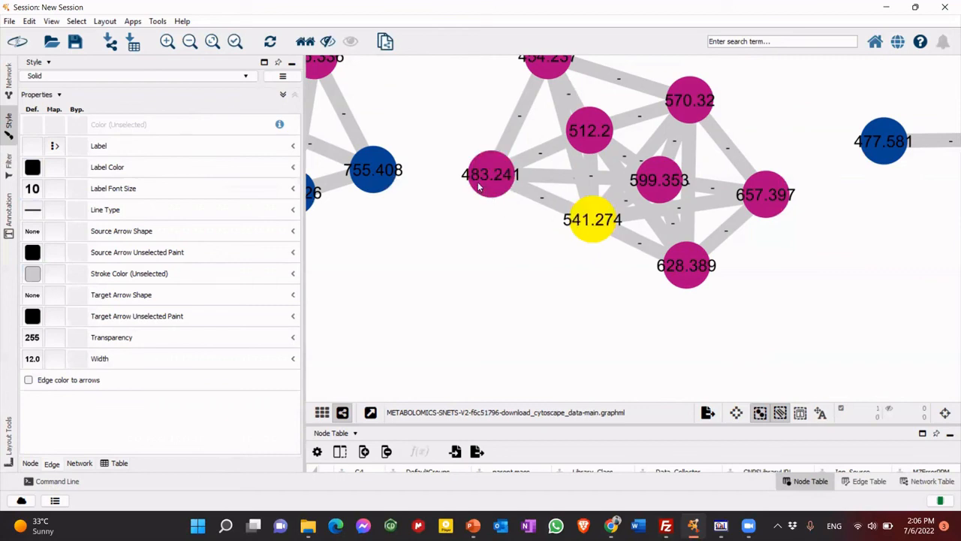
{"action": "mouse_move", "coordinate": [593, 232]}
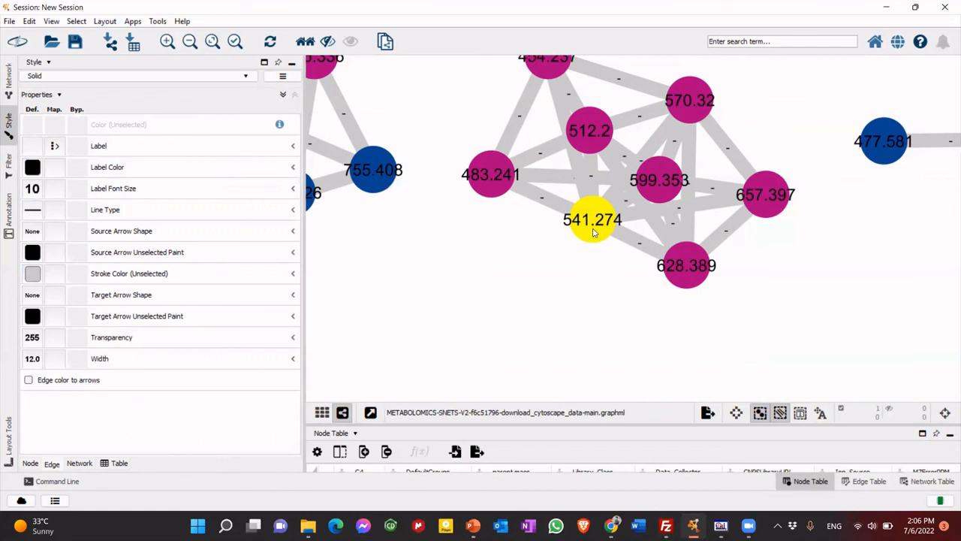
{"action": "mouse_move", "coordinate": [208, 226]}
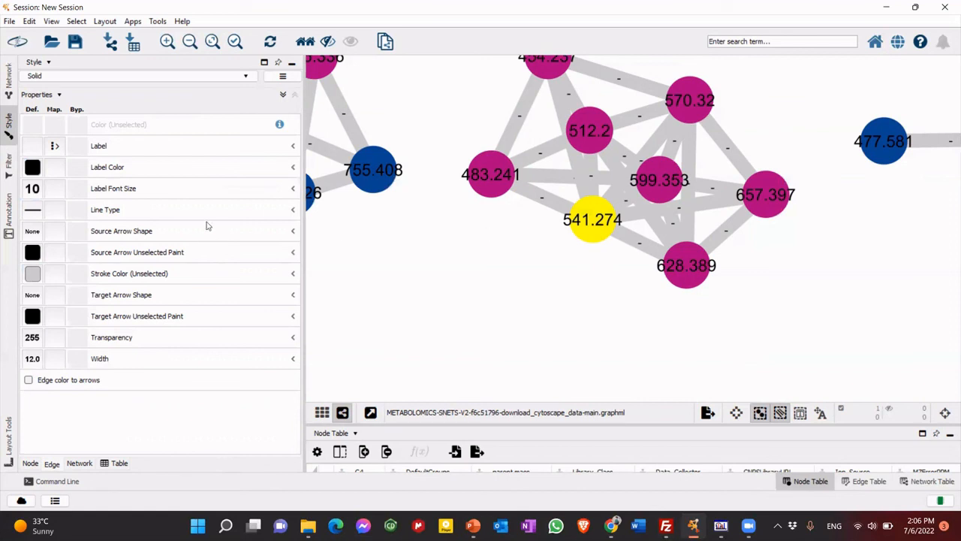
- Map the edge Label to the mass_difference column as a Passthrough Mapping
{"action": "left_click", "coordinate": [99, 145]}
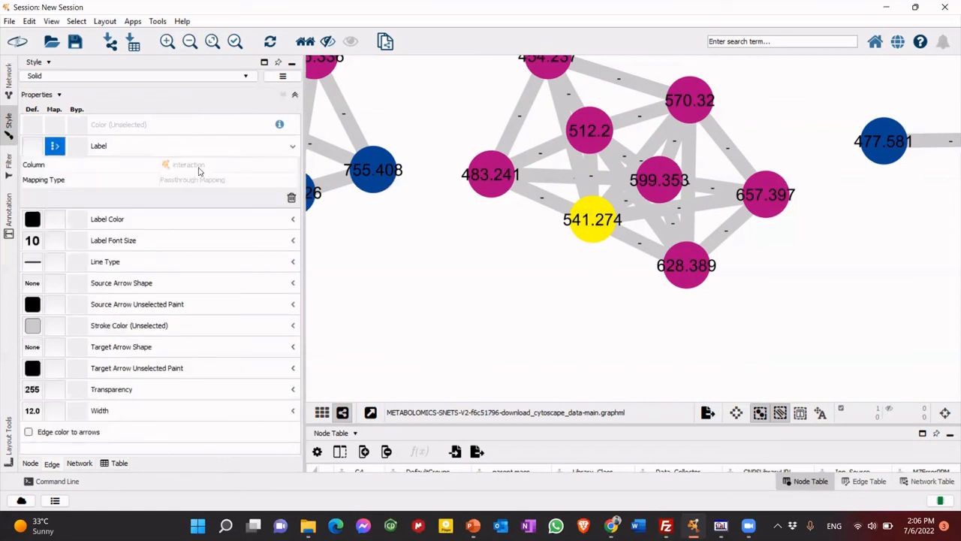
{"action": "left_click", "coordinate": [228, 164]}
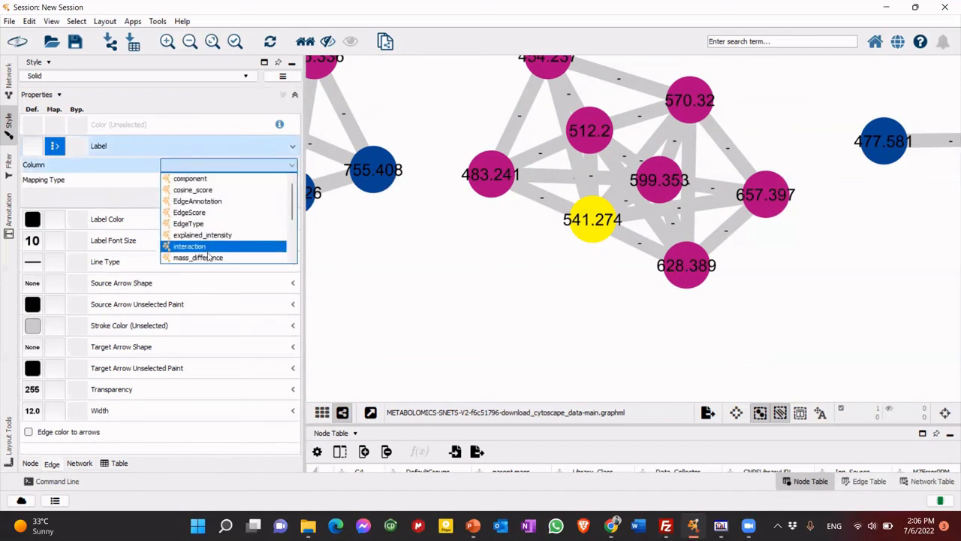
{"action": "left_click", "coordinate": [197, 256]}
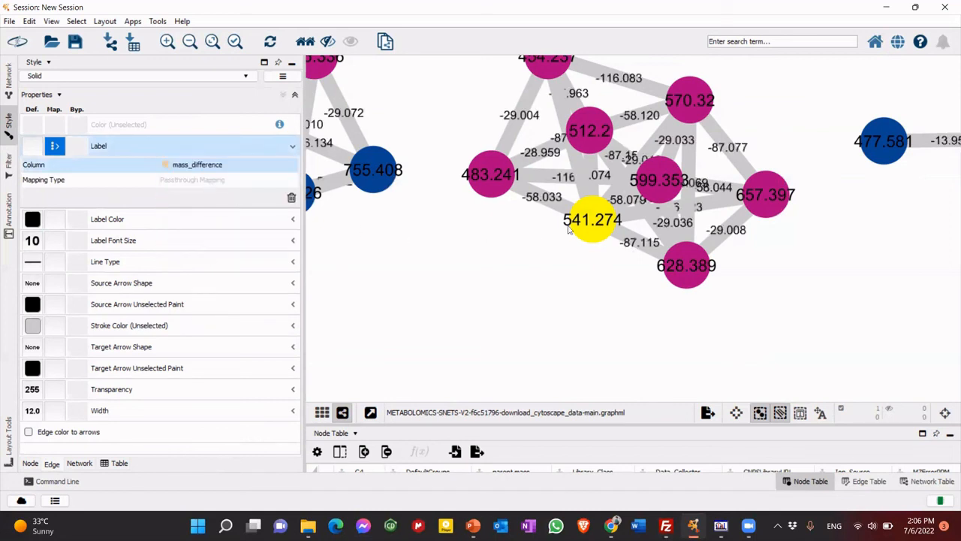
{"action": "mouse_move", "coordinate": [530, 207]}
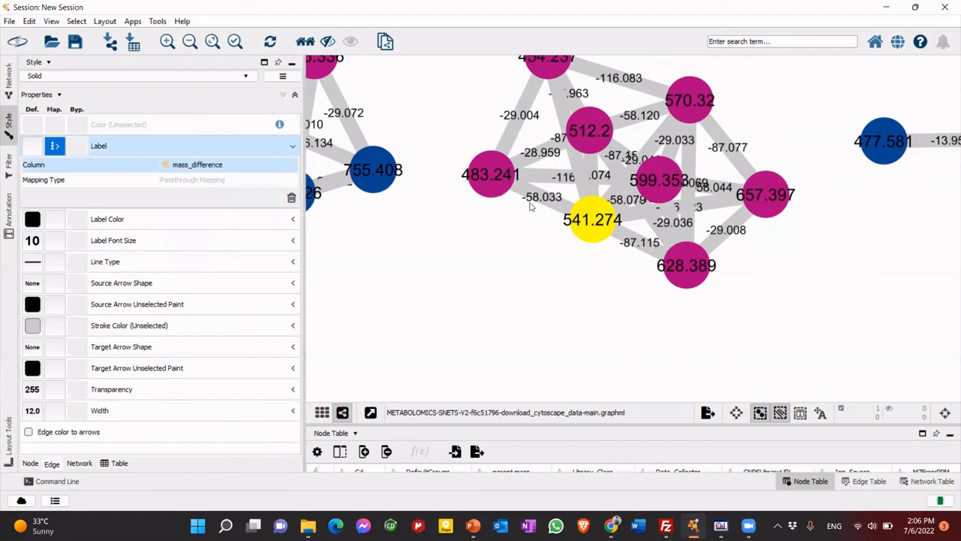
{"action": "mouse_move", "coordinate": [723, 227]}
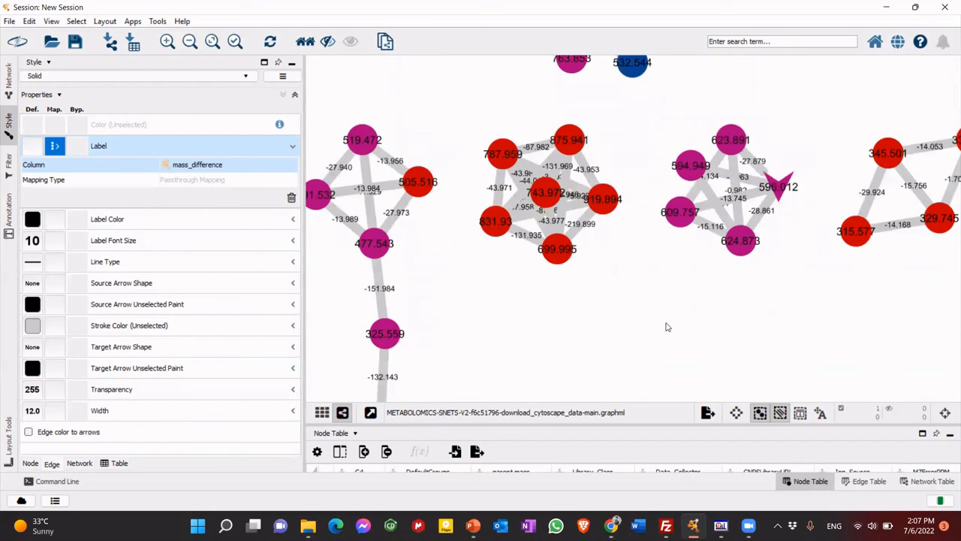
{"action": "mouse_move", "coordinate": [882, 208]}
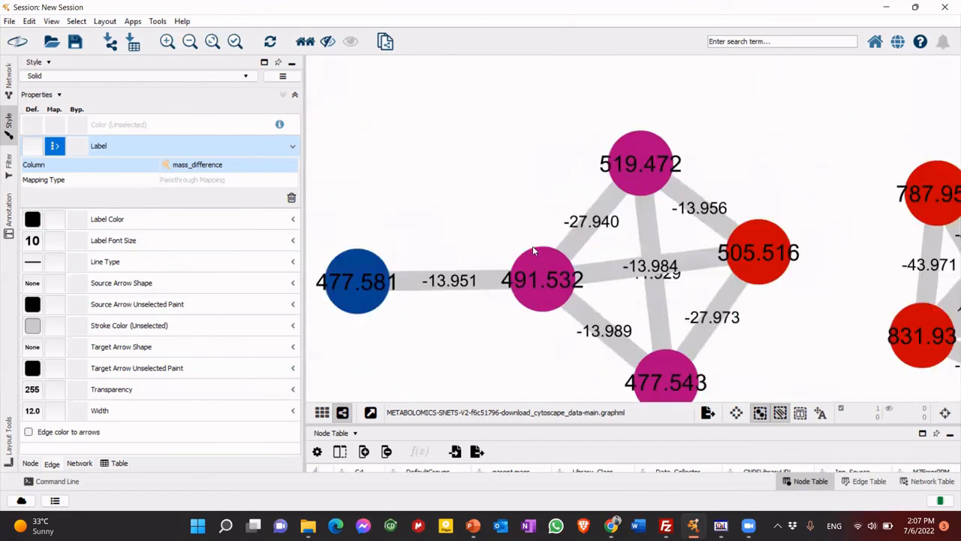
{"action": "scroll", "scroll_direction": "down", "scroll_amount": 3}
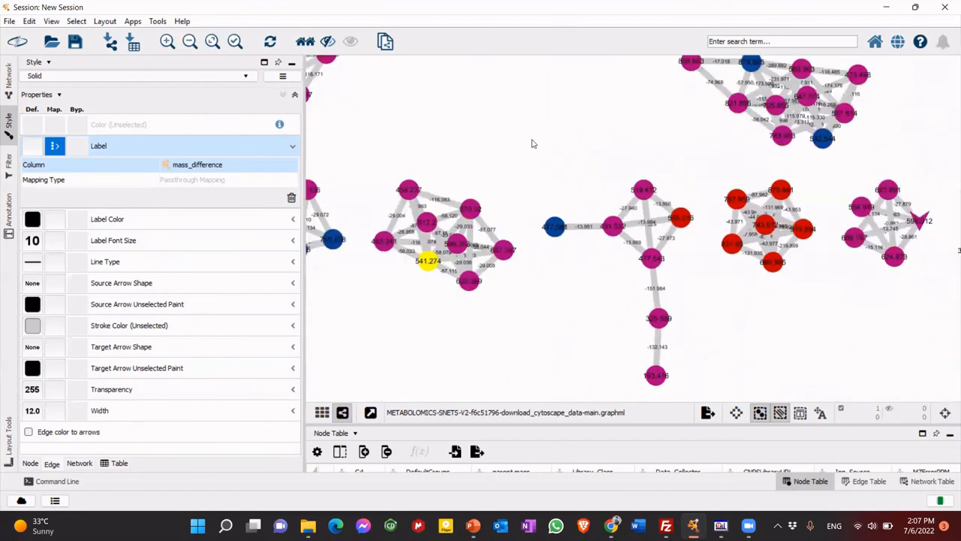